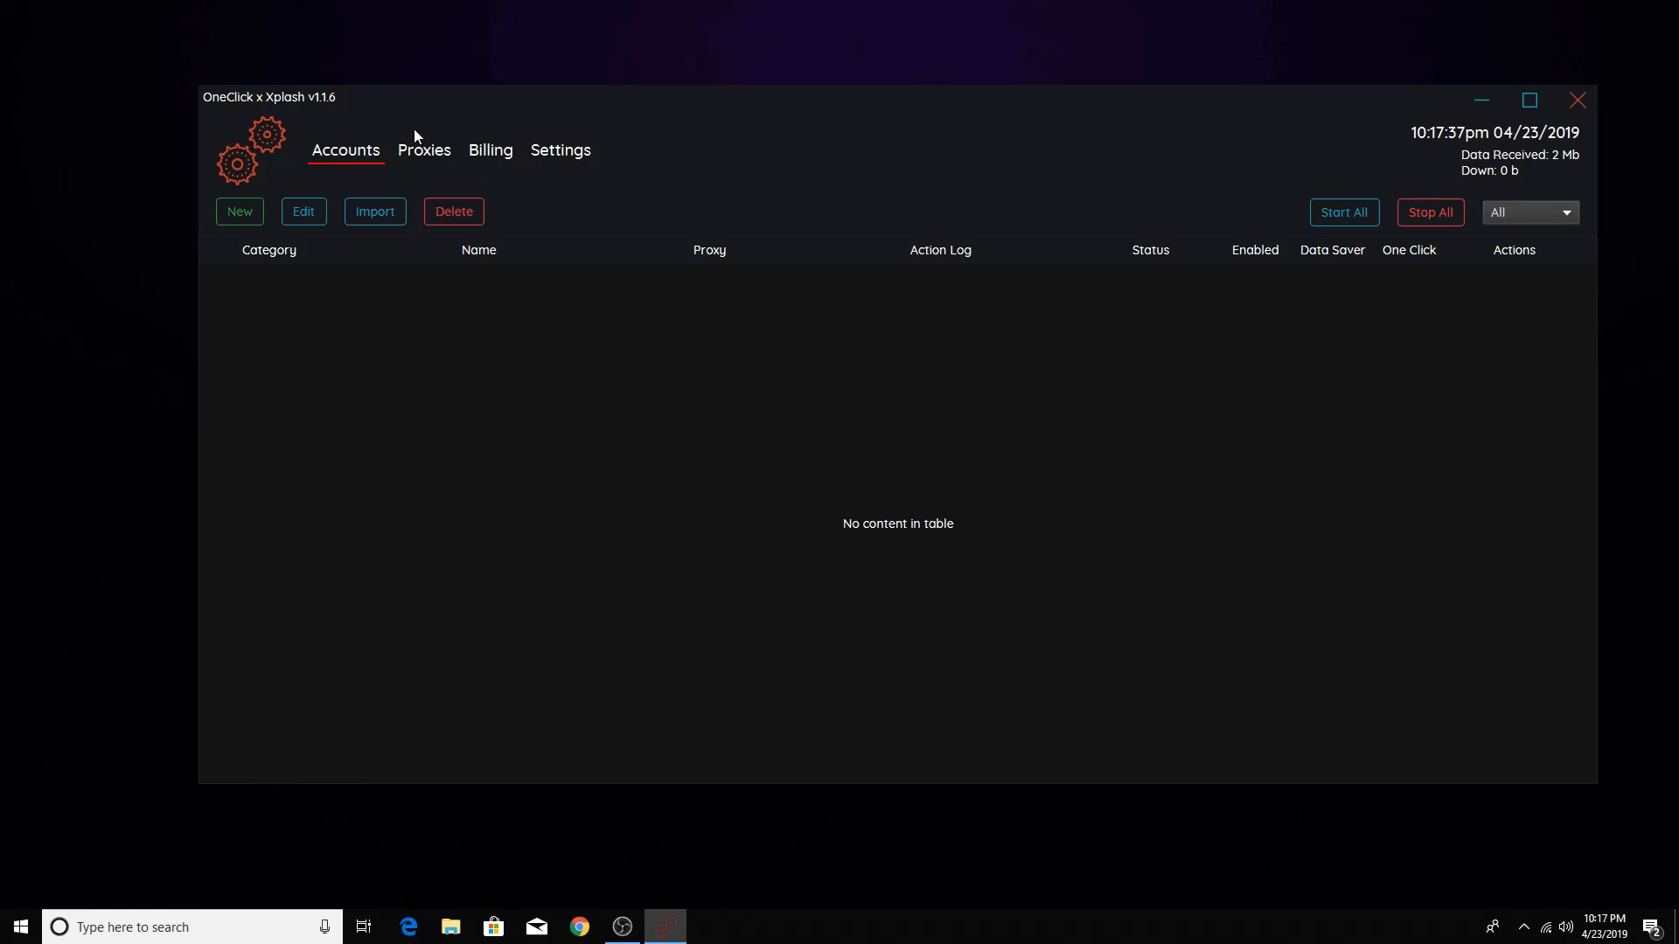
left_click(239, 210)
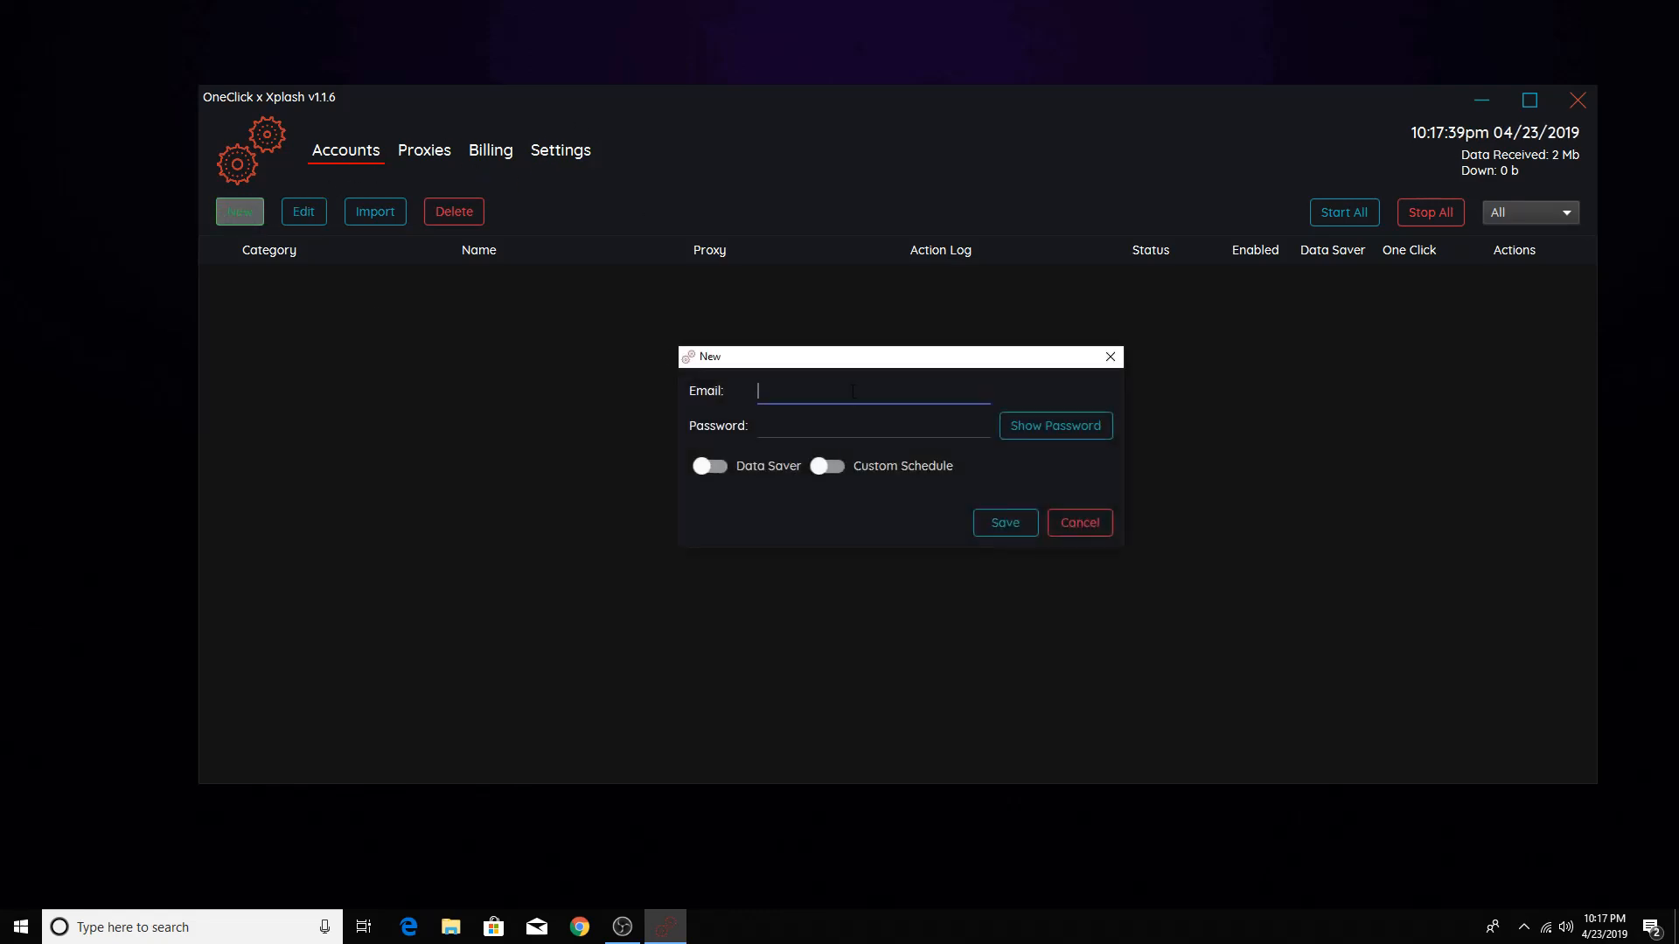
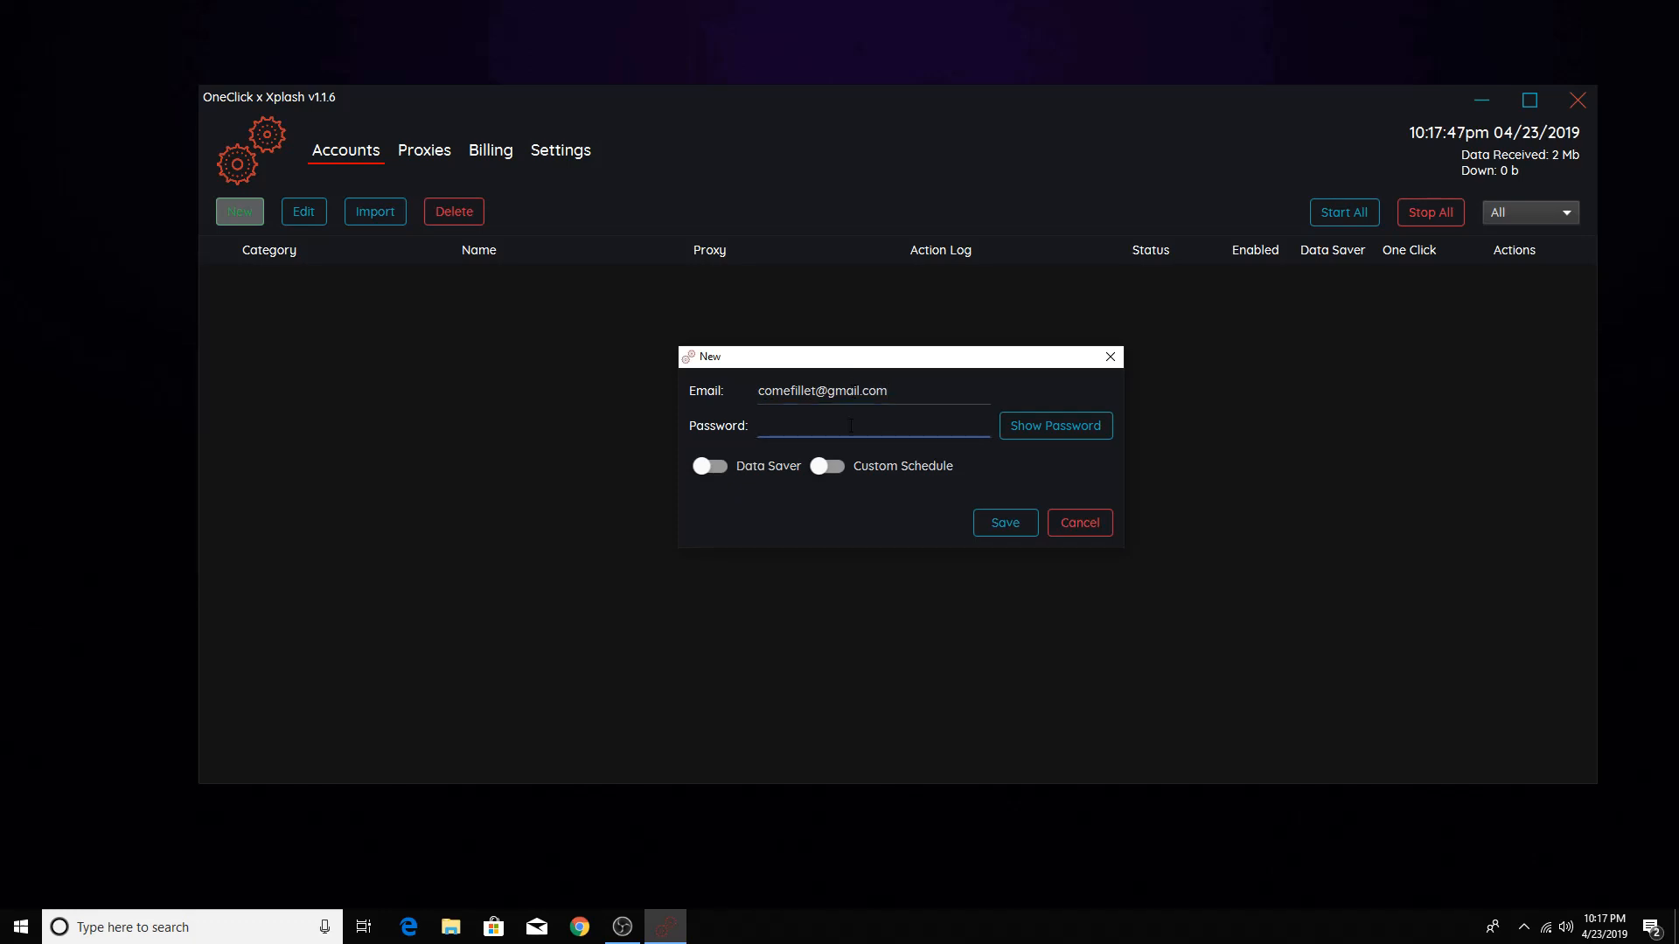
type("password")
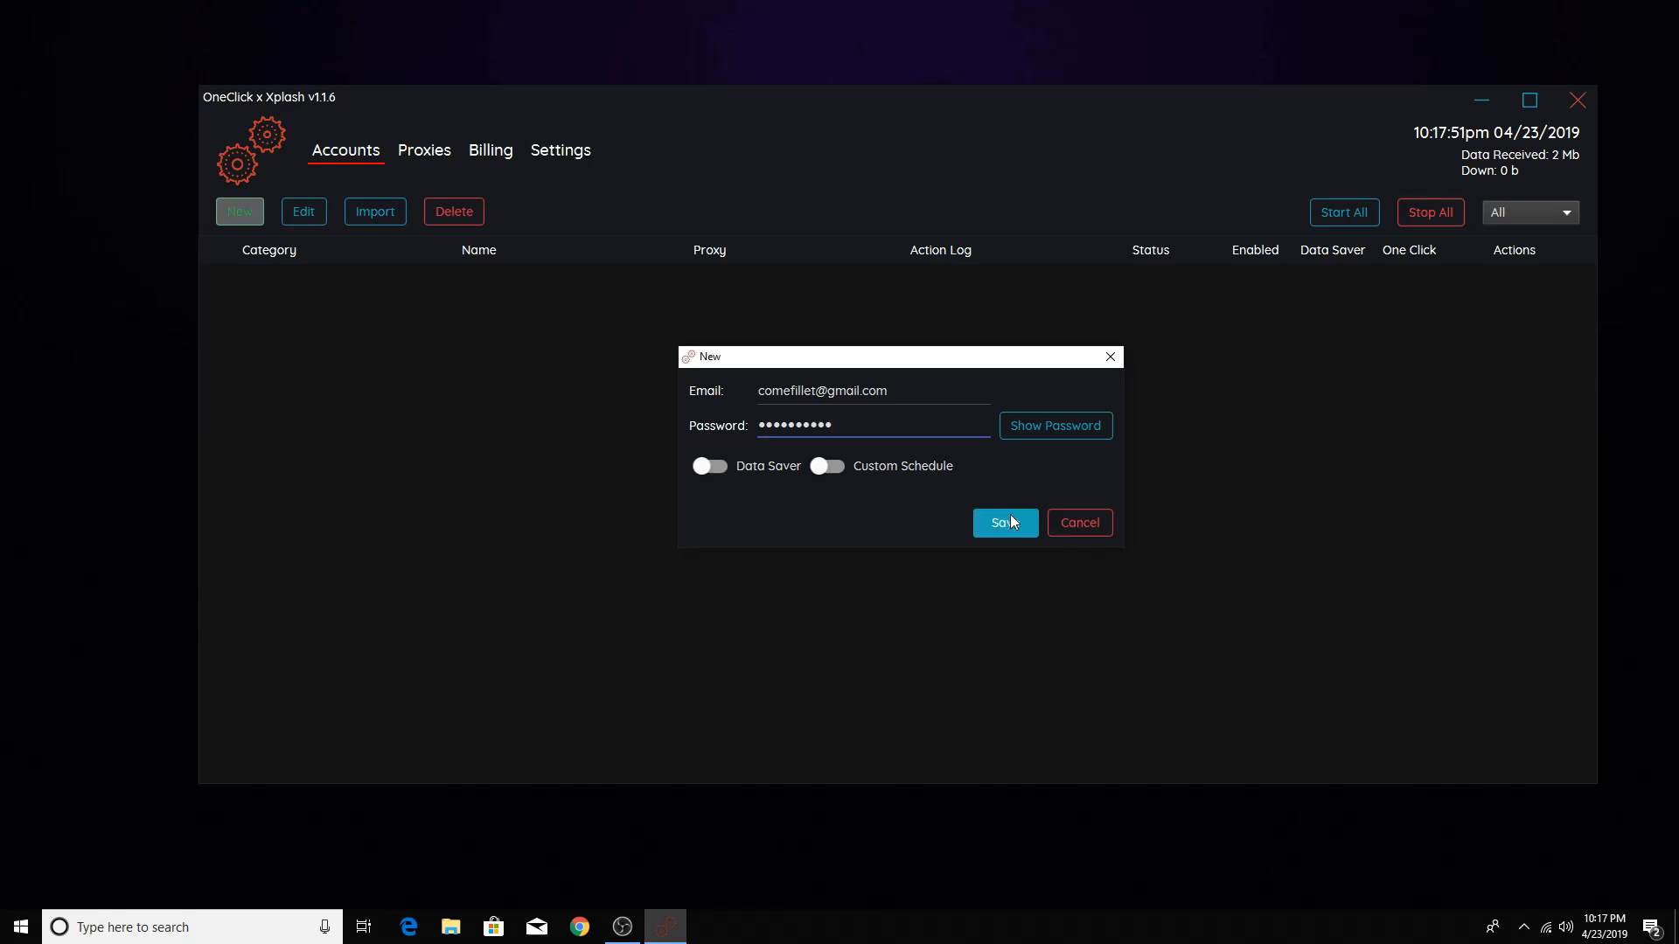
- Save the Gmail account, launch it via its play icon, and bring the account list forward
left_click(1003, 523)
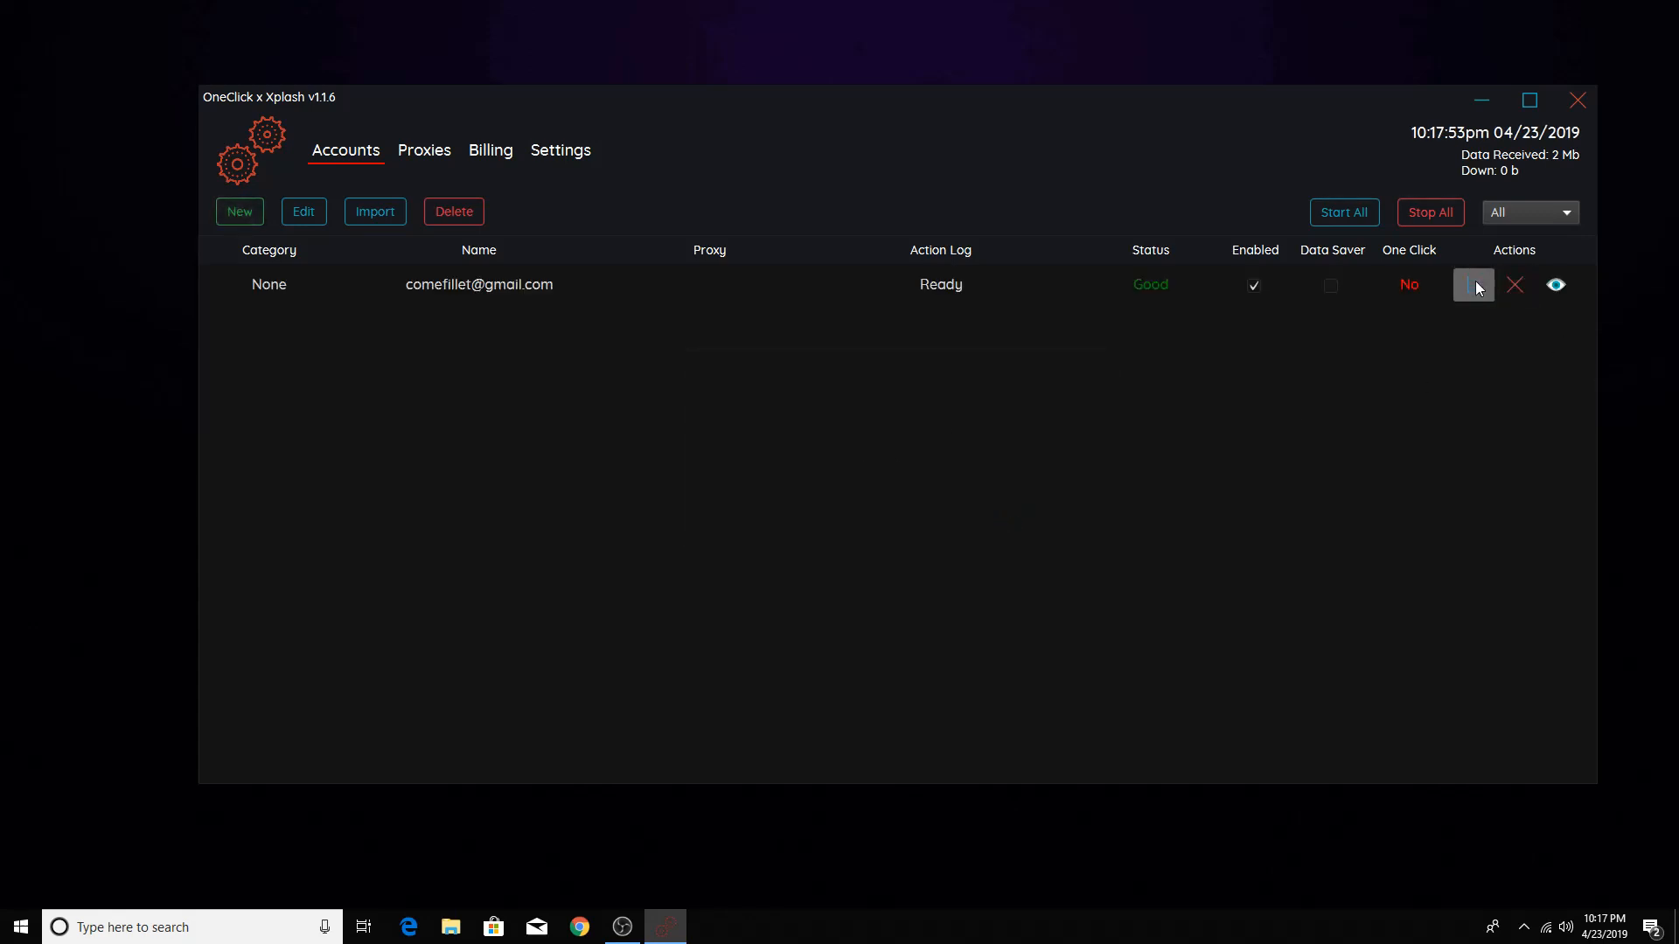
left_click(1474, 285)
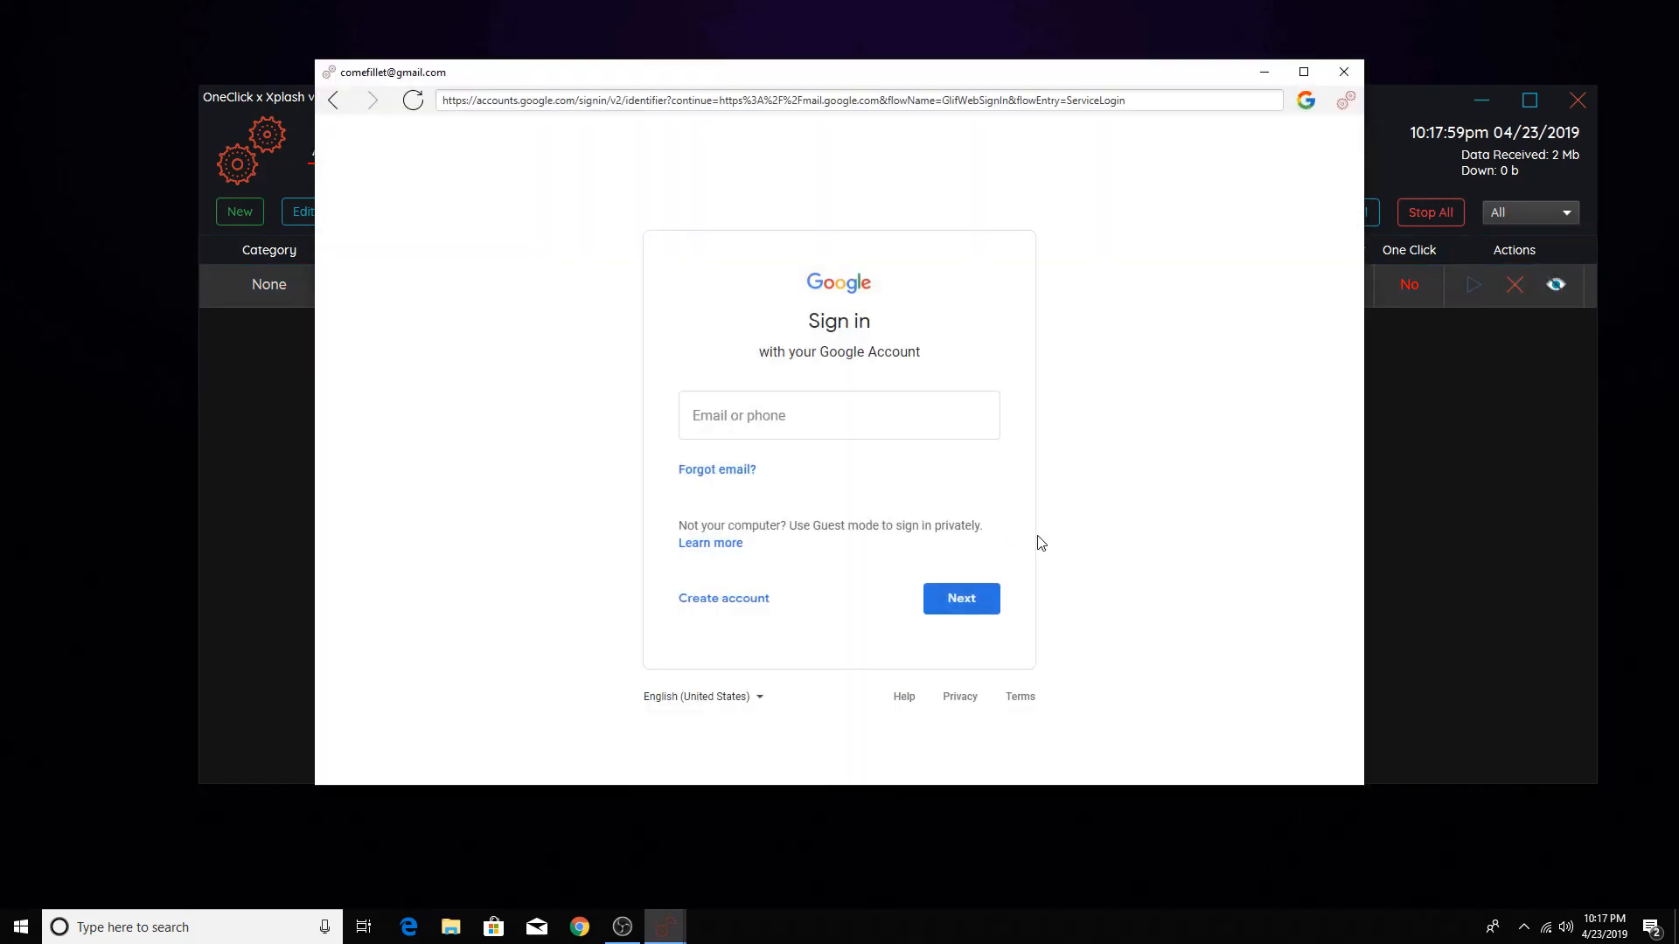
left_click(960, 597)
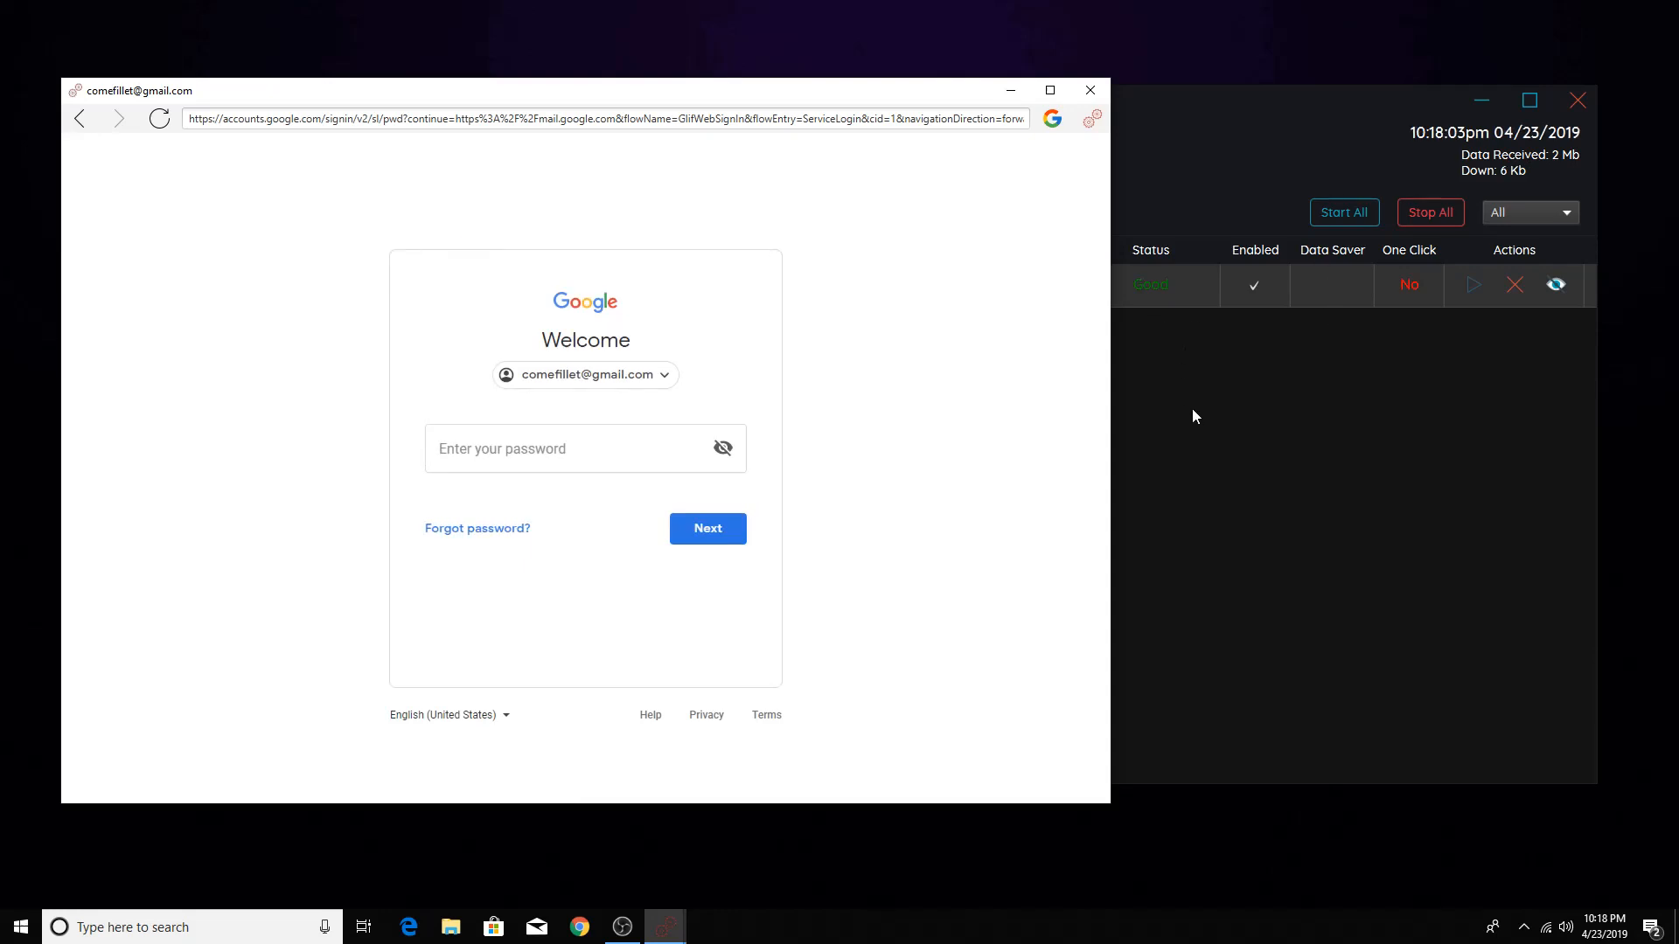
left_click(706, 529)
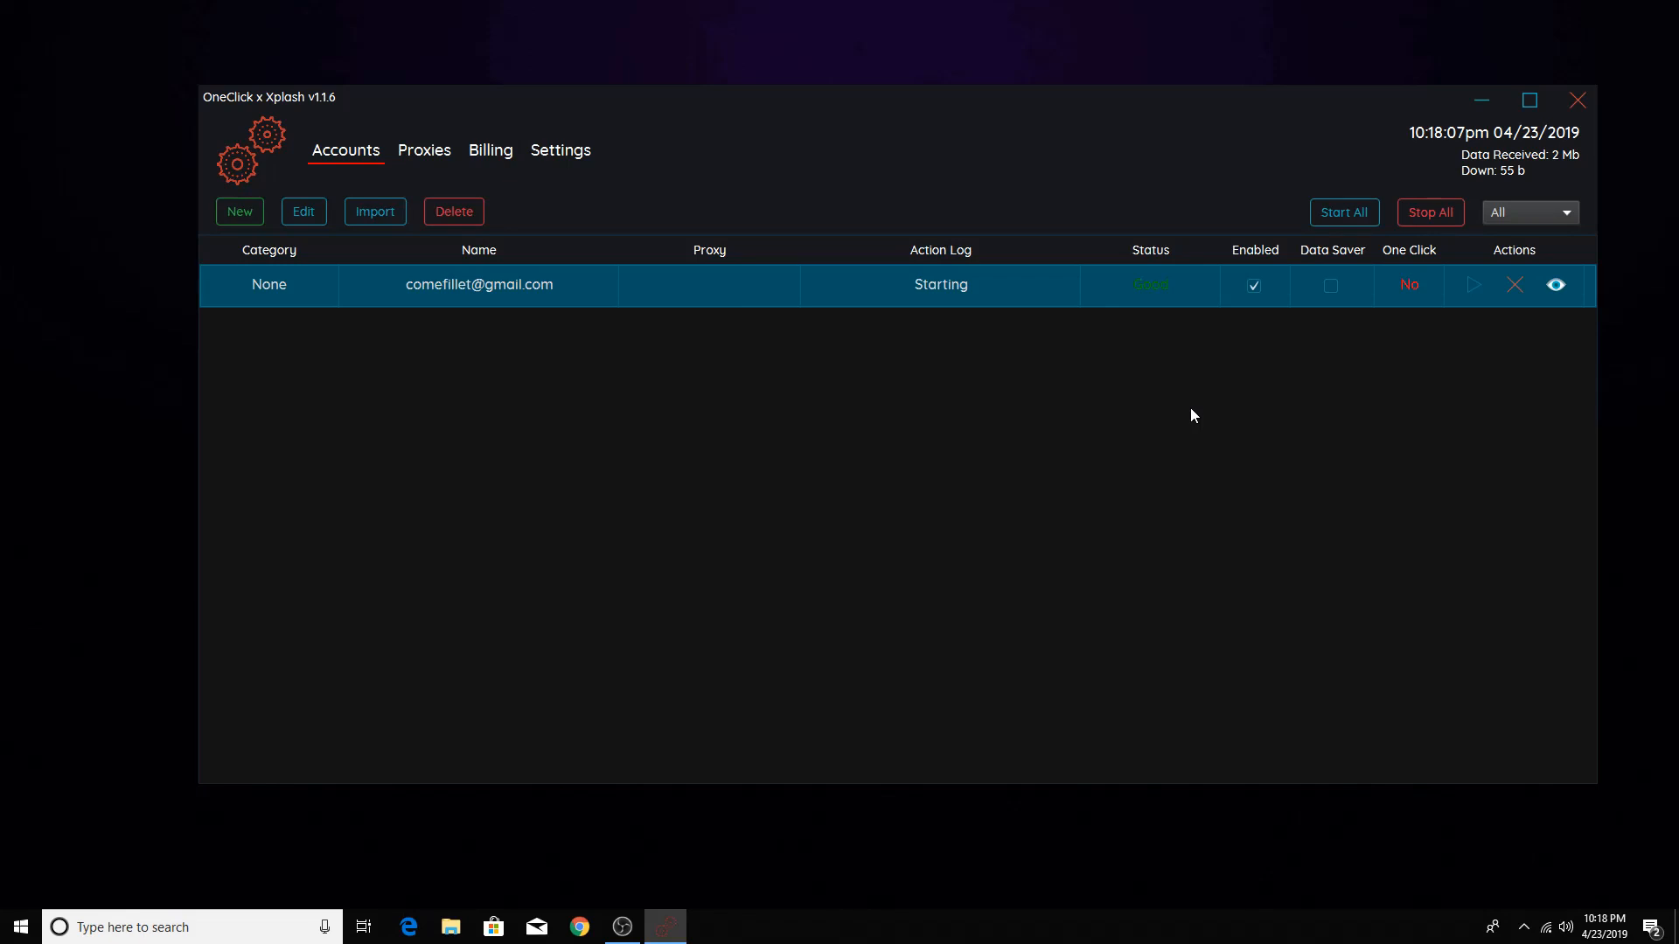
mouse_move(781, 307)
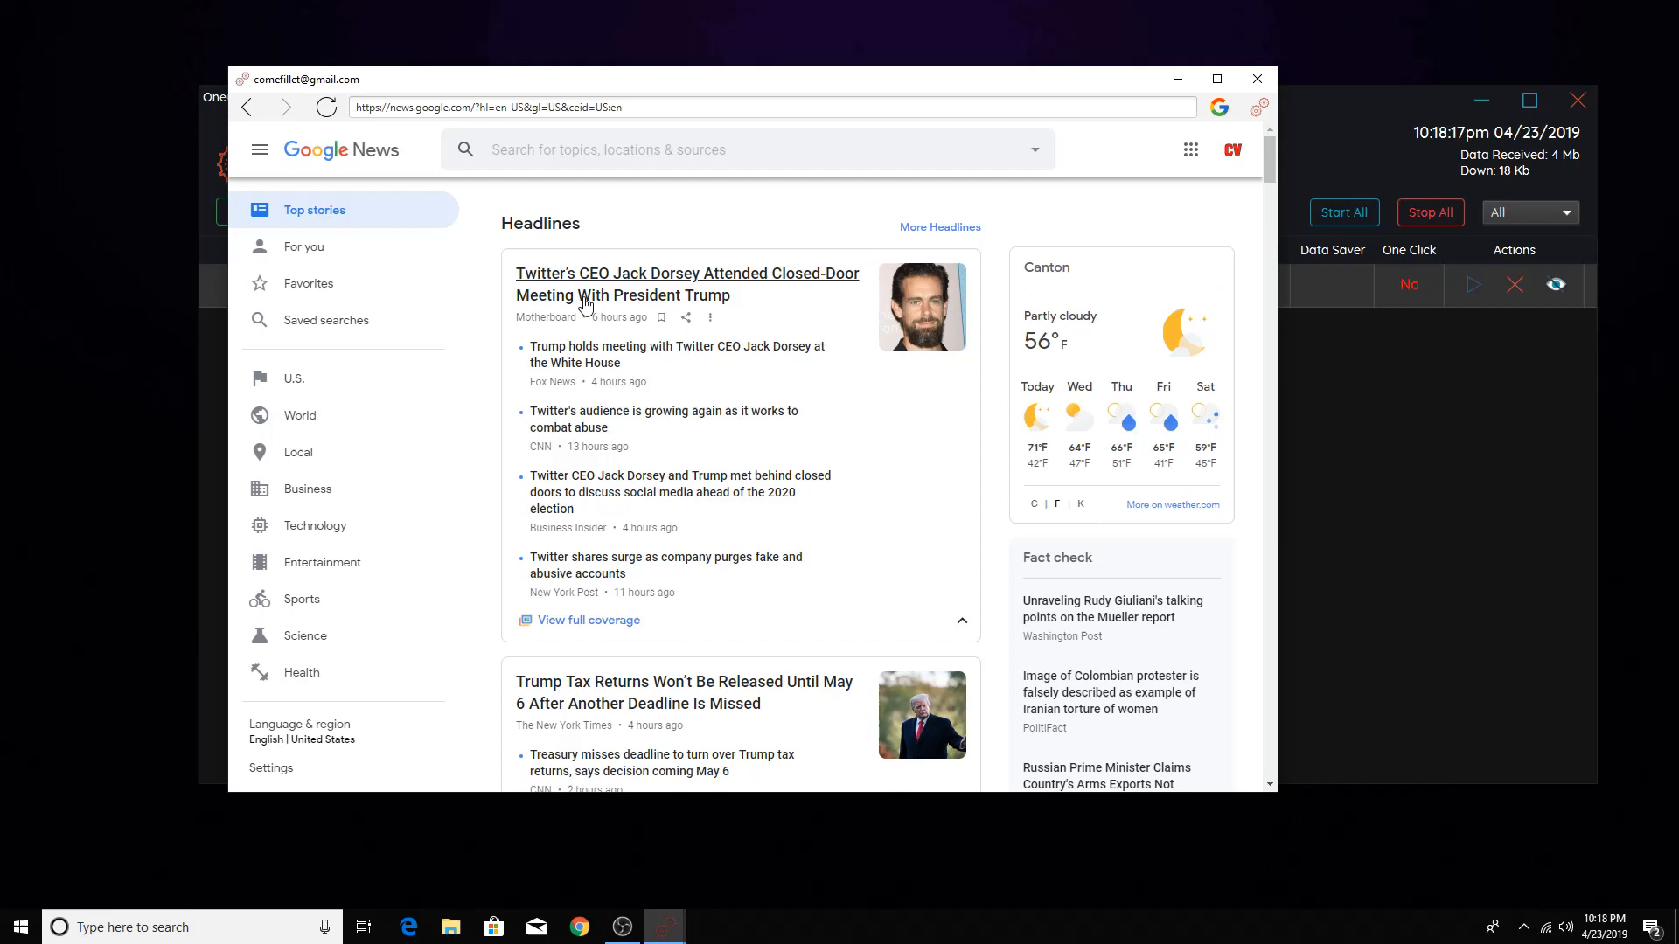
mouse_move(1056, 140)
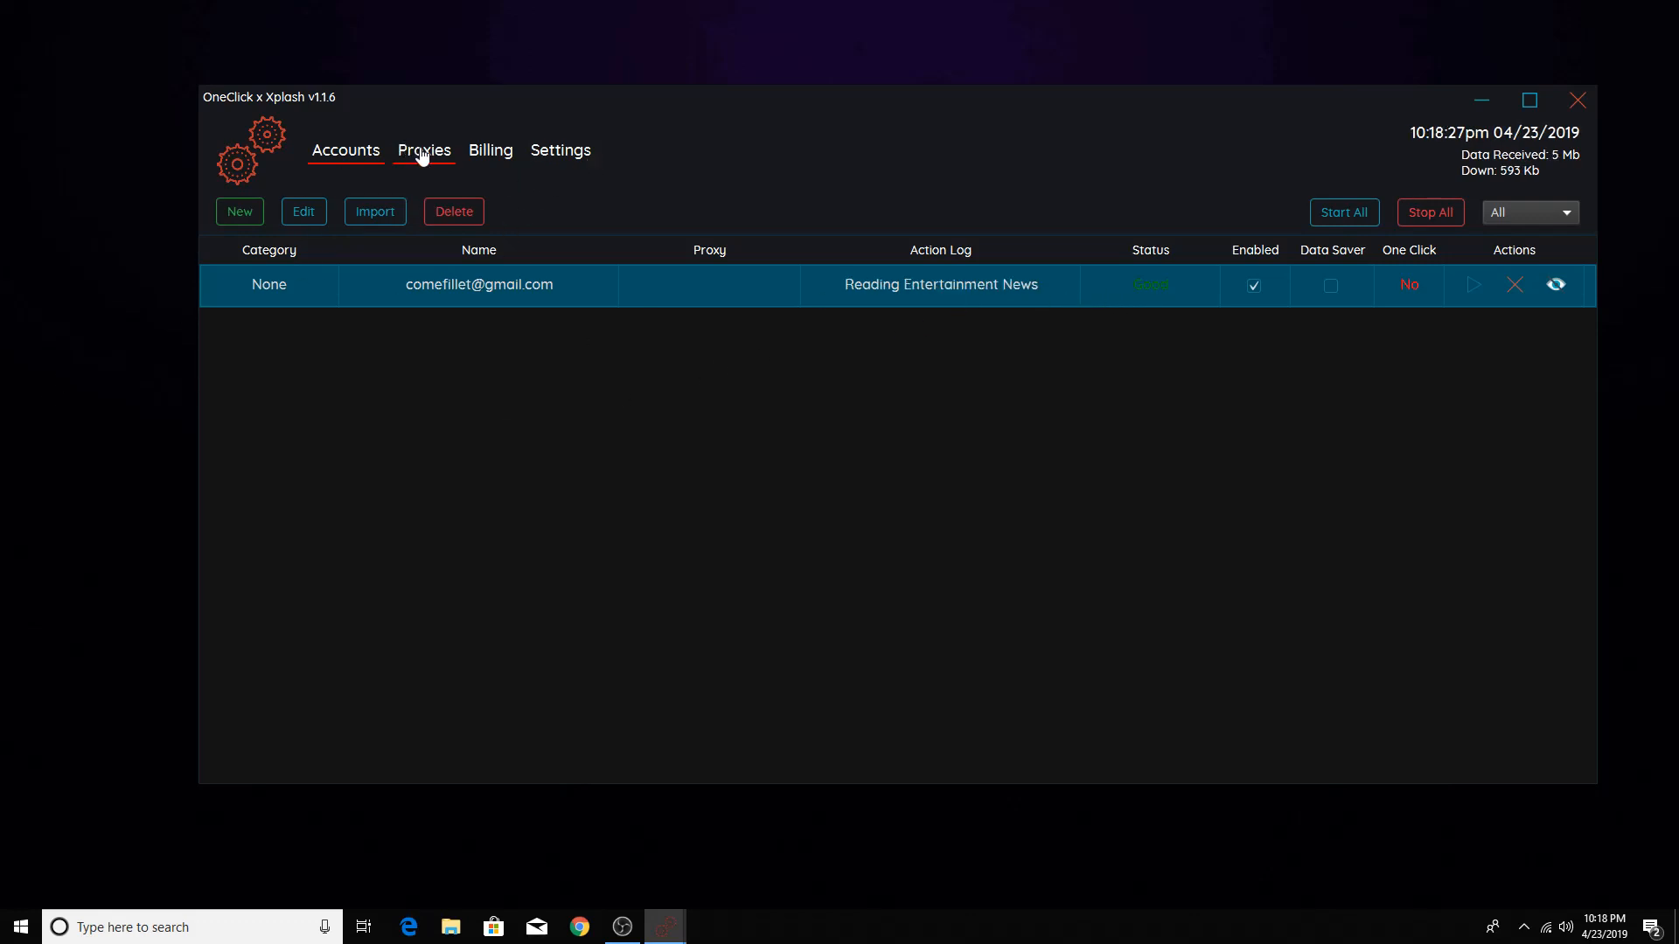
- View the empty Proxies list, collapsing and re-expanding its Accounts group
left_click(423, 149)
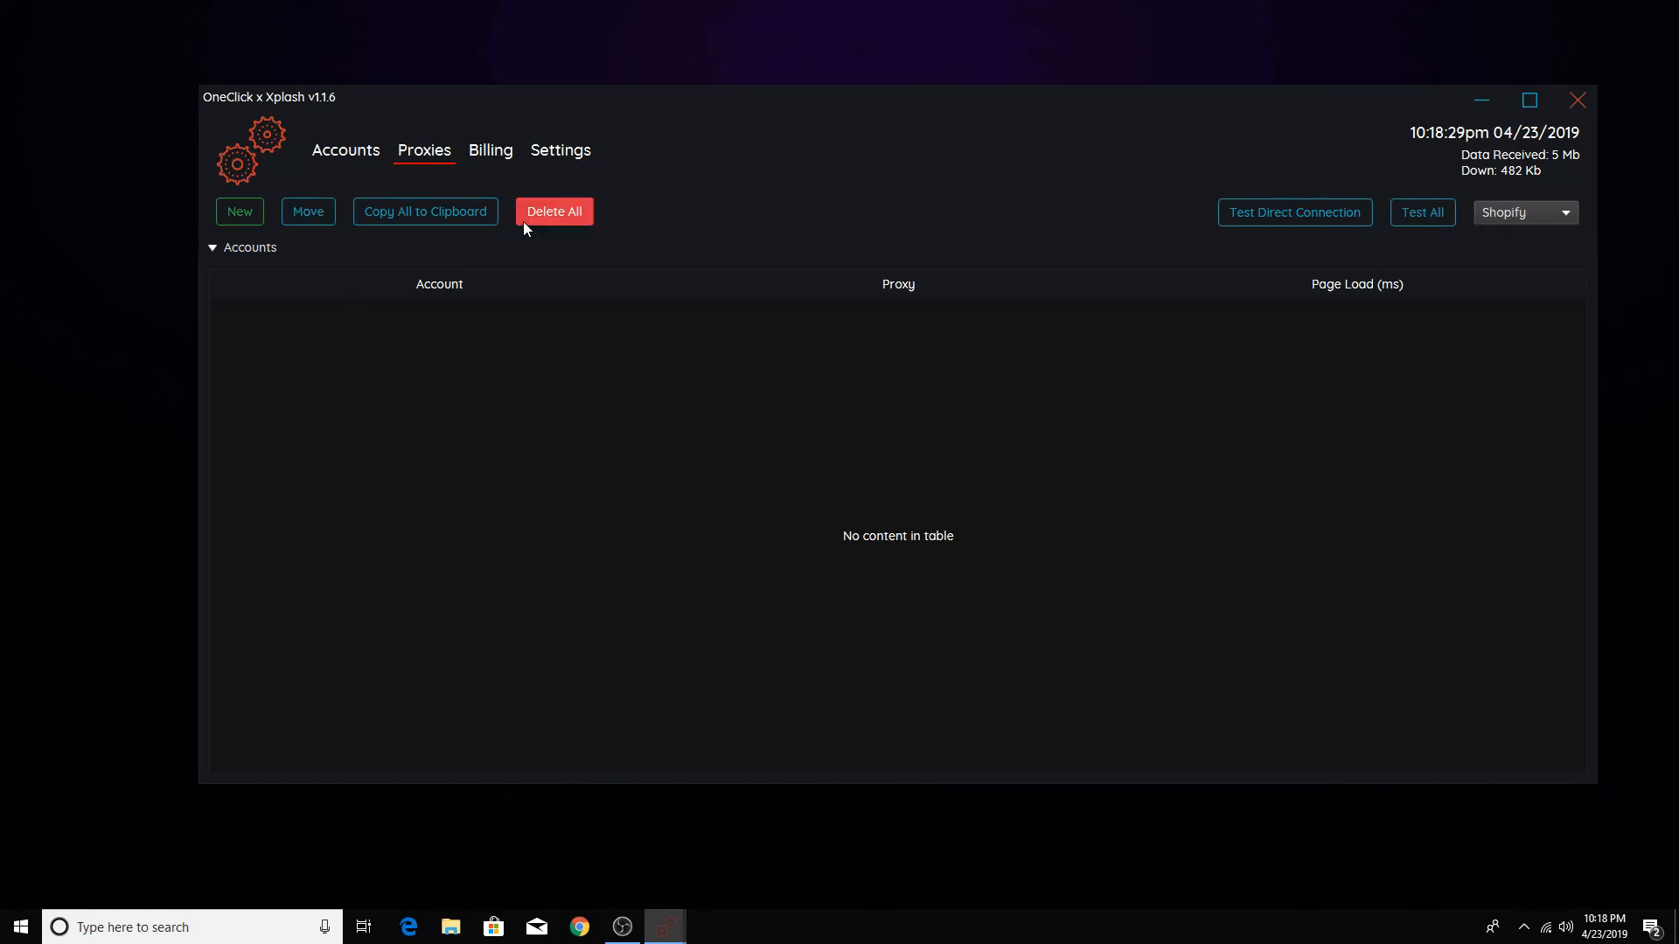
left_click(239, 210)
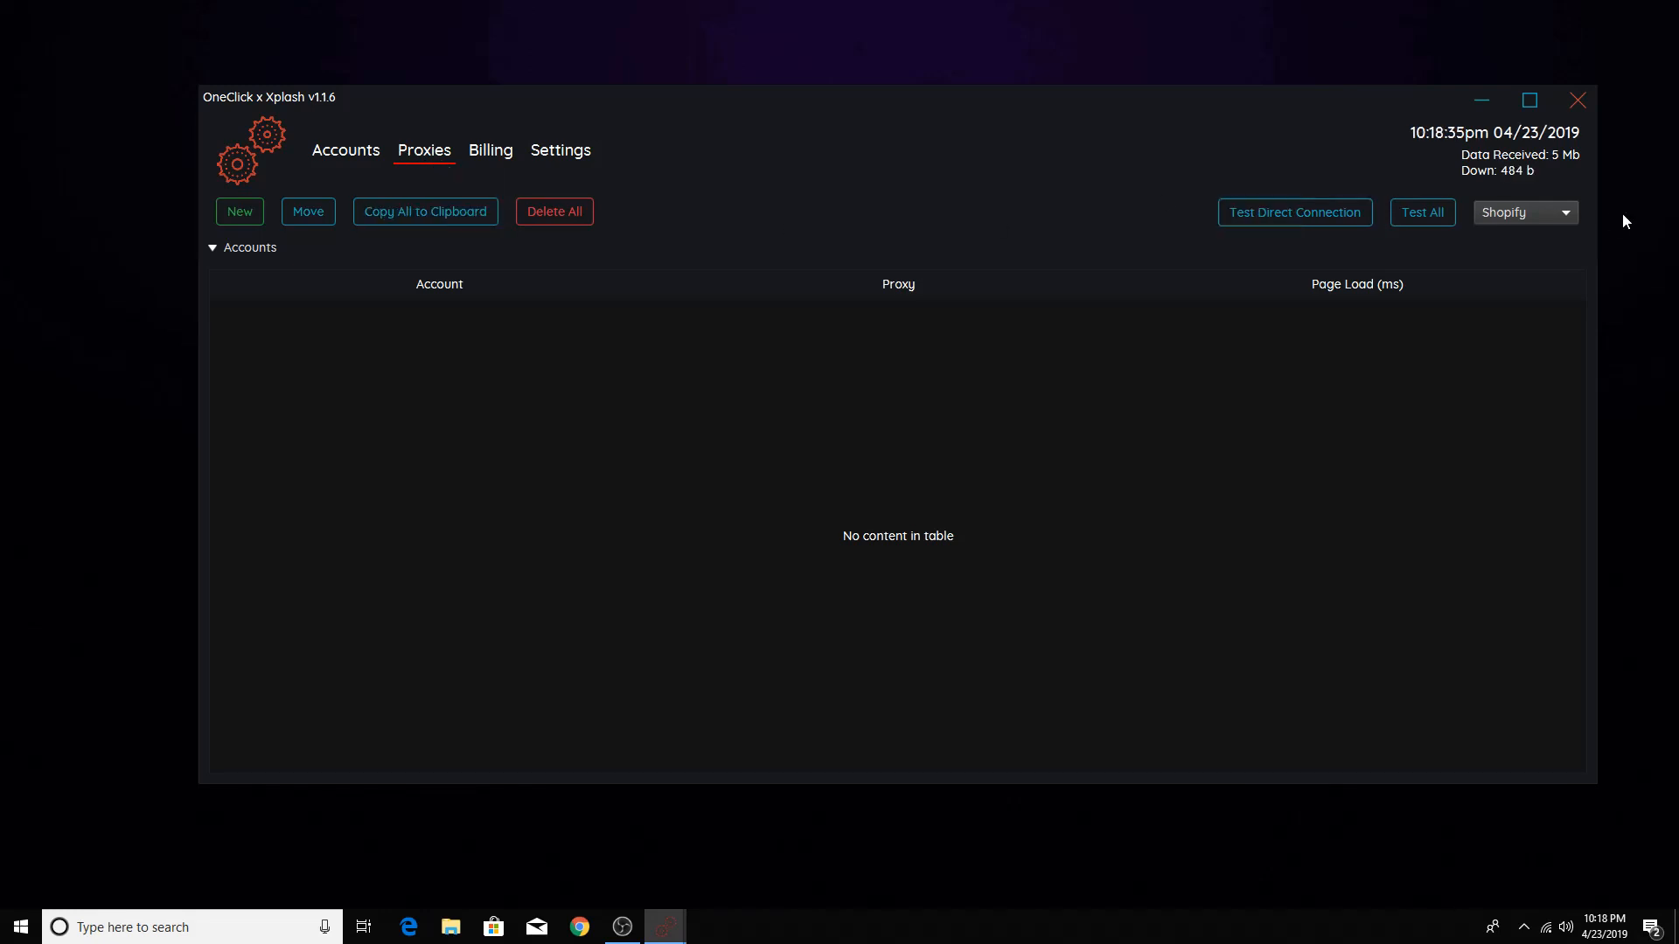
left_click(1563, 212)
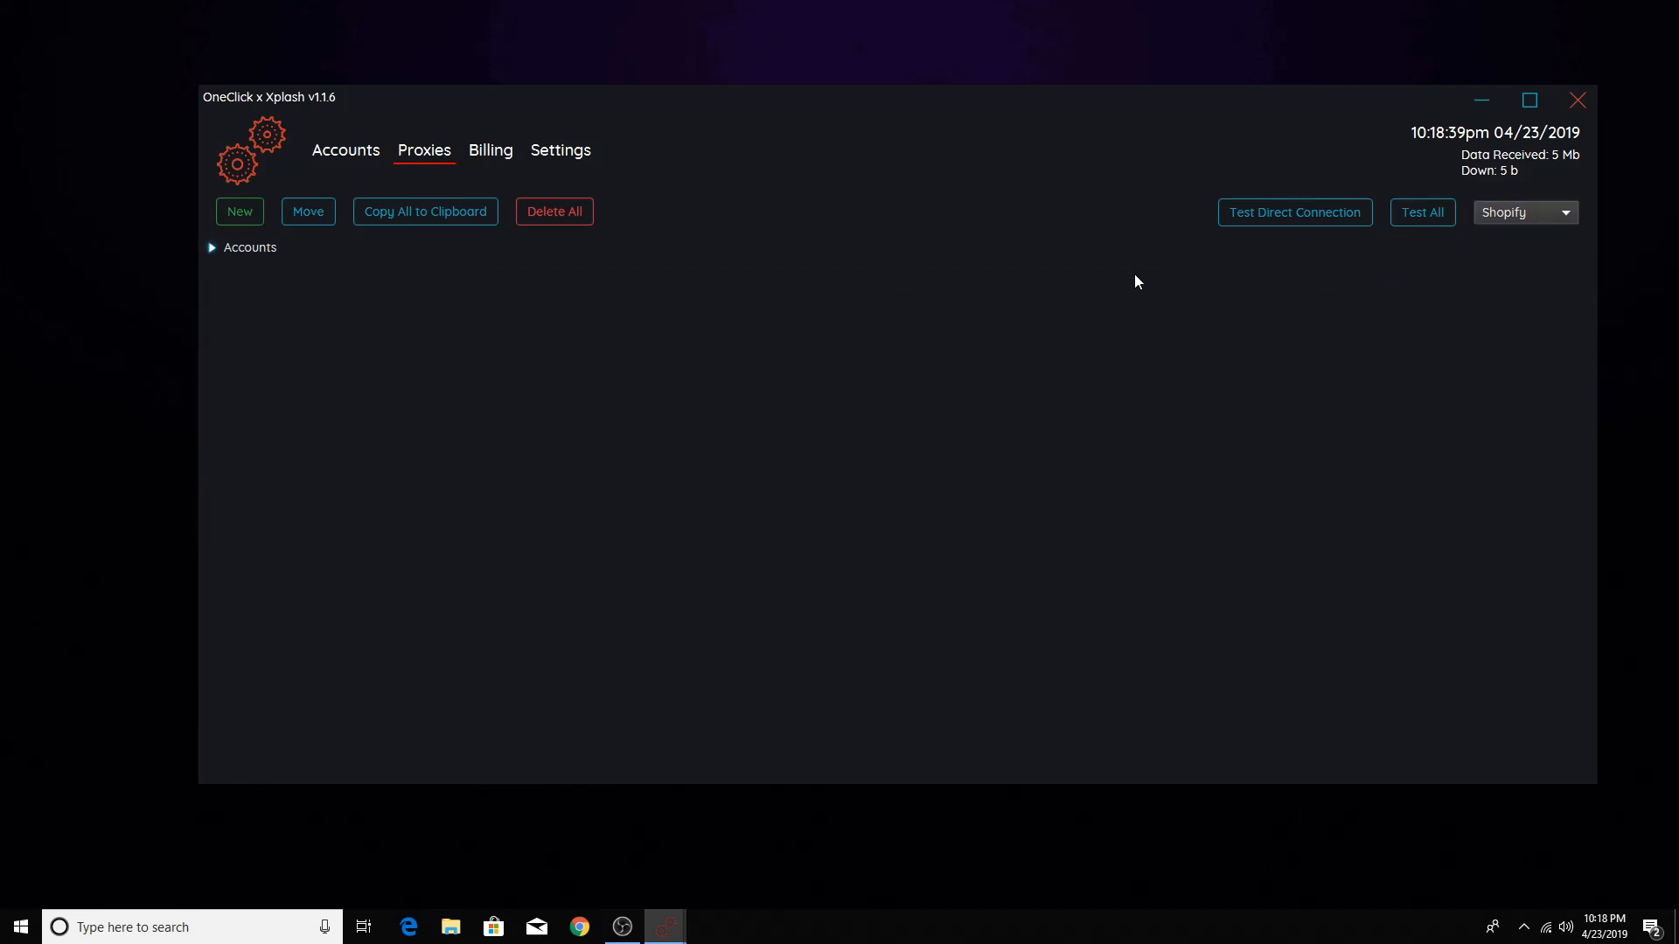
left_click(210, 247)
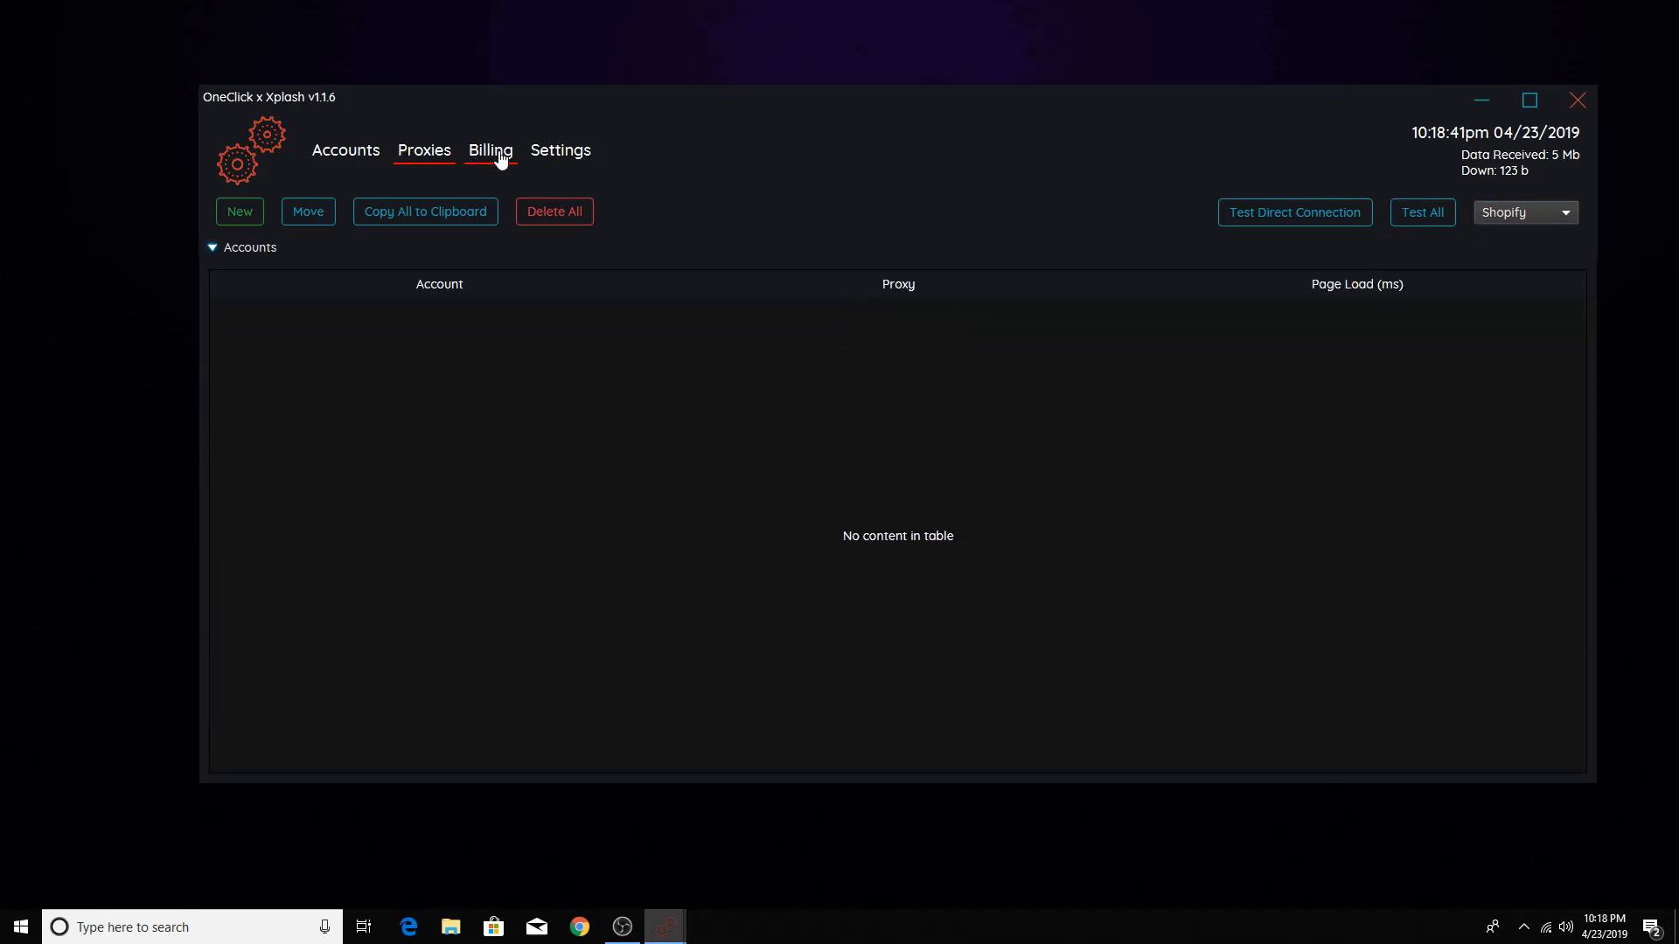
- Show the empty Billing page and dismiss the no-billings-selected warning after trying Export
left_click(490, 150)
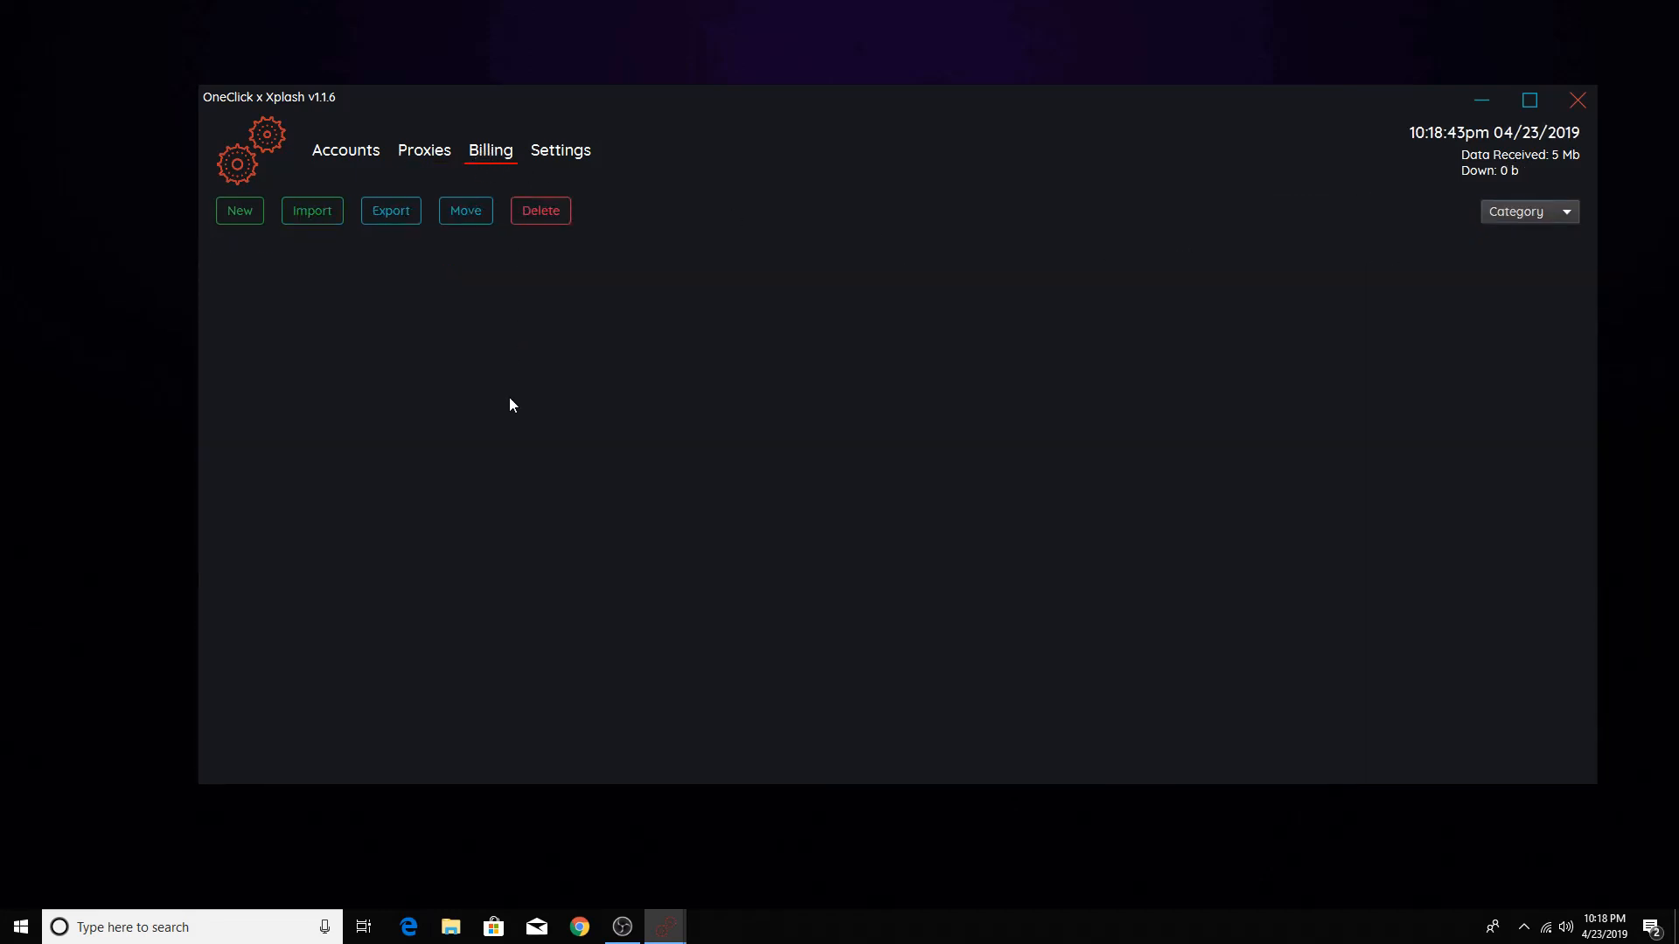
mouse_move(542, 464)
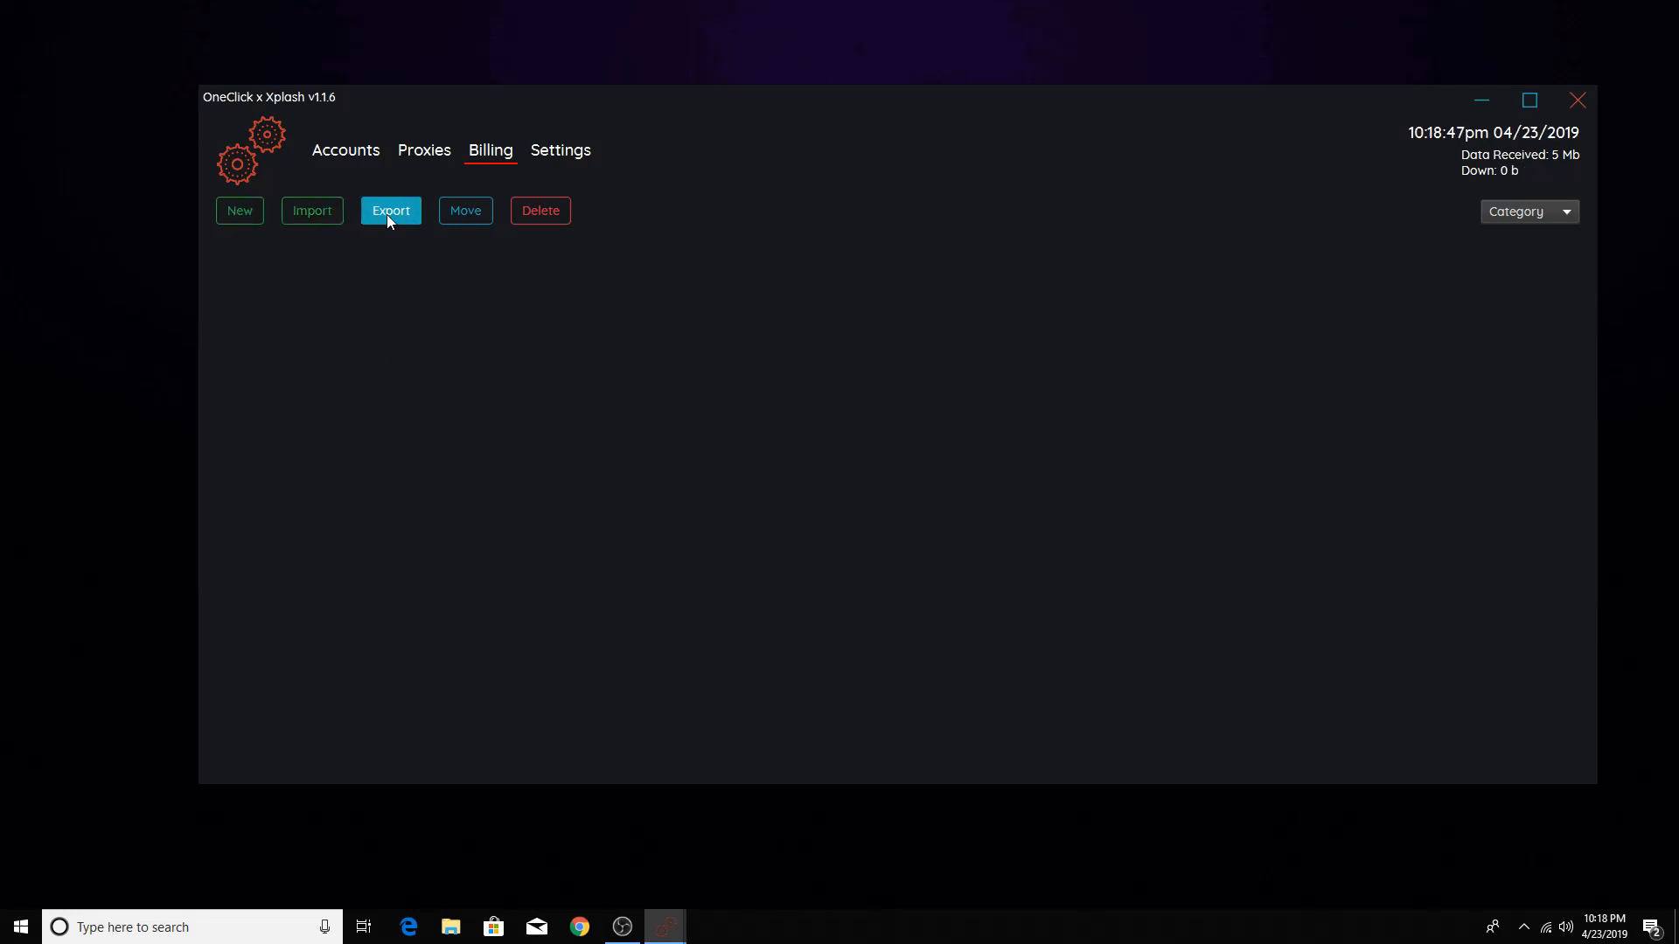
left_click(390, 210)
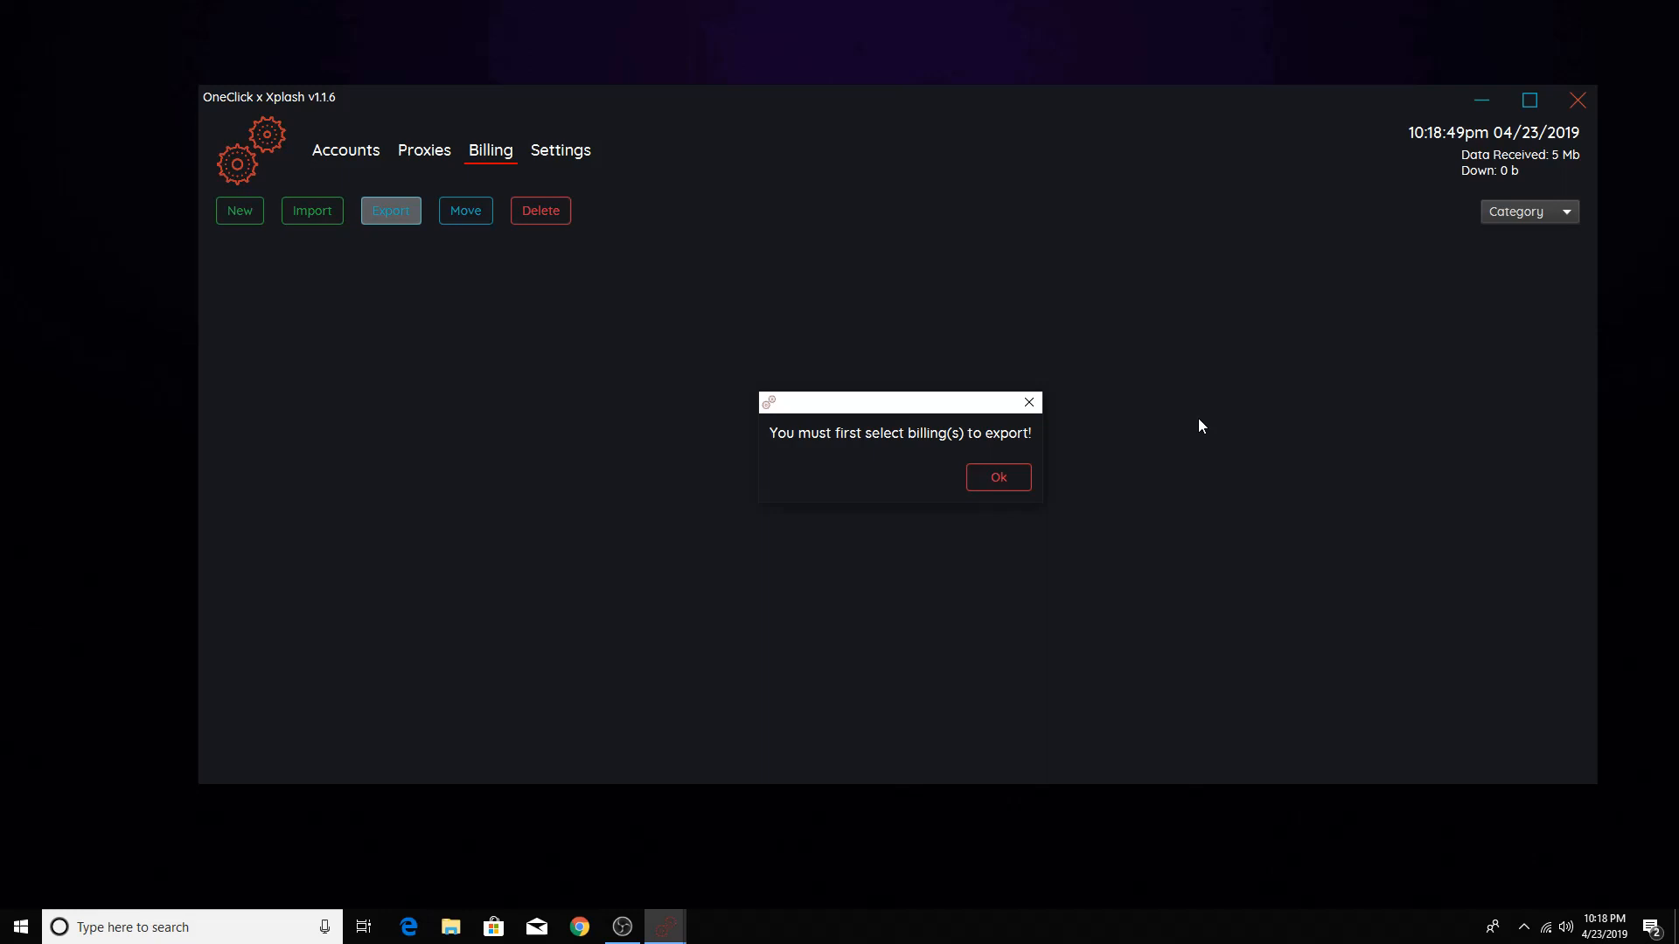
left_click(996, 477)
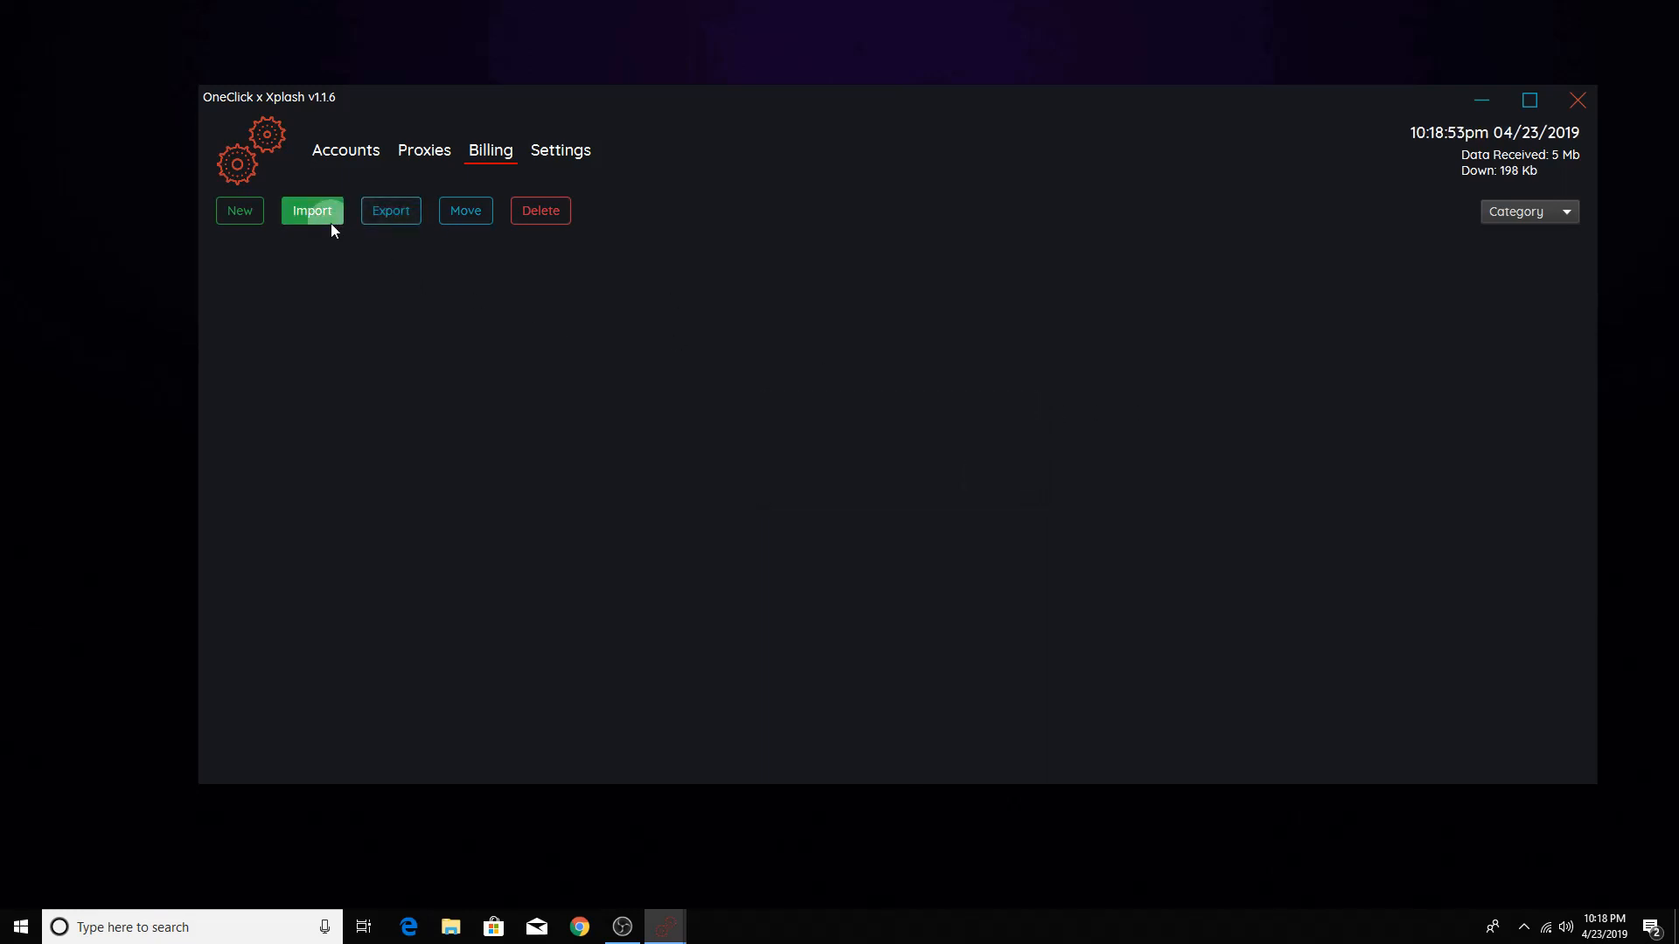
- Open billing Import with its GoogleForm, CyberAIO, BalkoBot, DasheV3 and Hastey format list
left_click(312, 209)
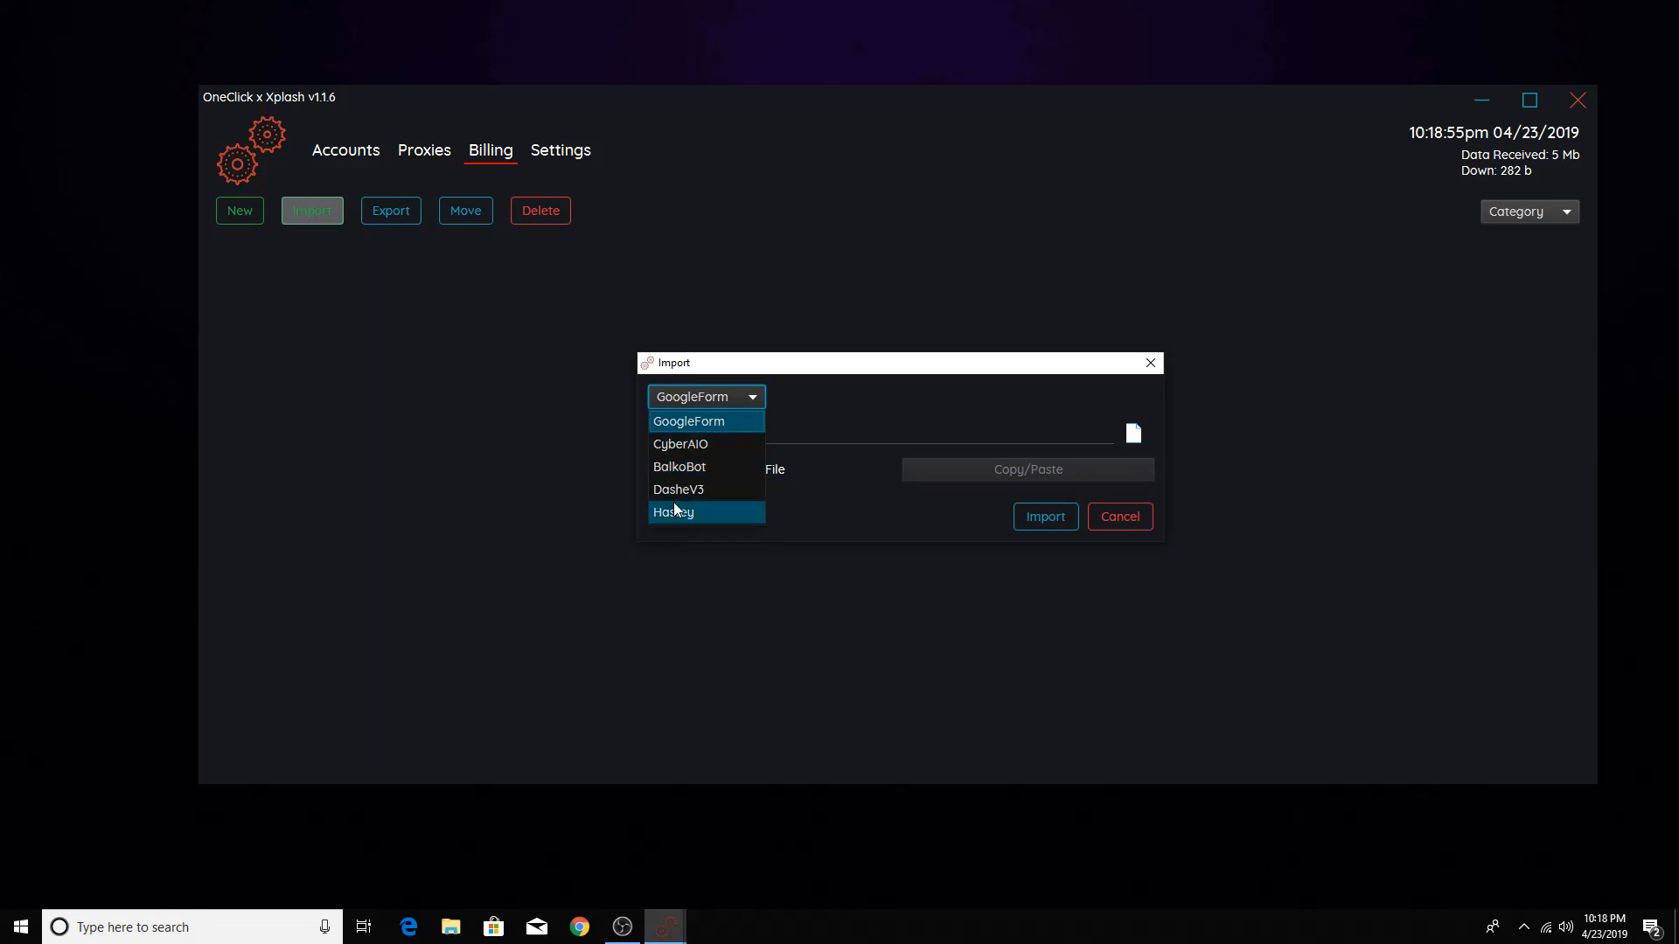
mouse_move(680, 515)
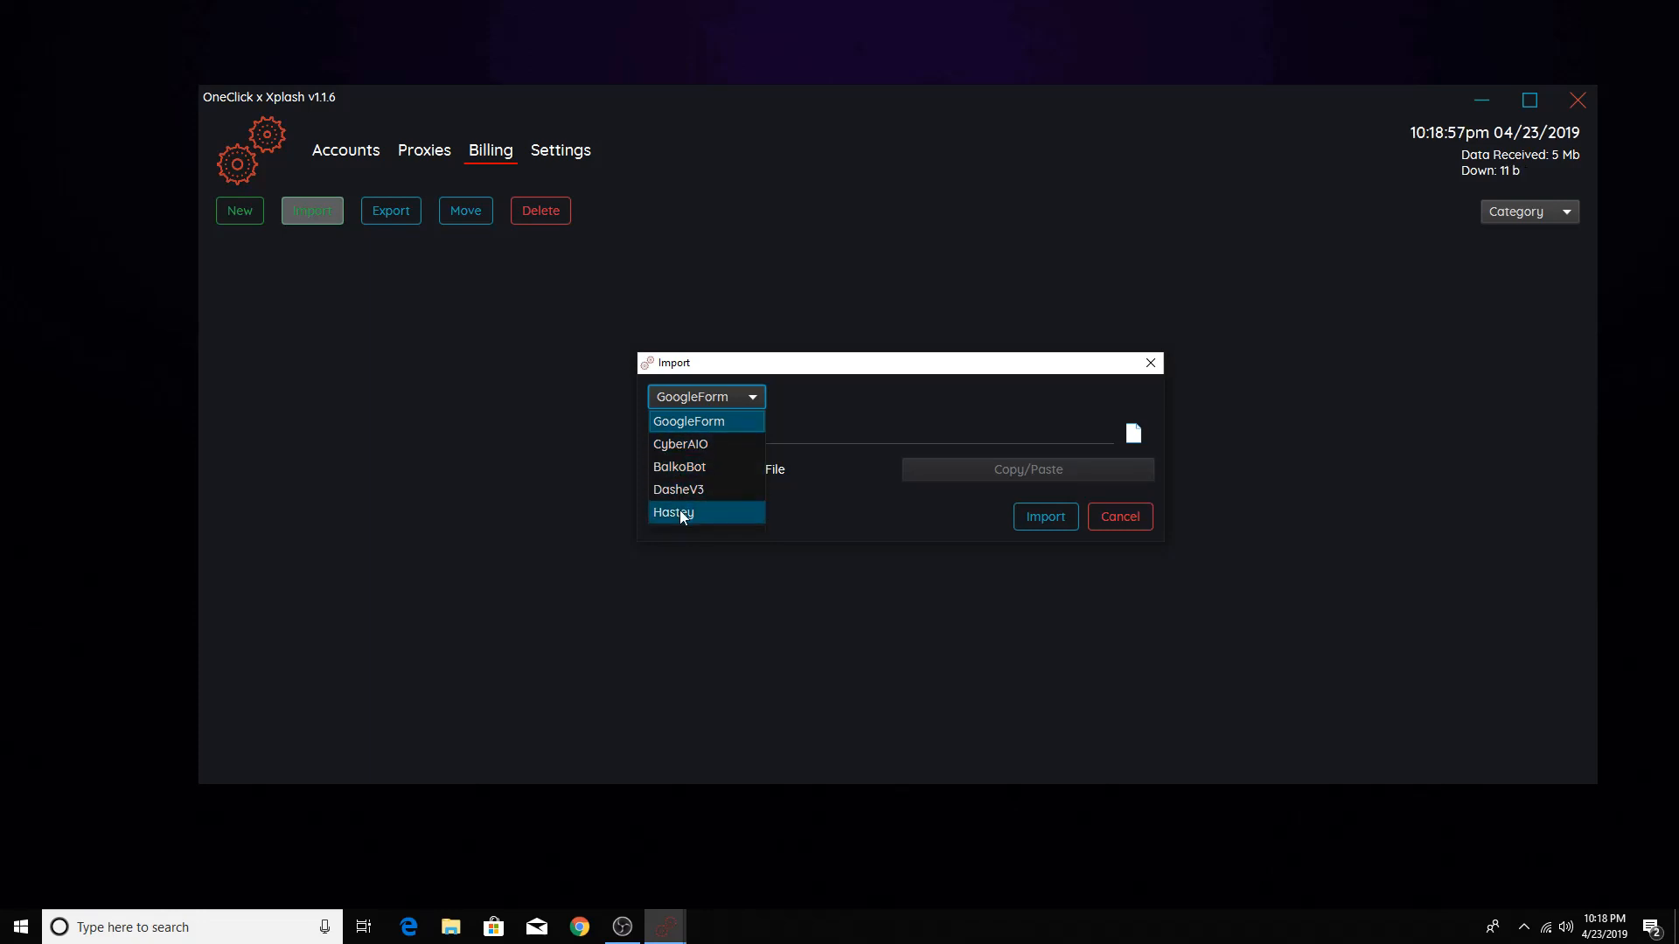
mouse_move(685, 519)
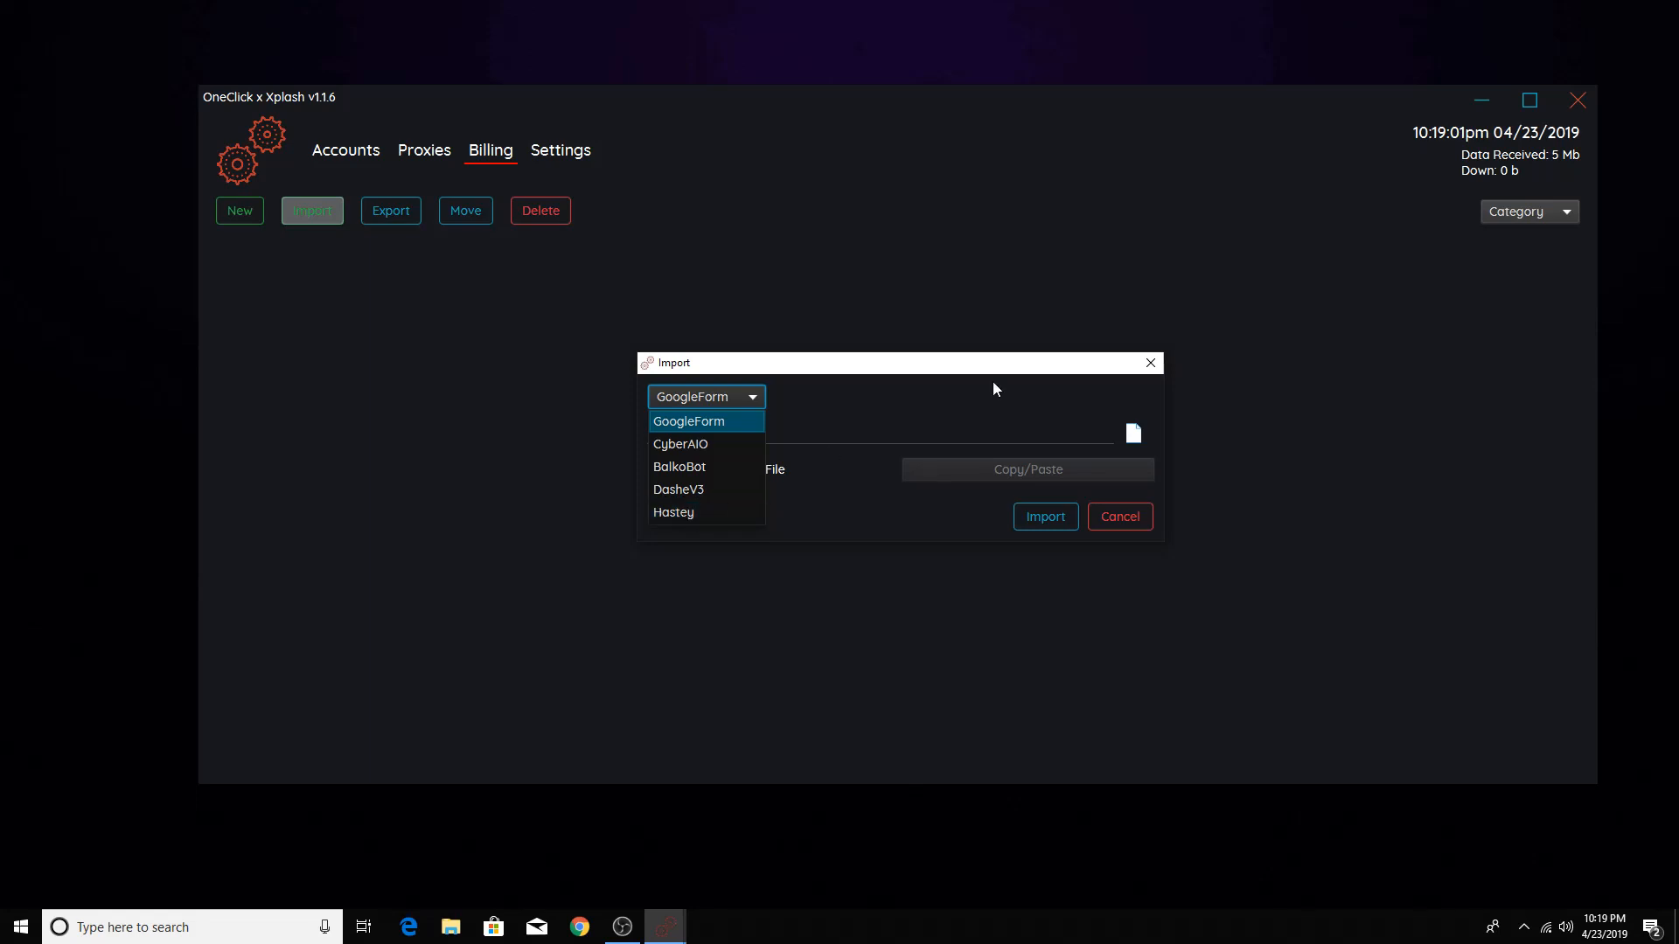
- Save billing profile asdsada in category ddassad with shared shipping address and phone jigging
left_click(239, 210)
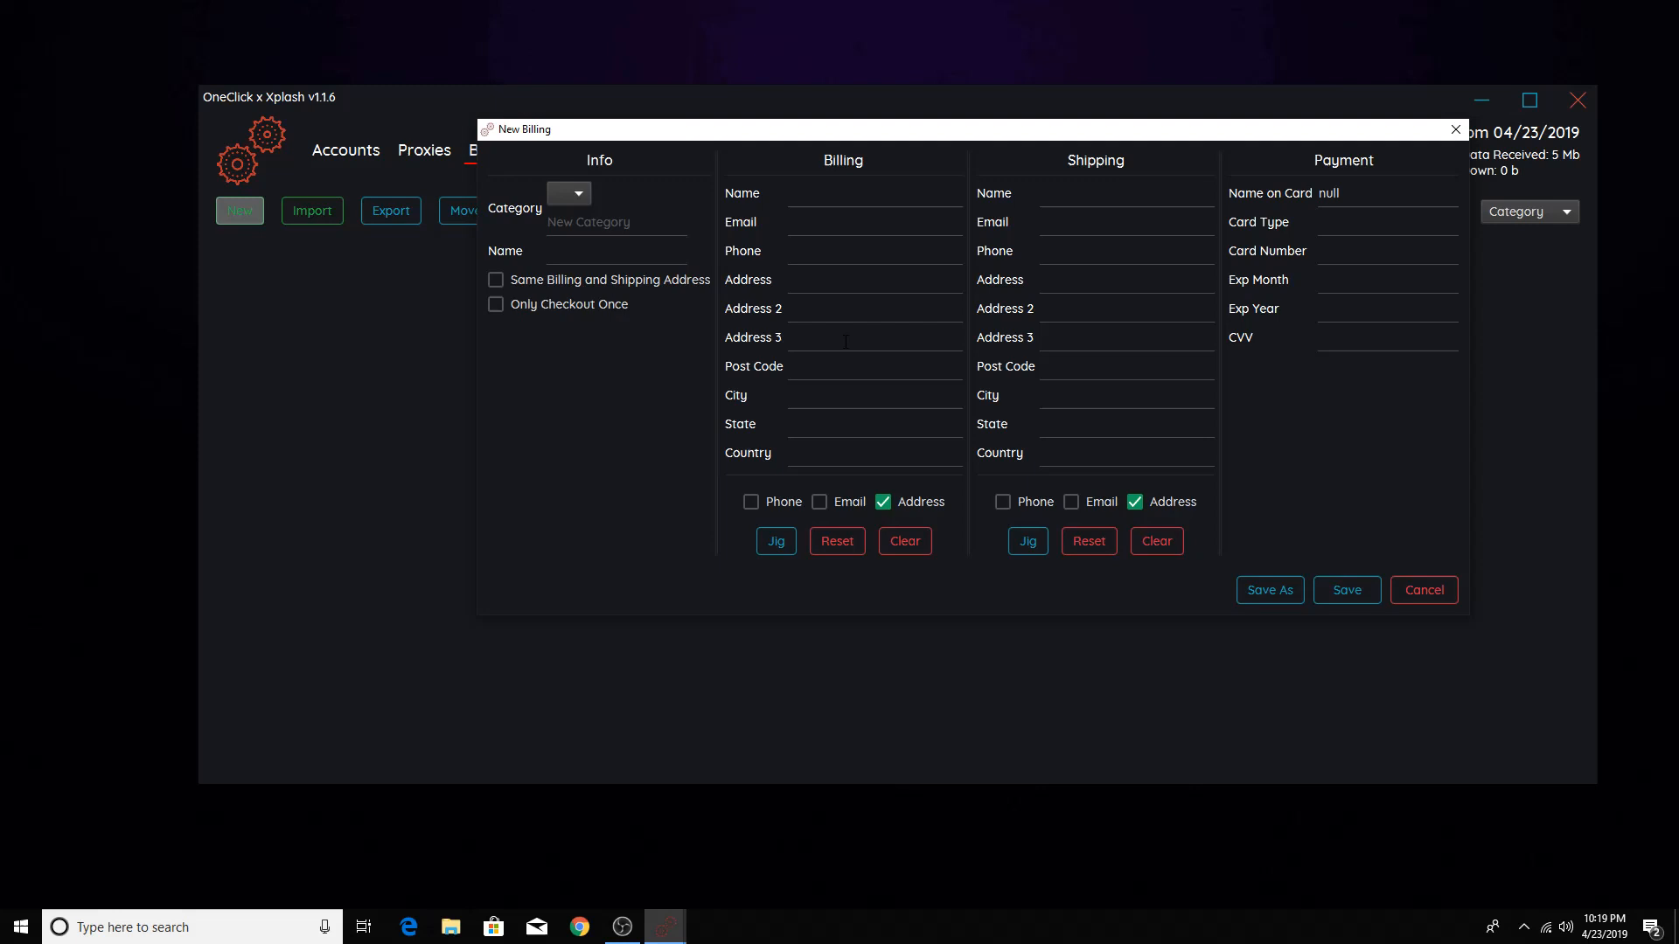
mouse_move(777, 431)
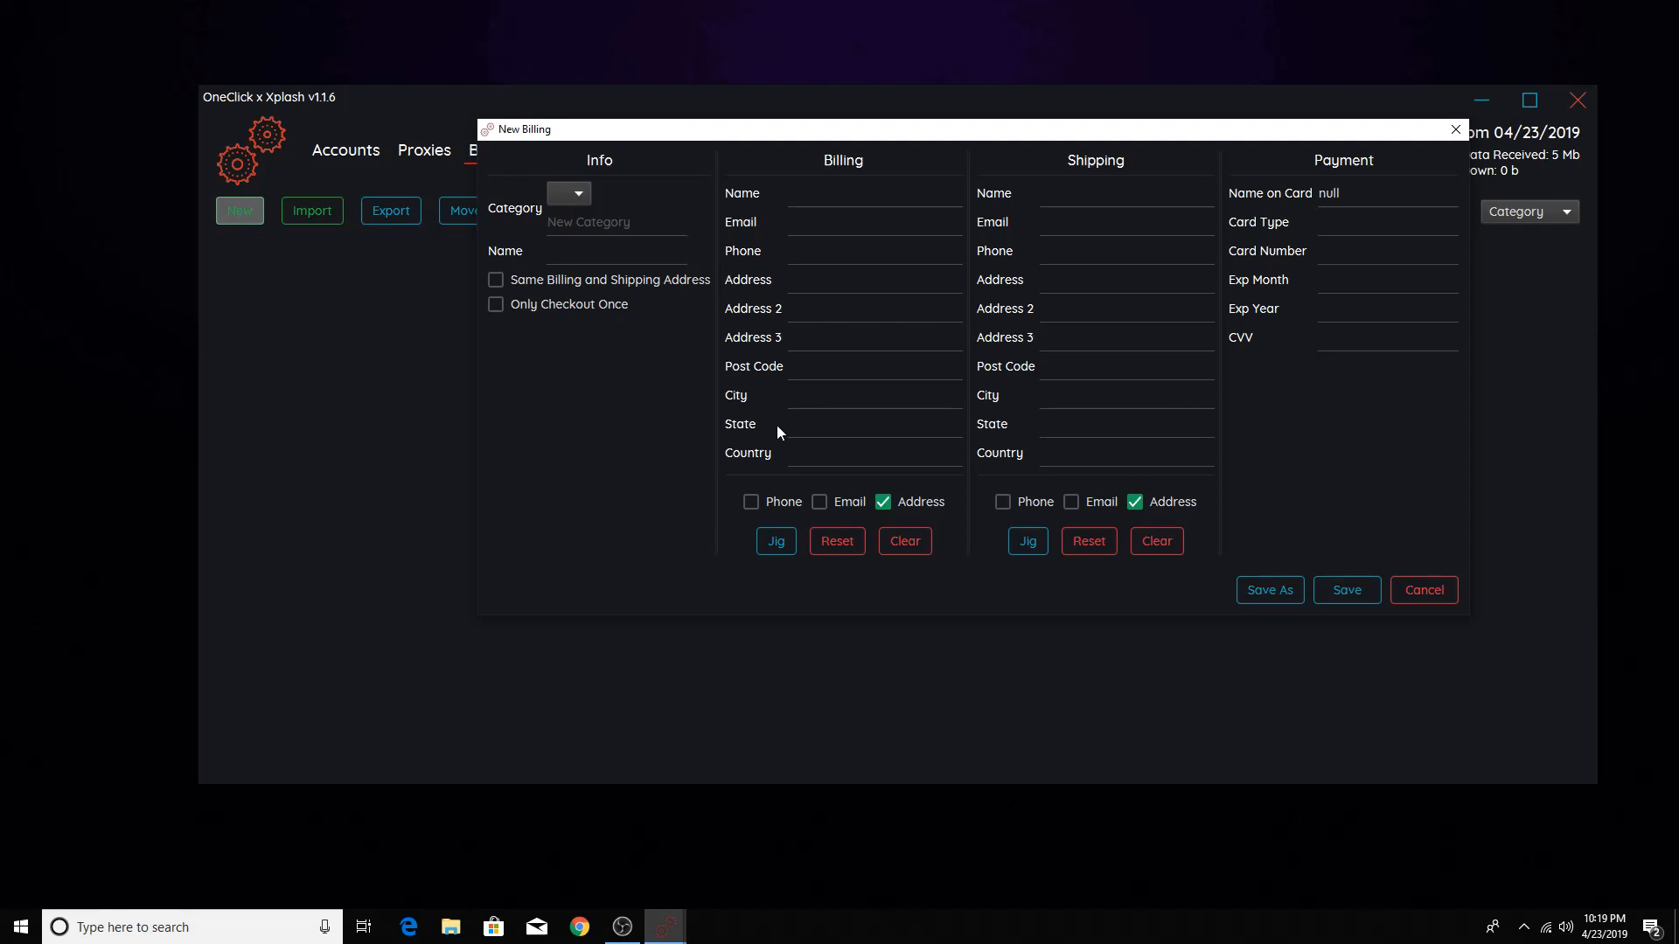
mouse_move(1300, 221)
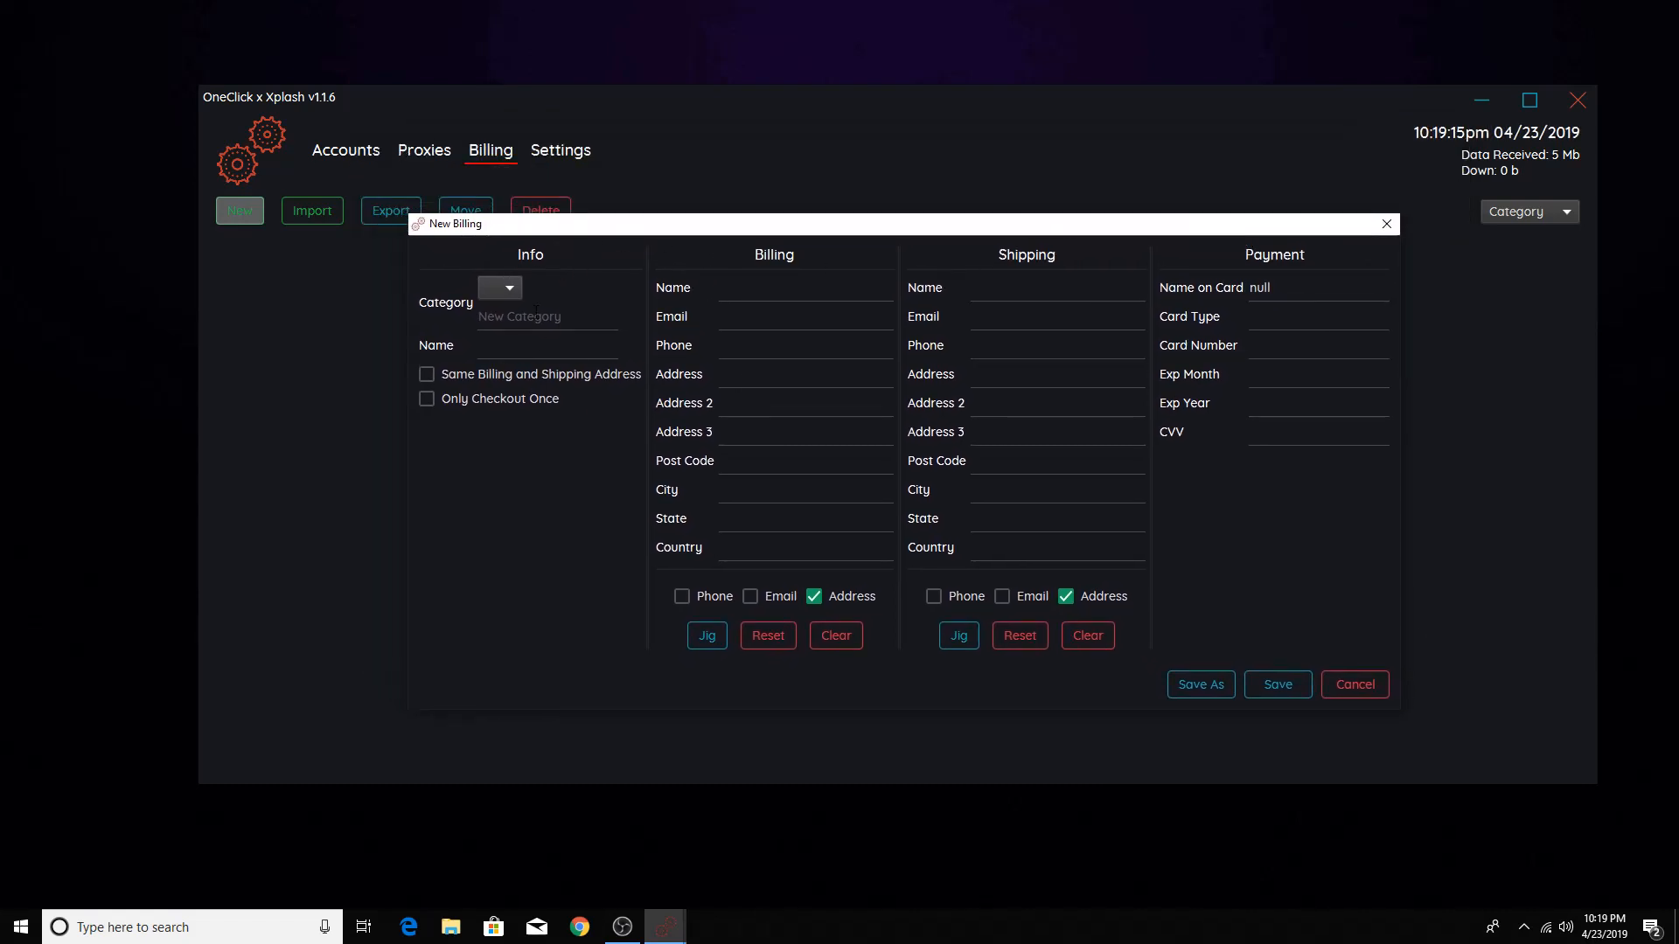
type("d")
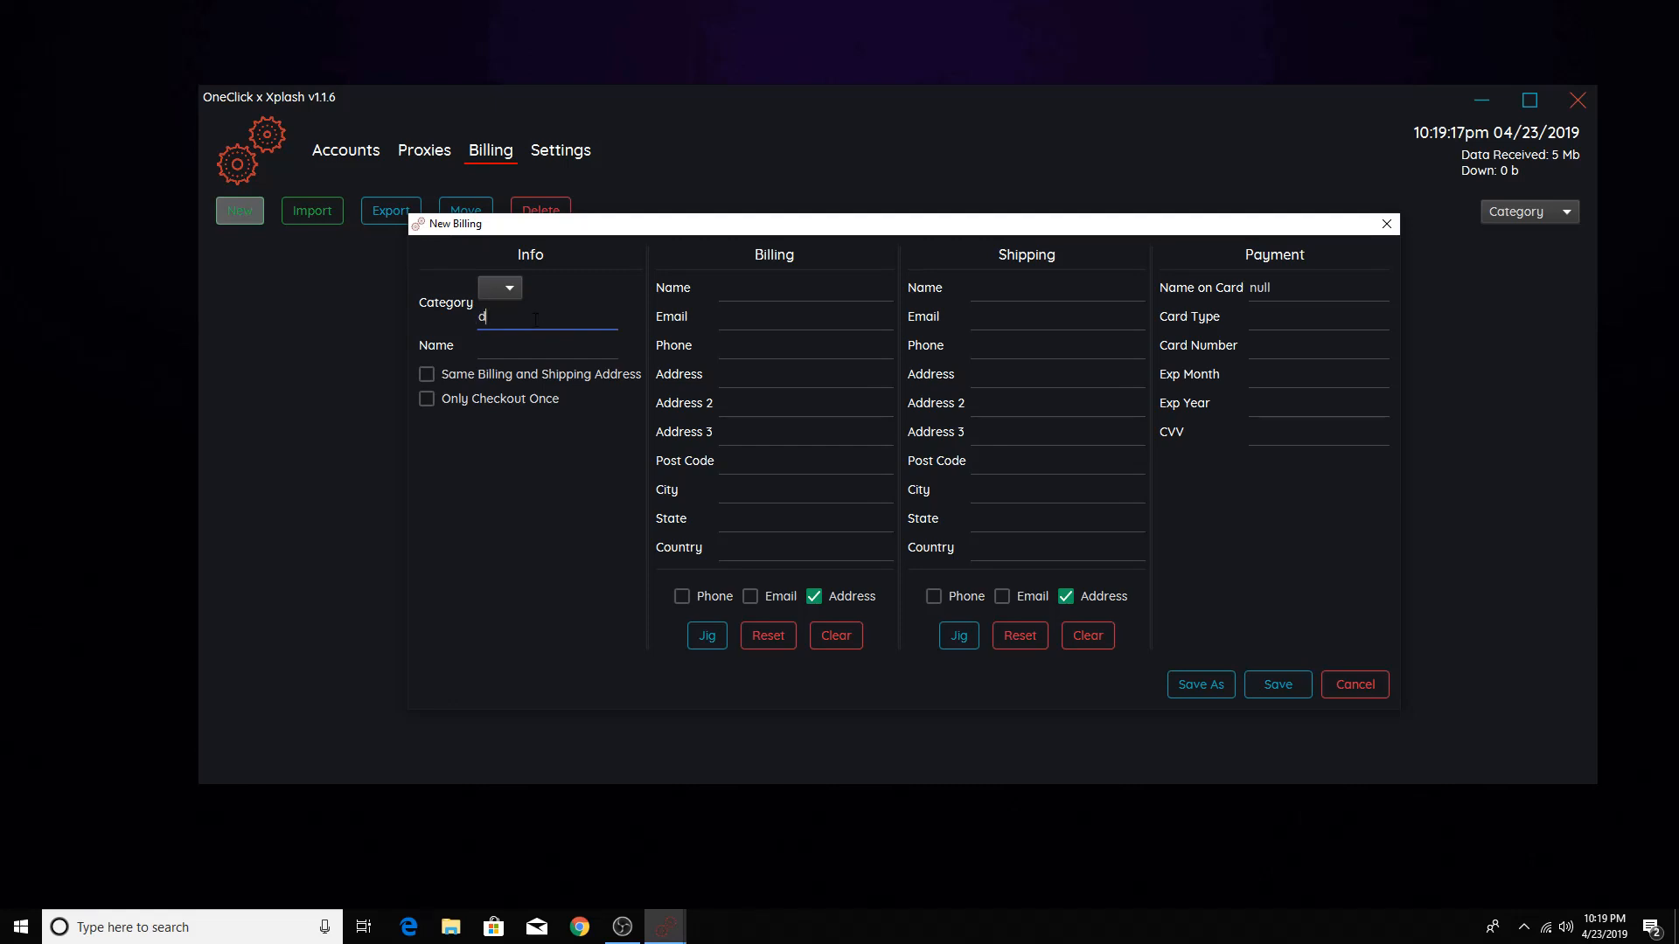
left_click(425, 374)
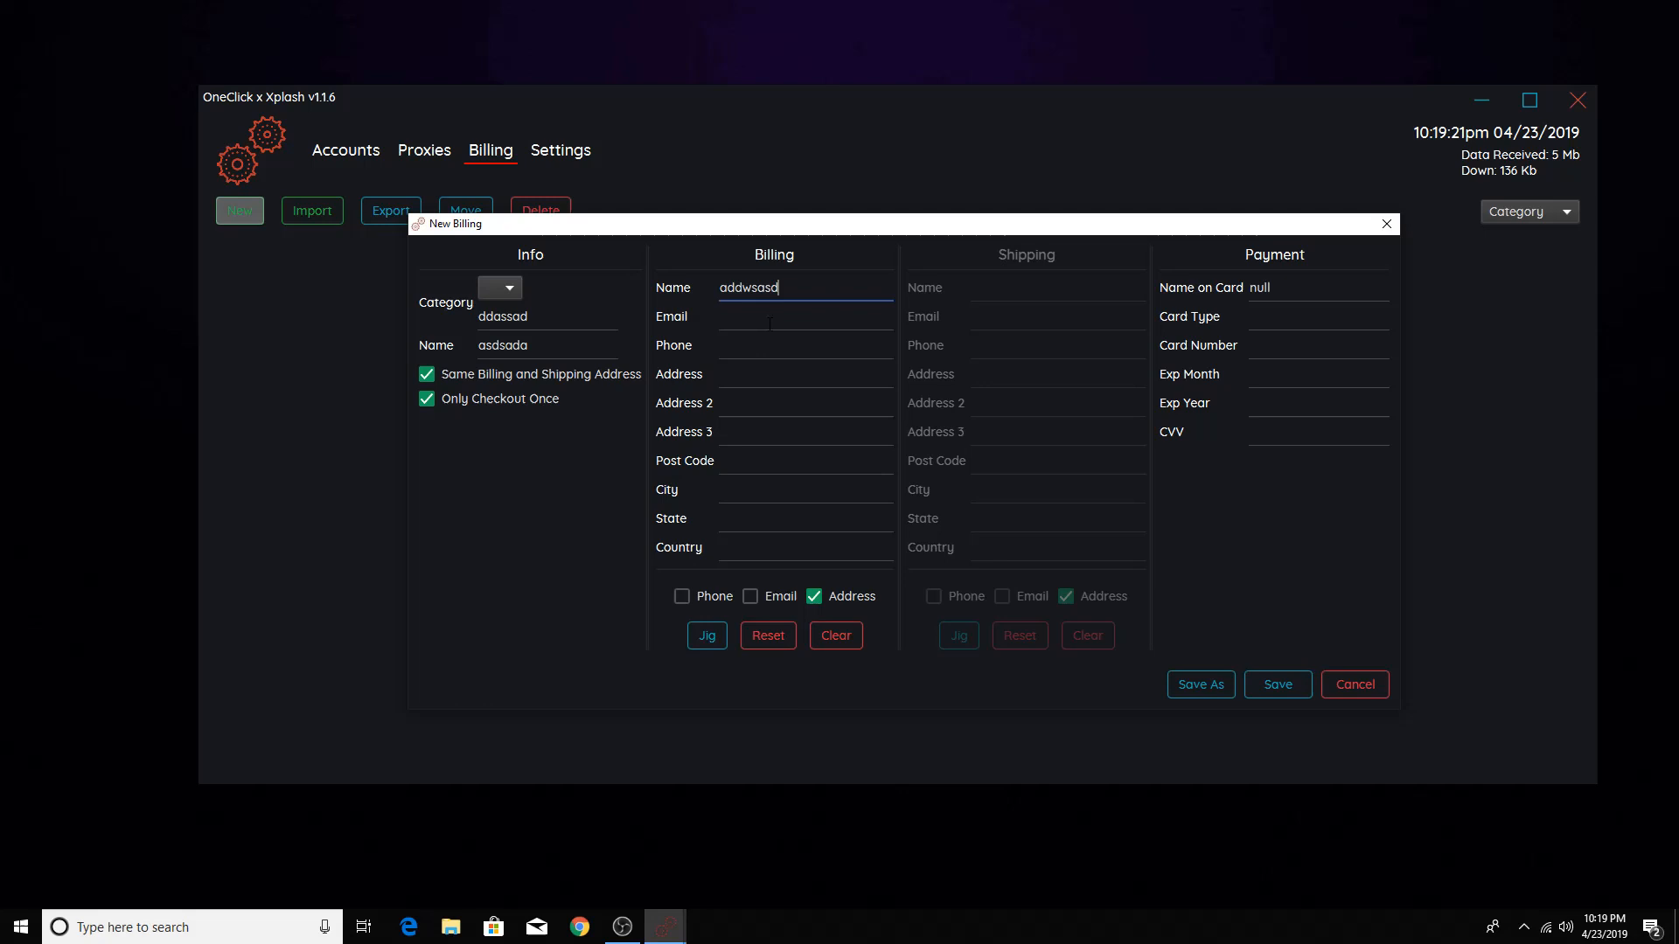
type("d")
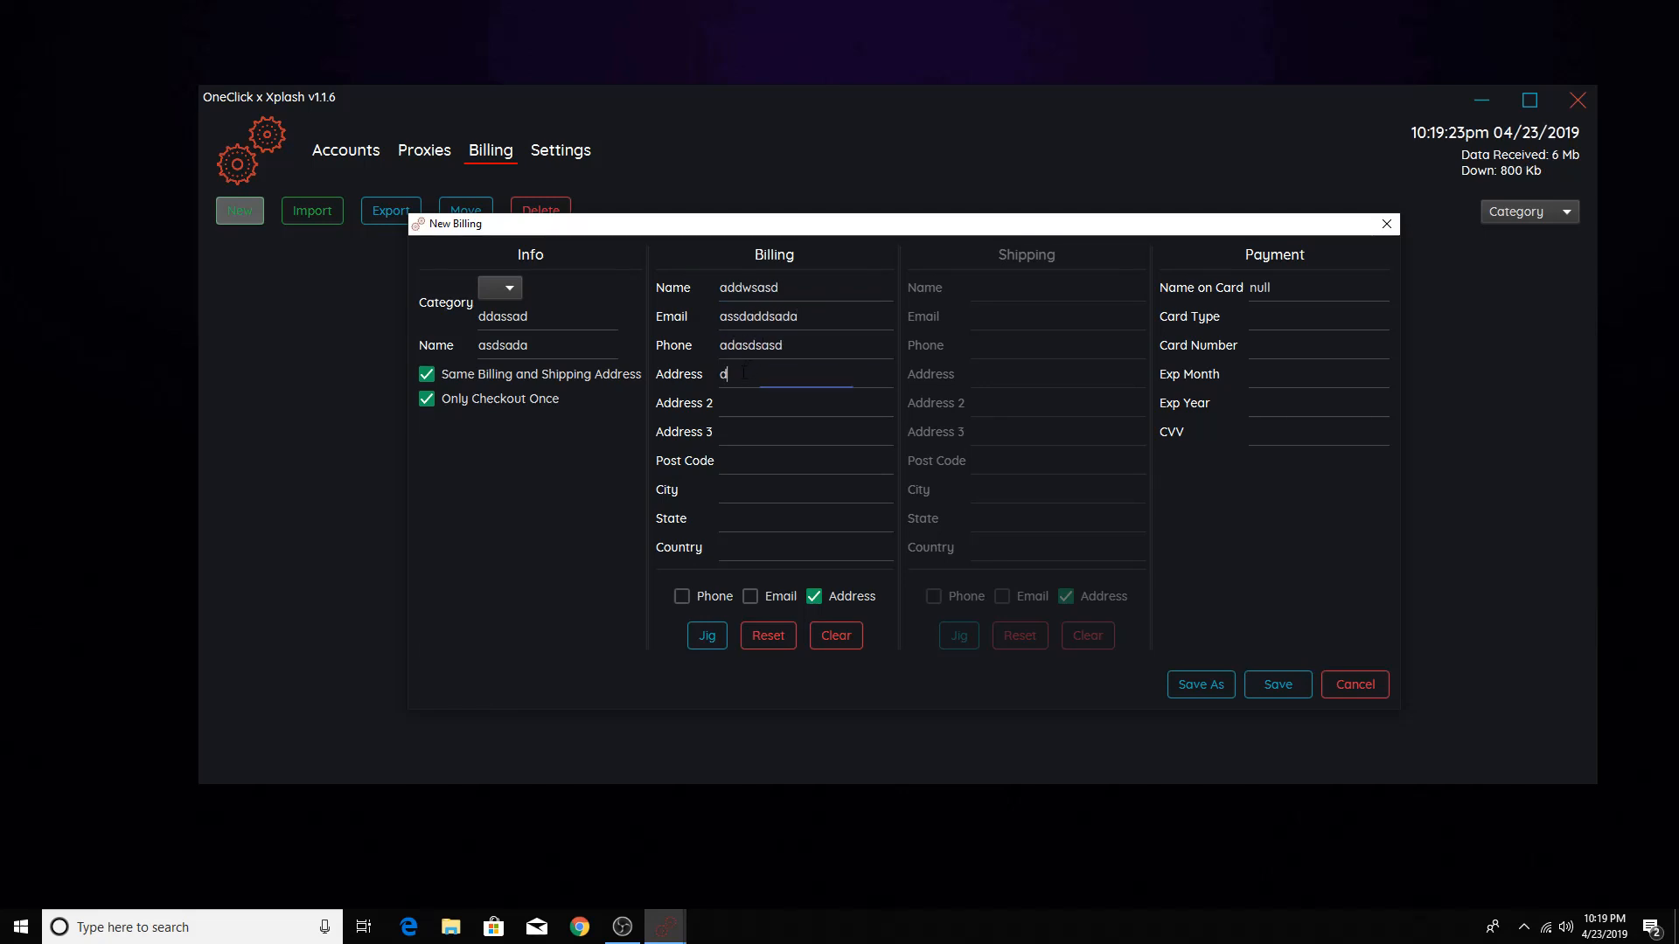
type("adds")
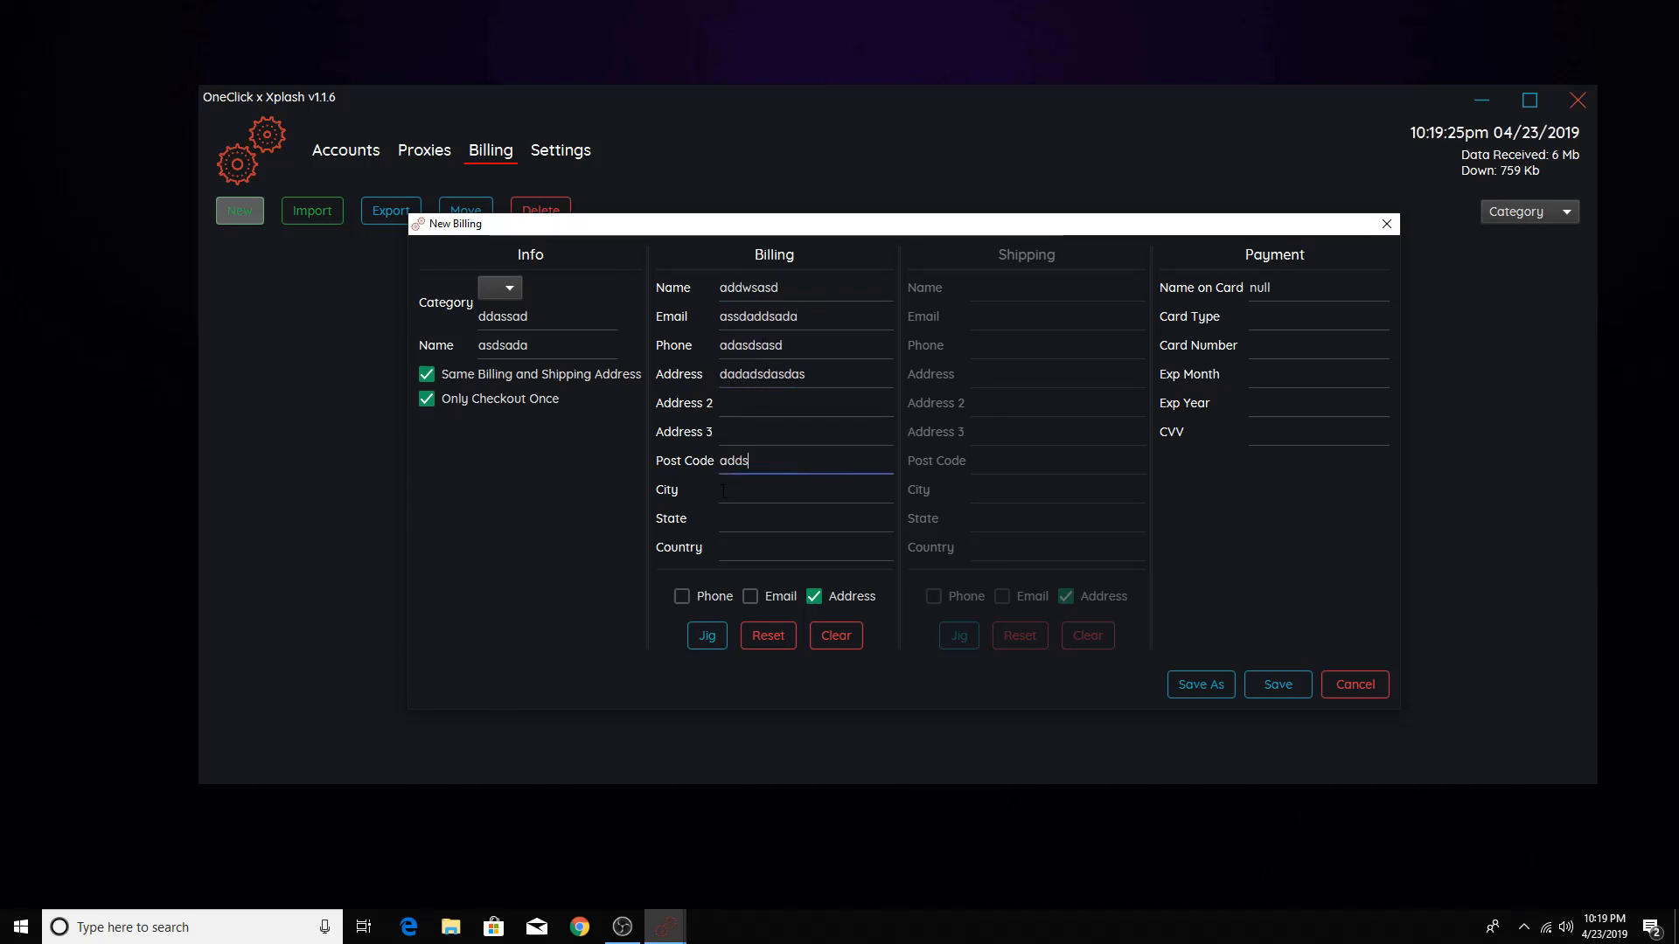
type("sadad")
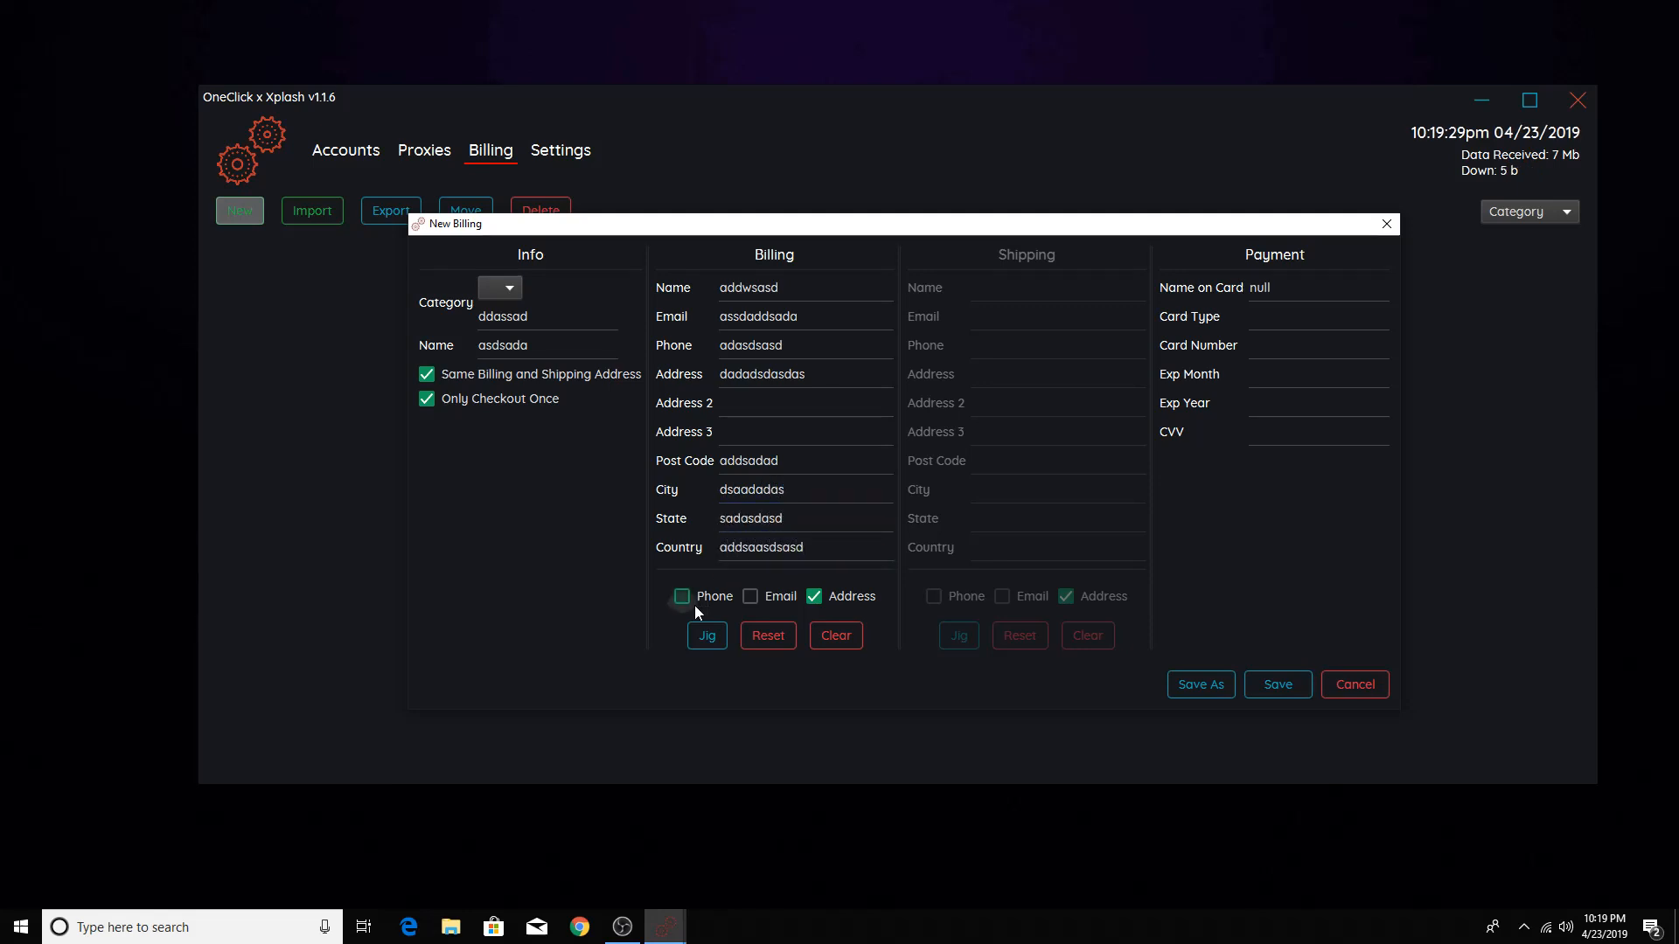
left_click(682, 596)
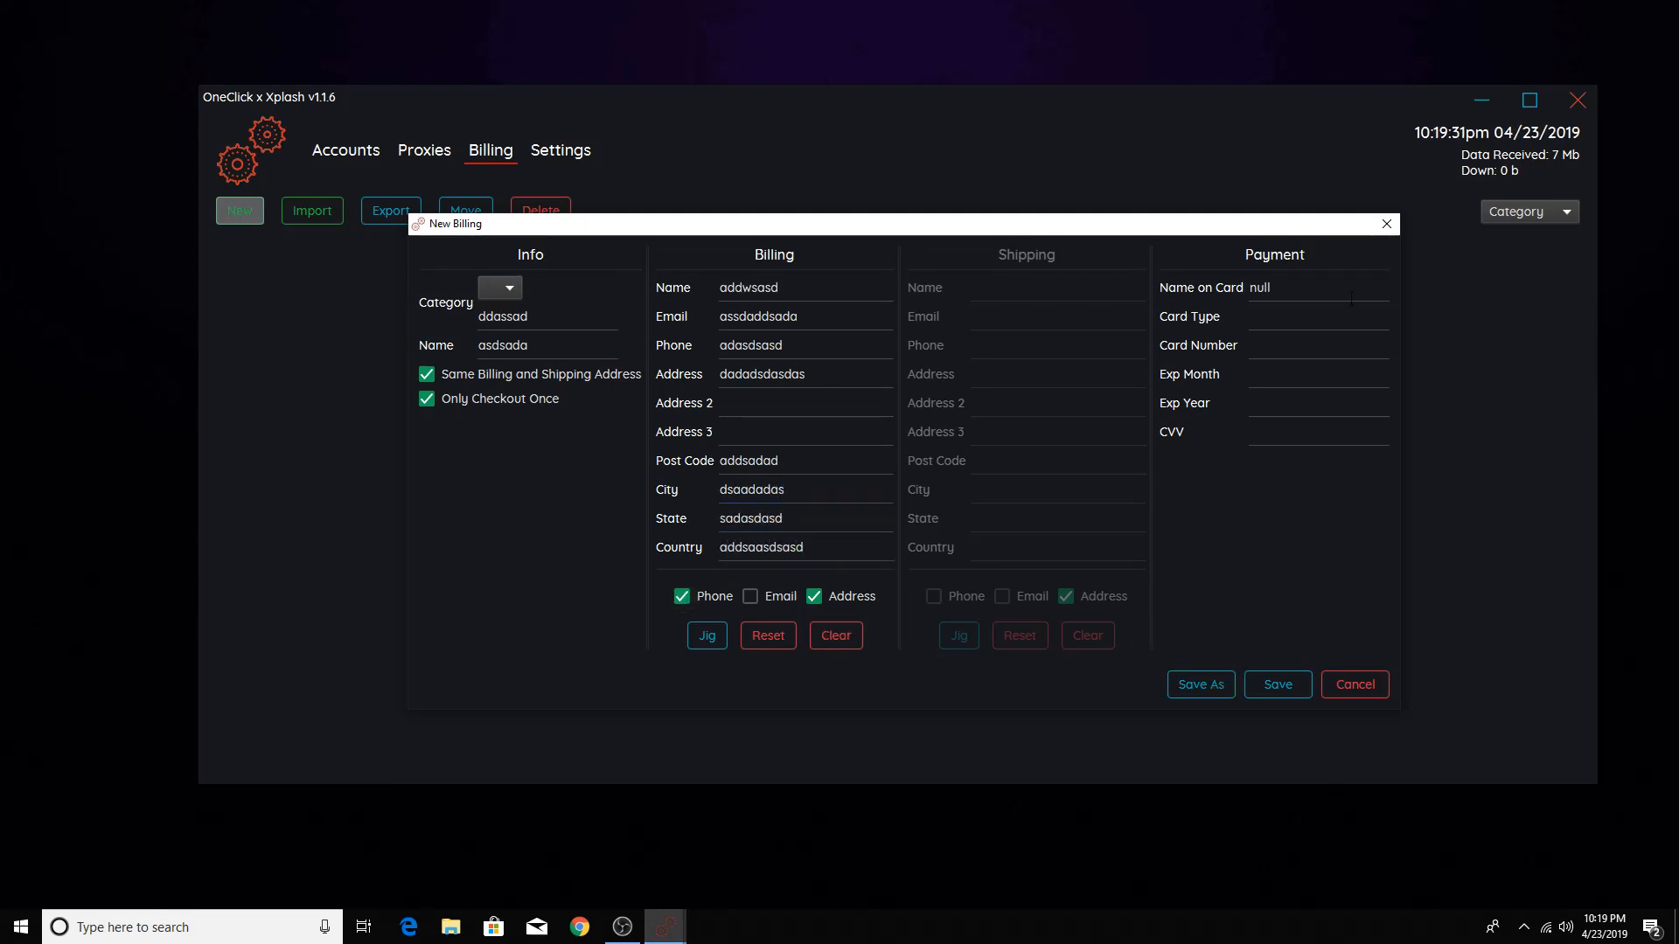
type("adass")
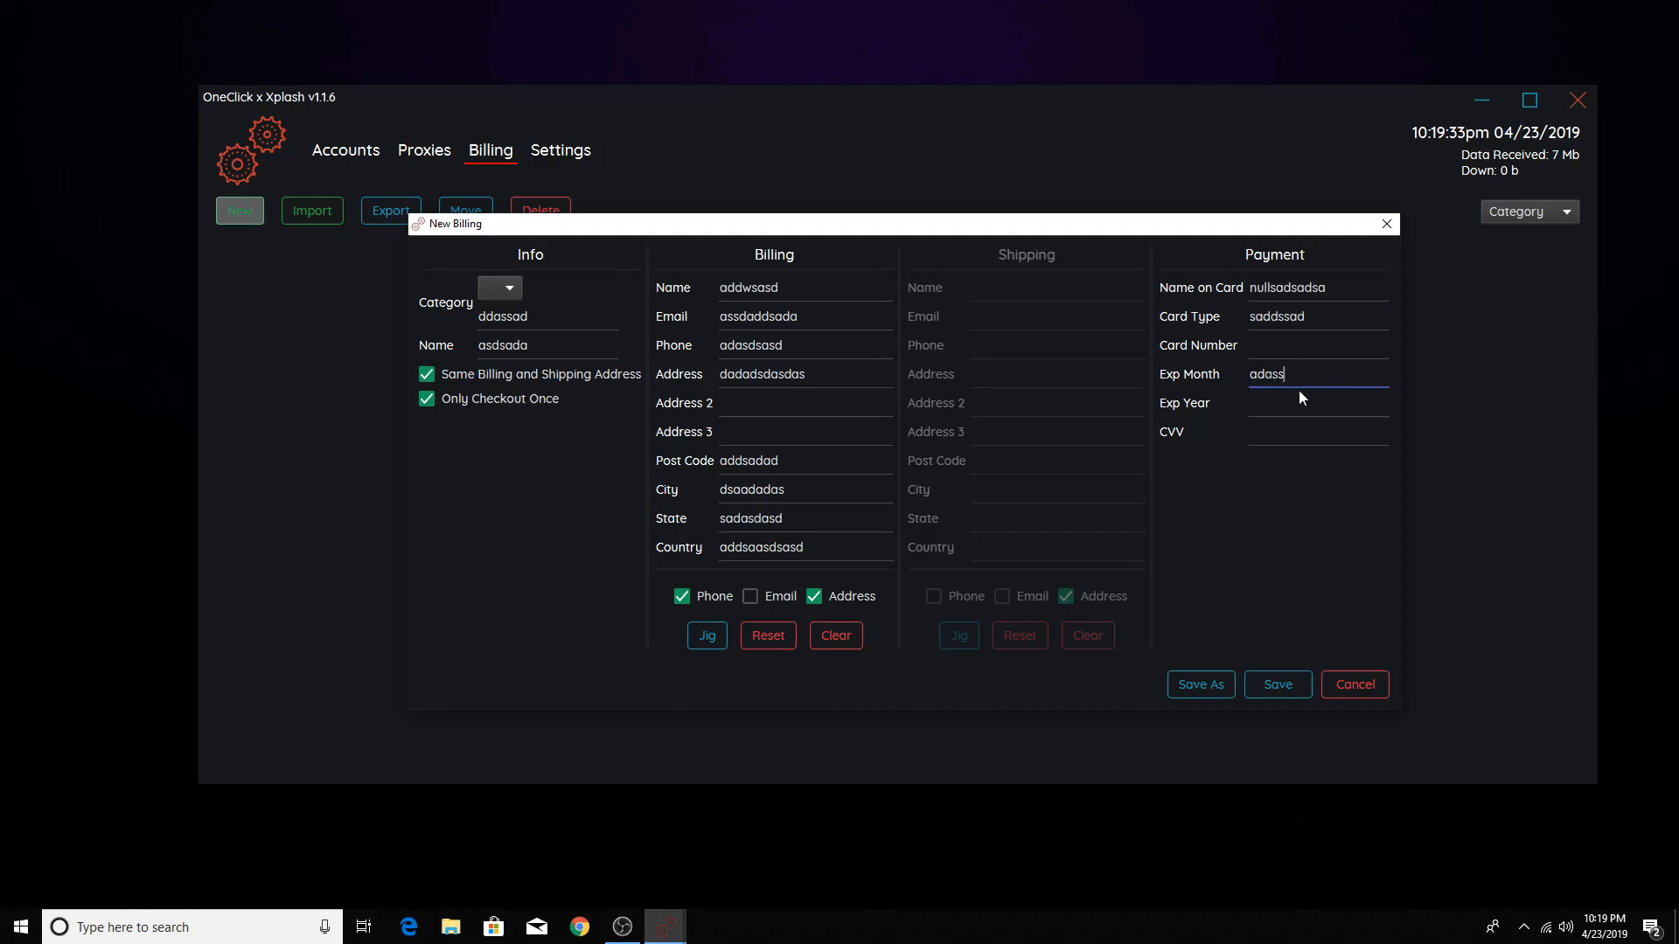
left_click(1277, 684)
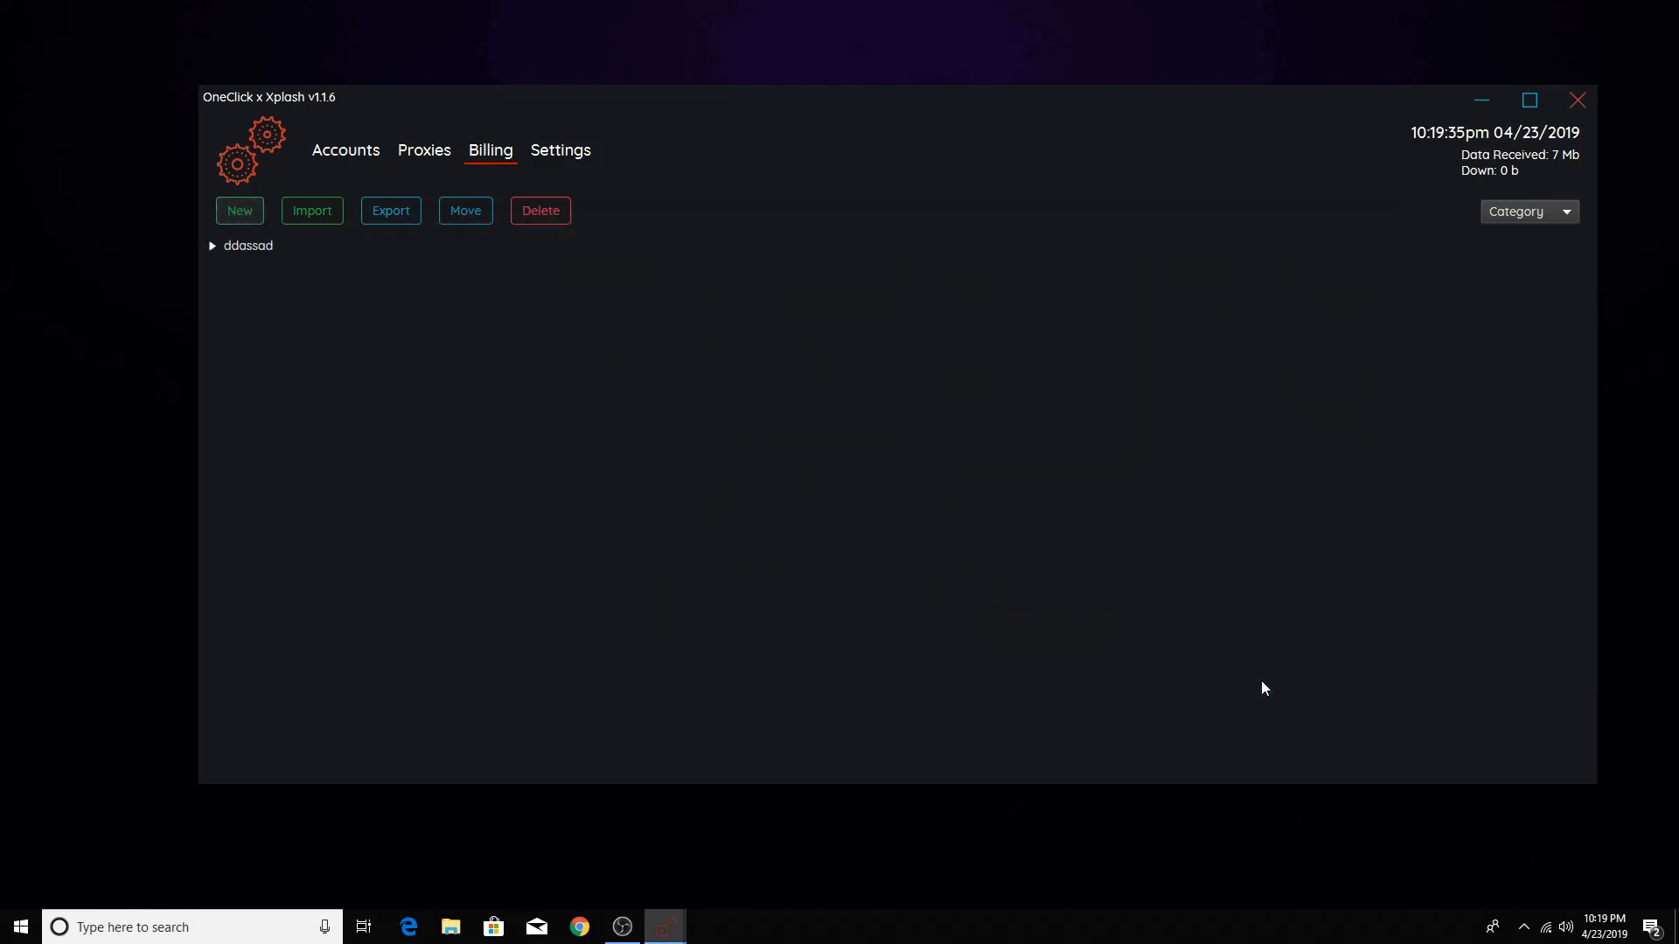
- Expand category ddassad to show the asdsada profile card and its address summary
left_click(211, 245)
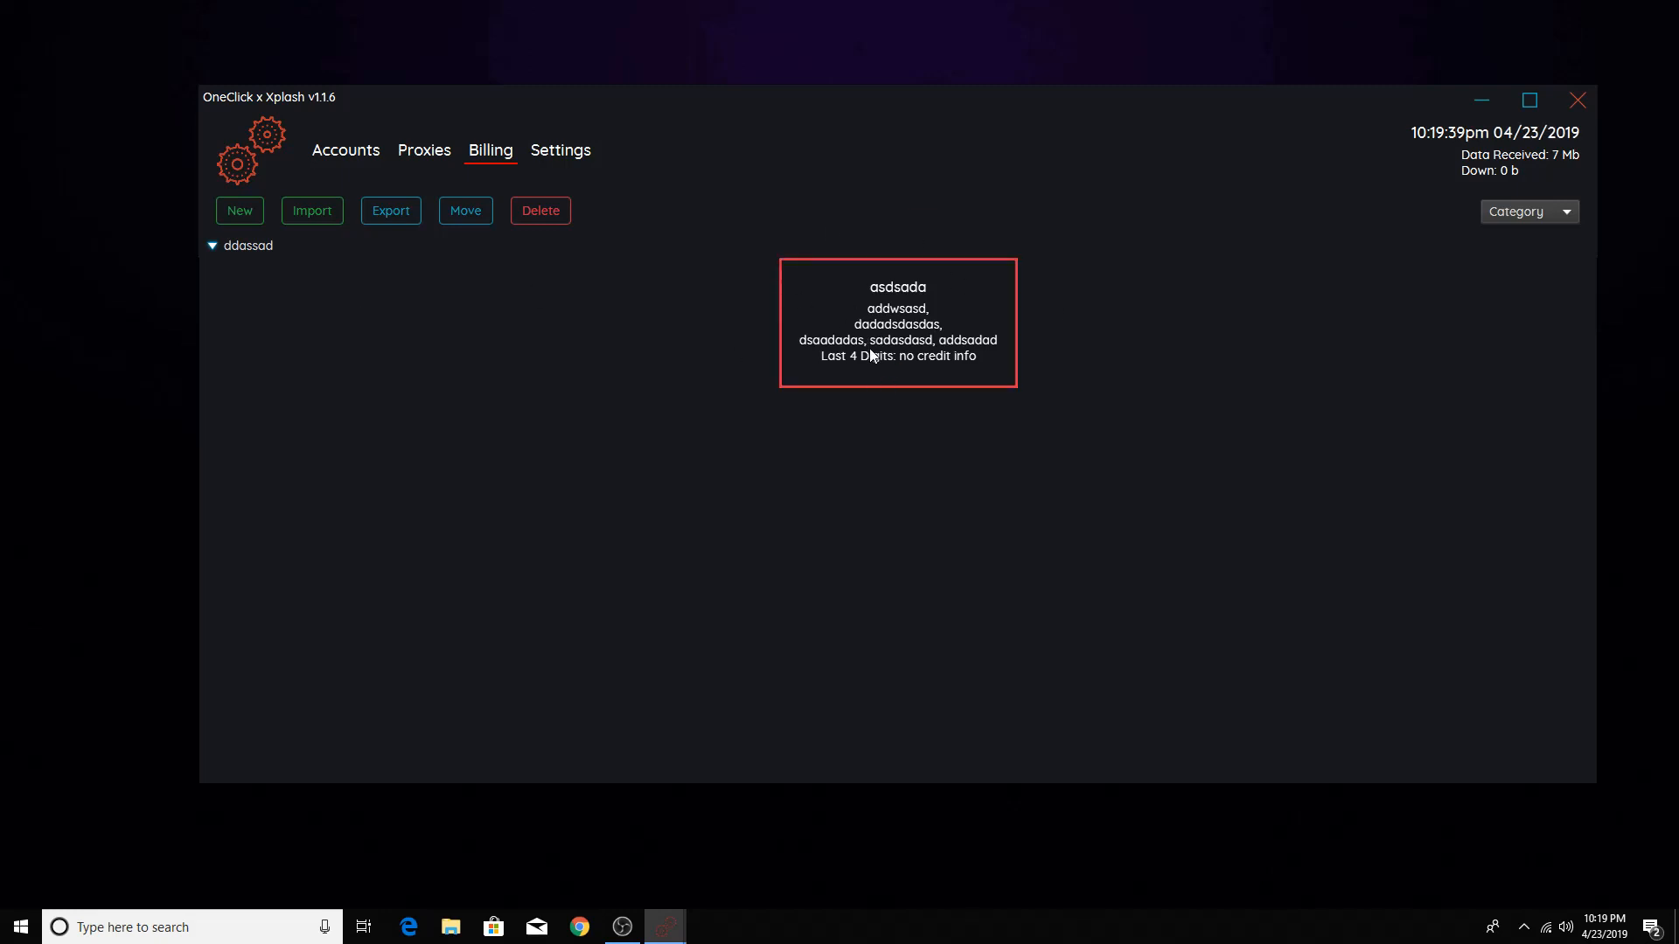
mouse_move(912, 387)
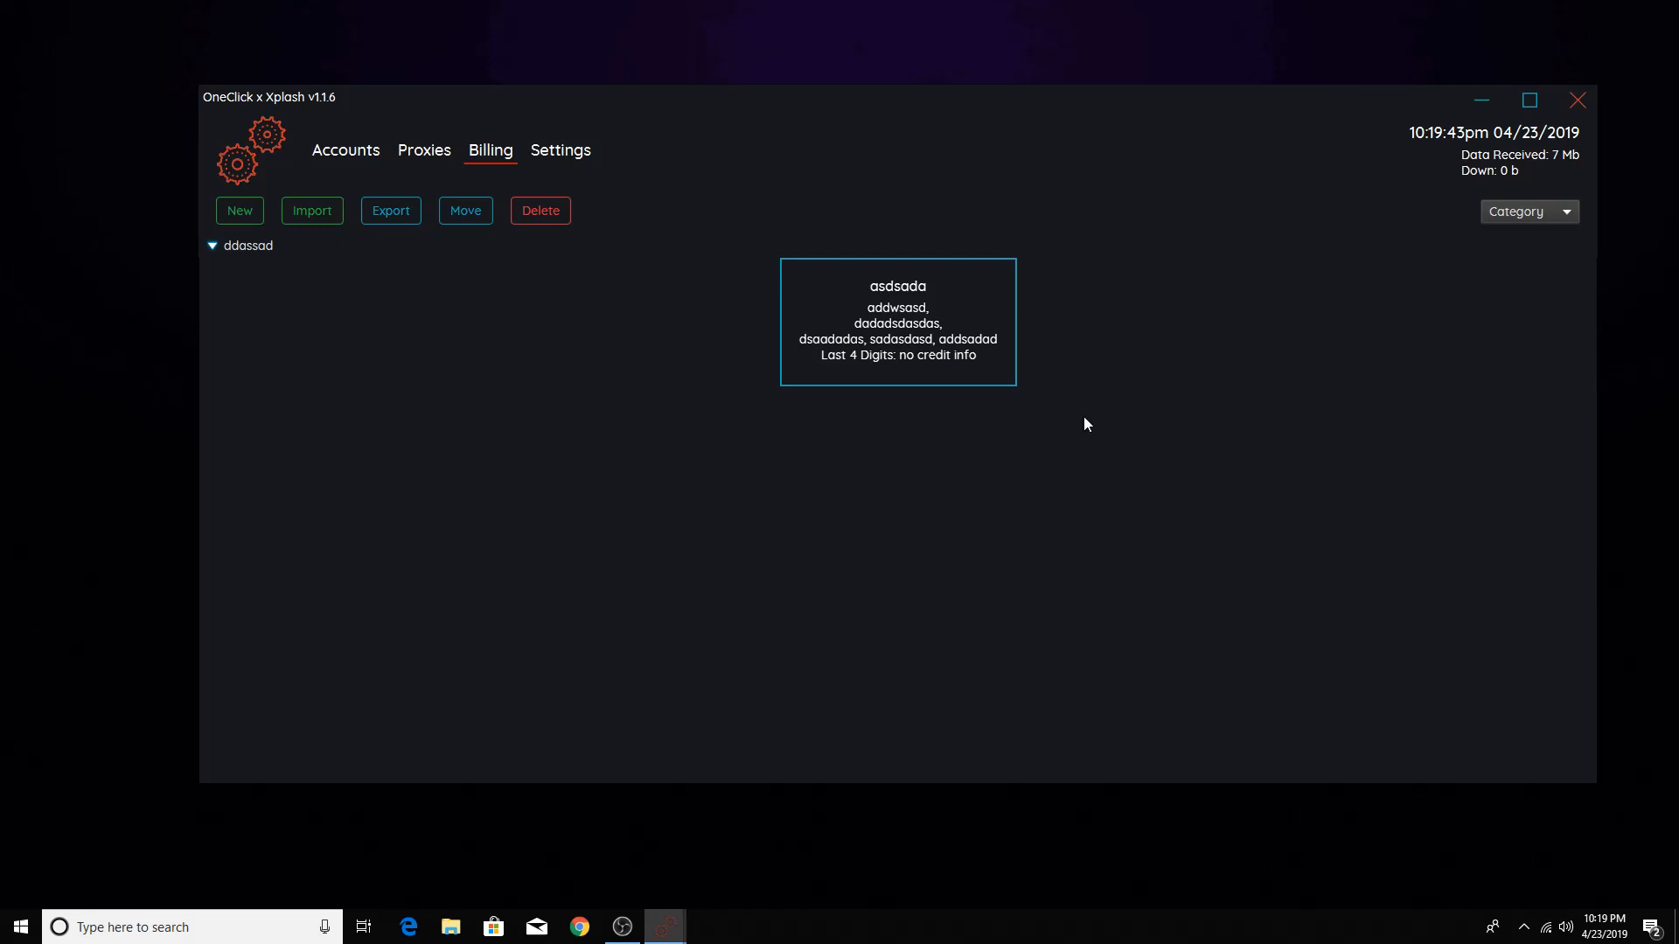
mouse_move(872, 468)
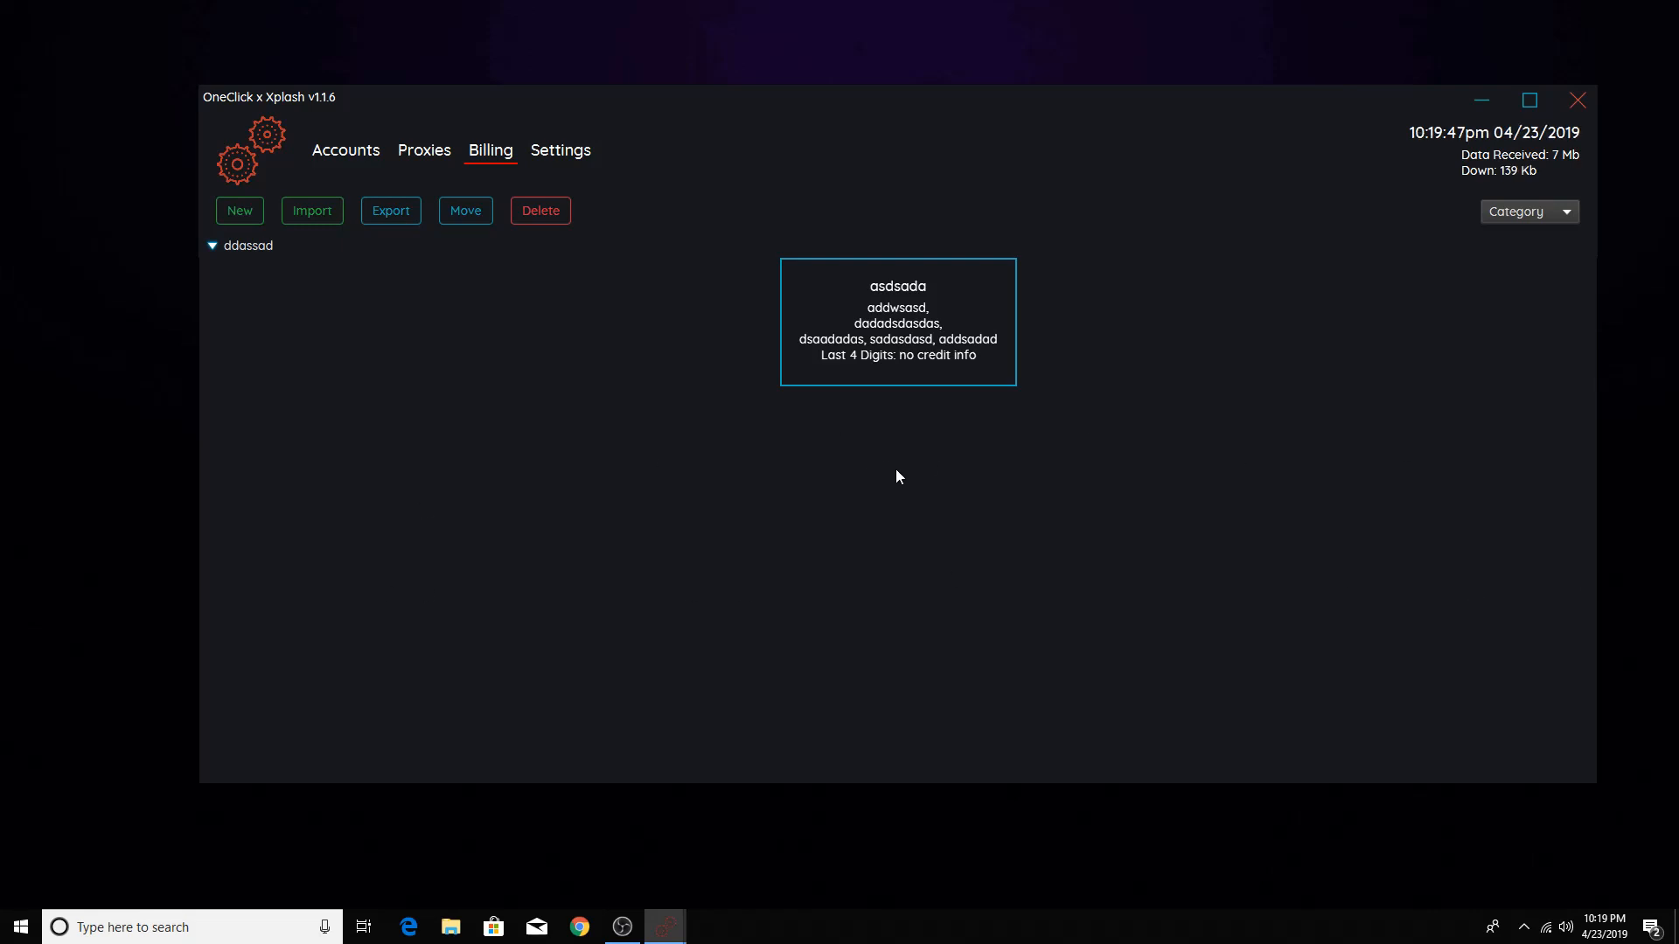
mouse_move(1135, 519)
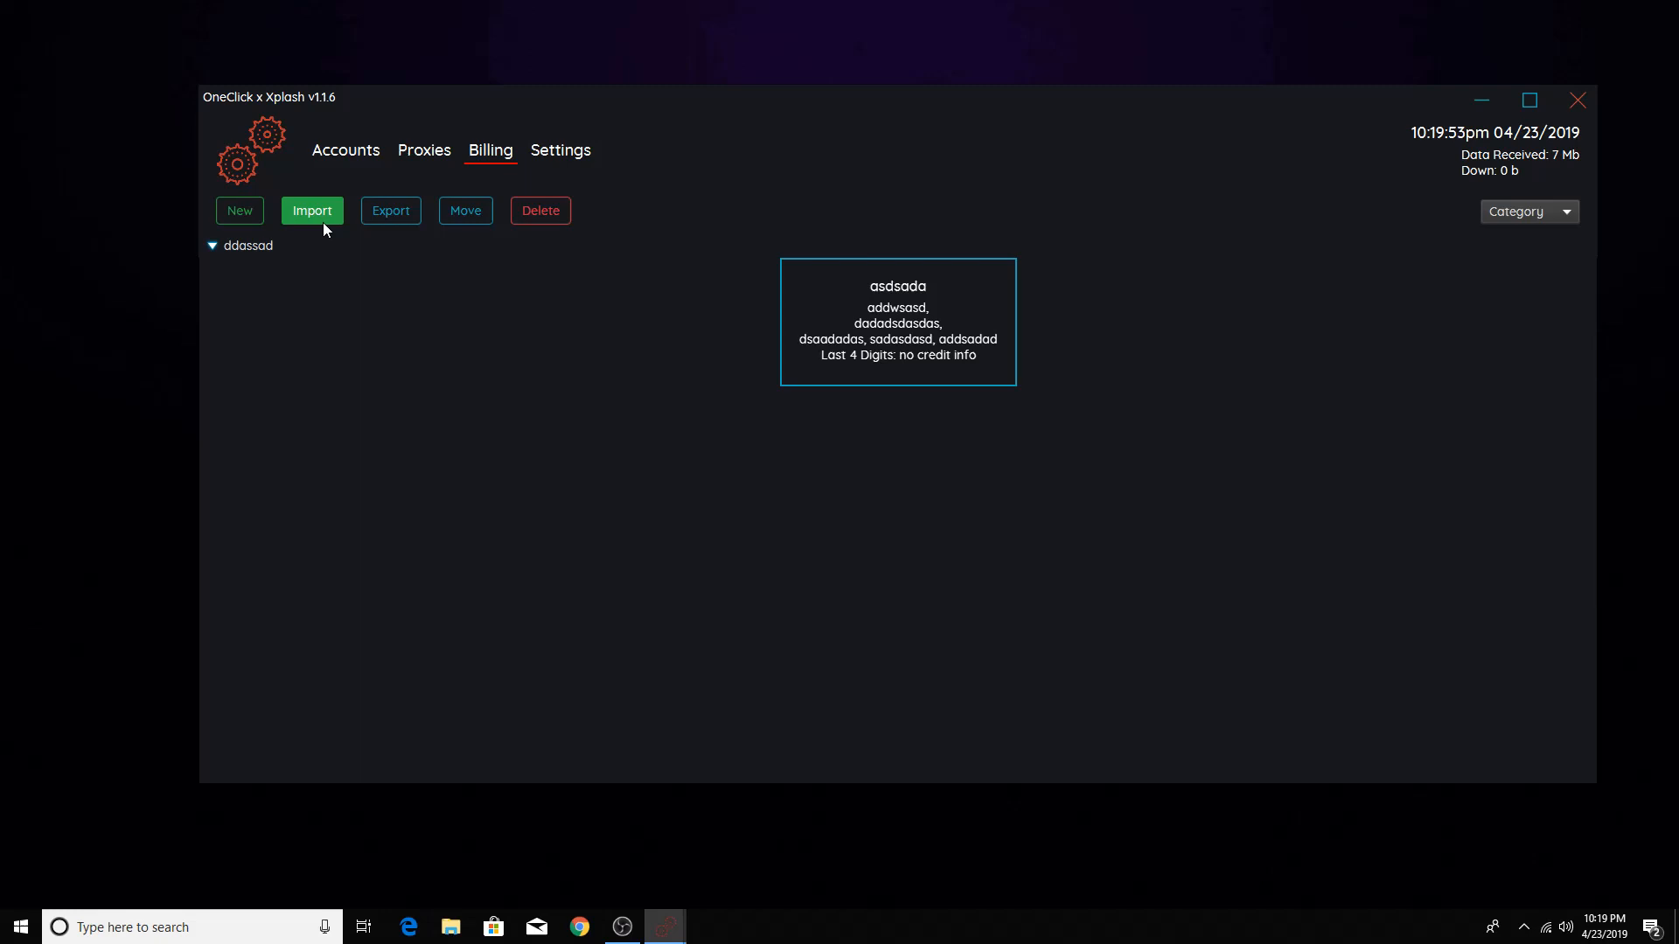
left_click(390, 210)
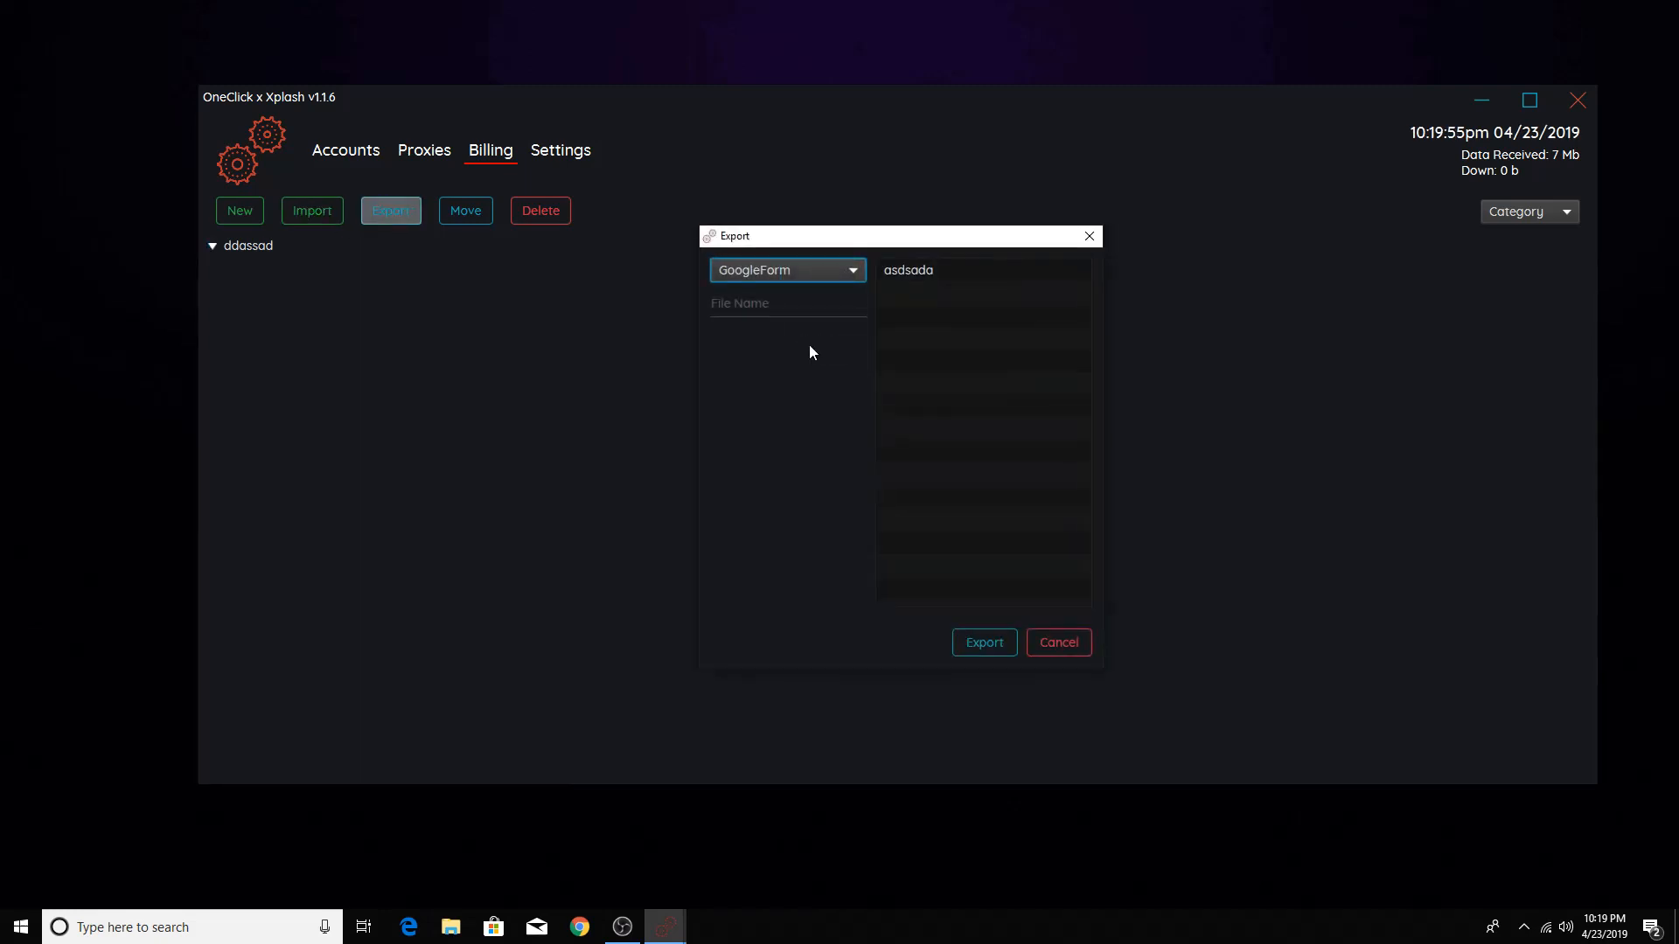
left_click(788, 270)
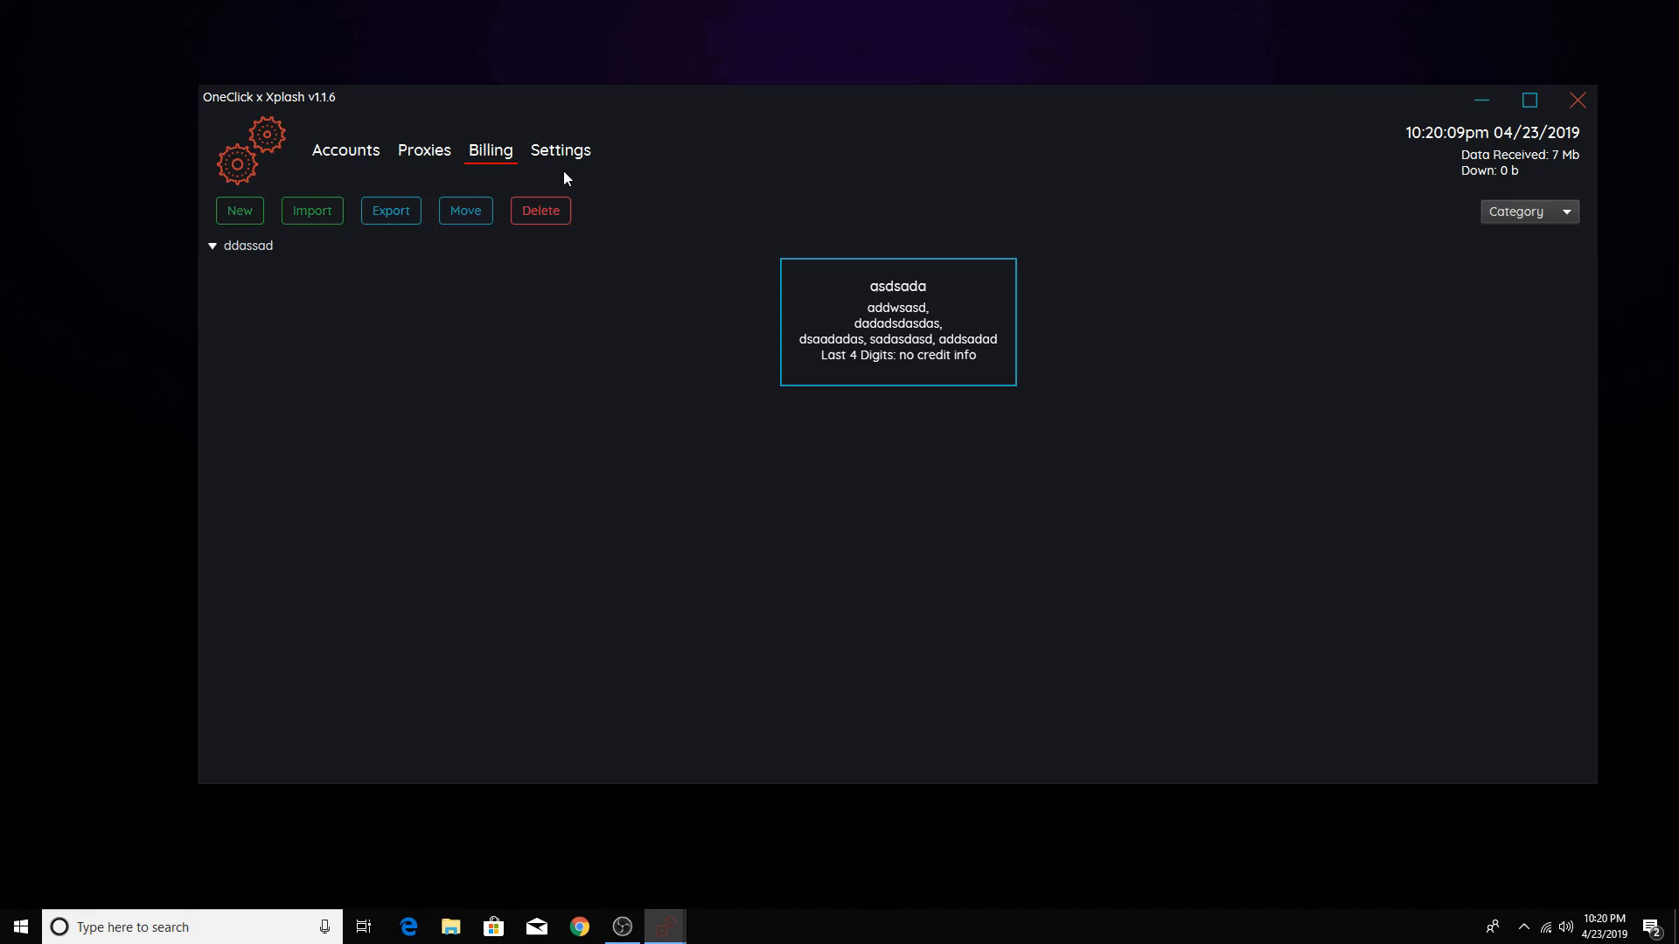
- Visit Settings, then Accounts, then Settings again to review run, sleep and toggle options
left_click(560, 149)
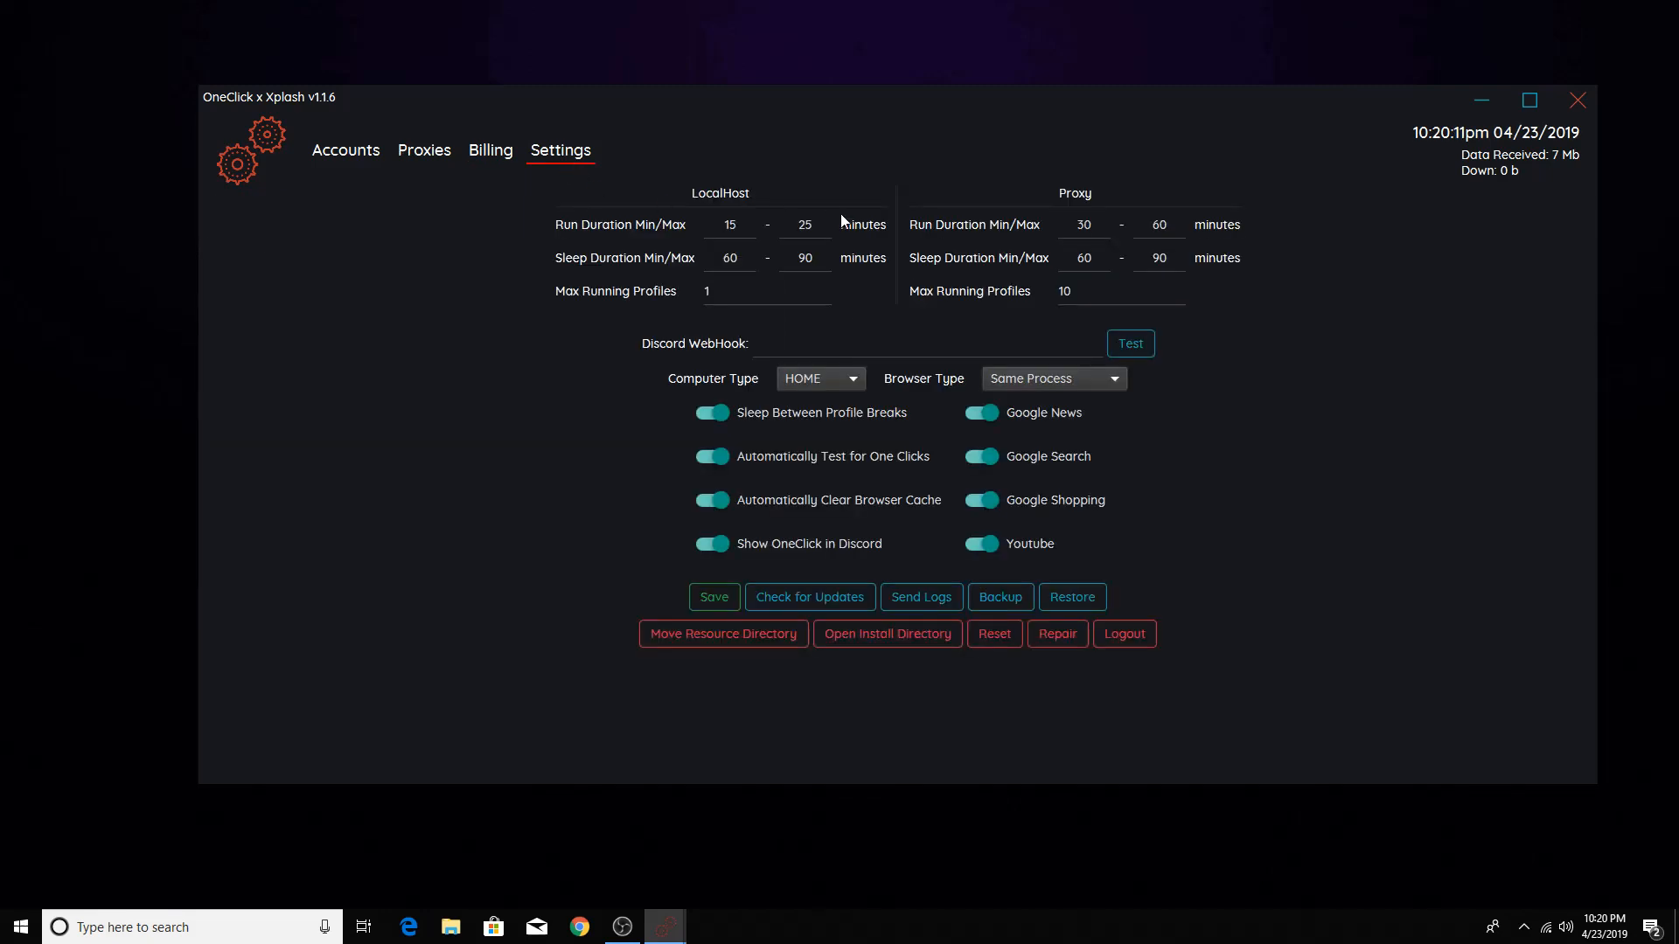
mouse_move(683, 215)
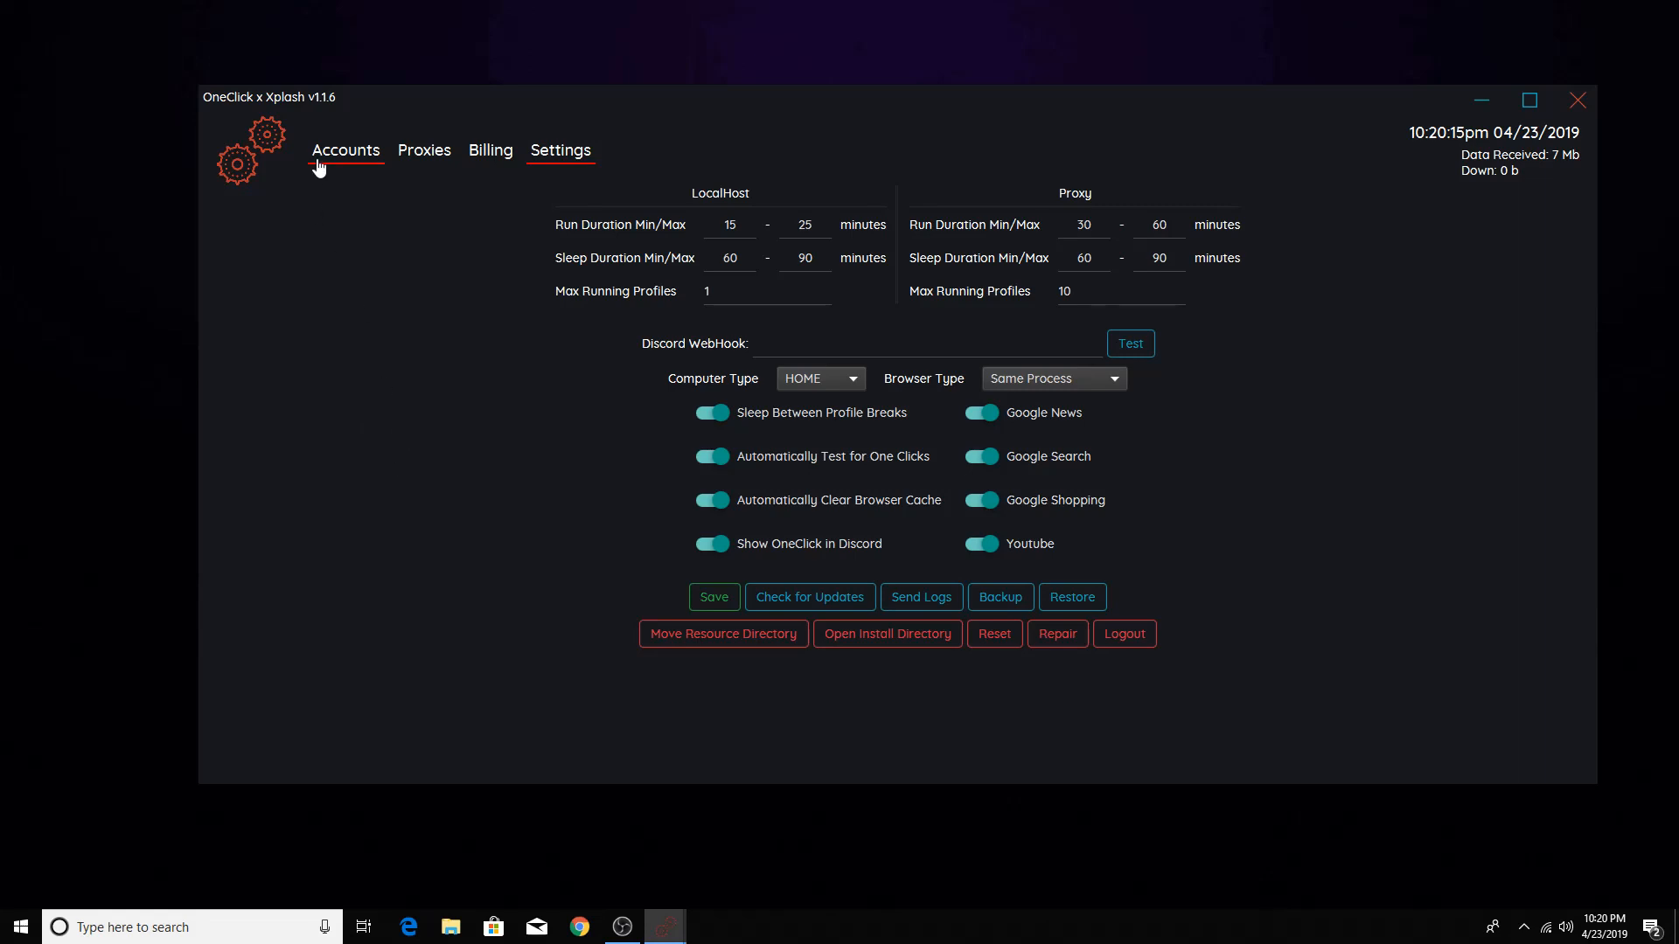
left_click(344, 149)
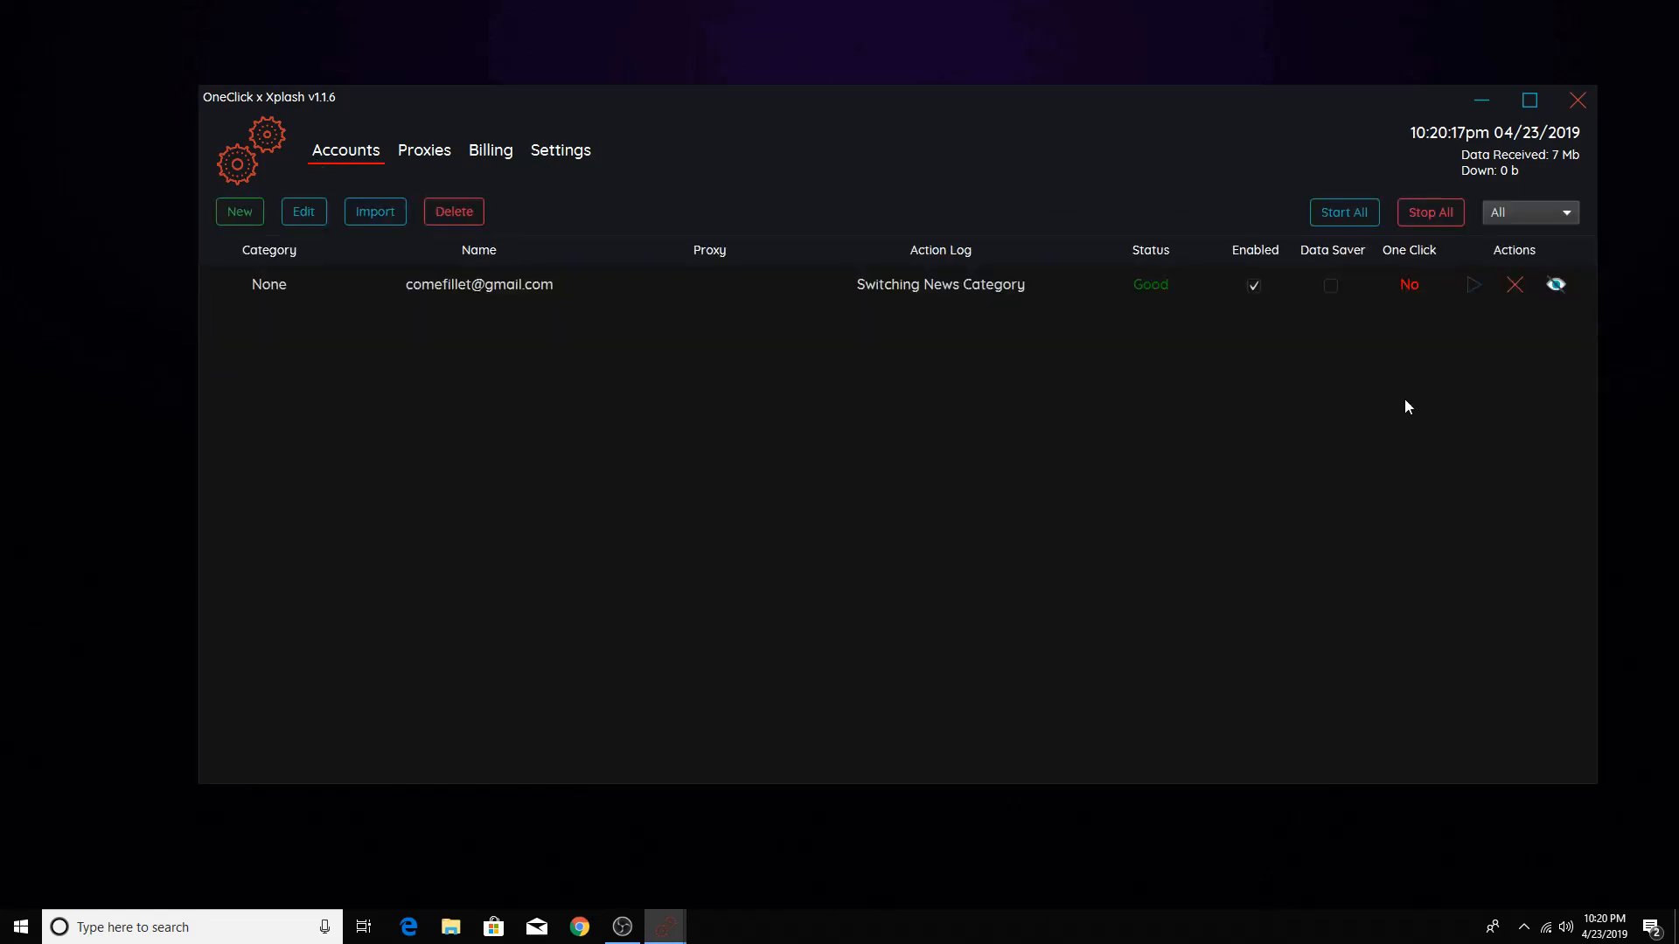
mouse_move(495, 501)
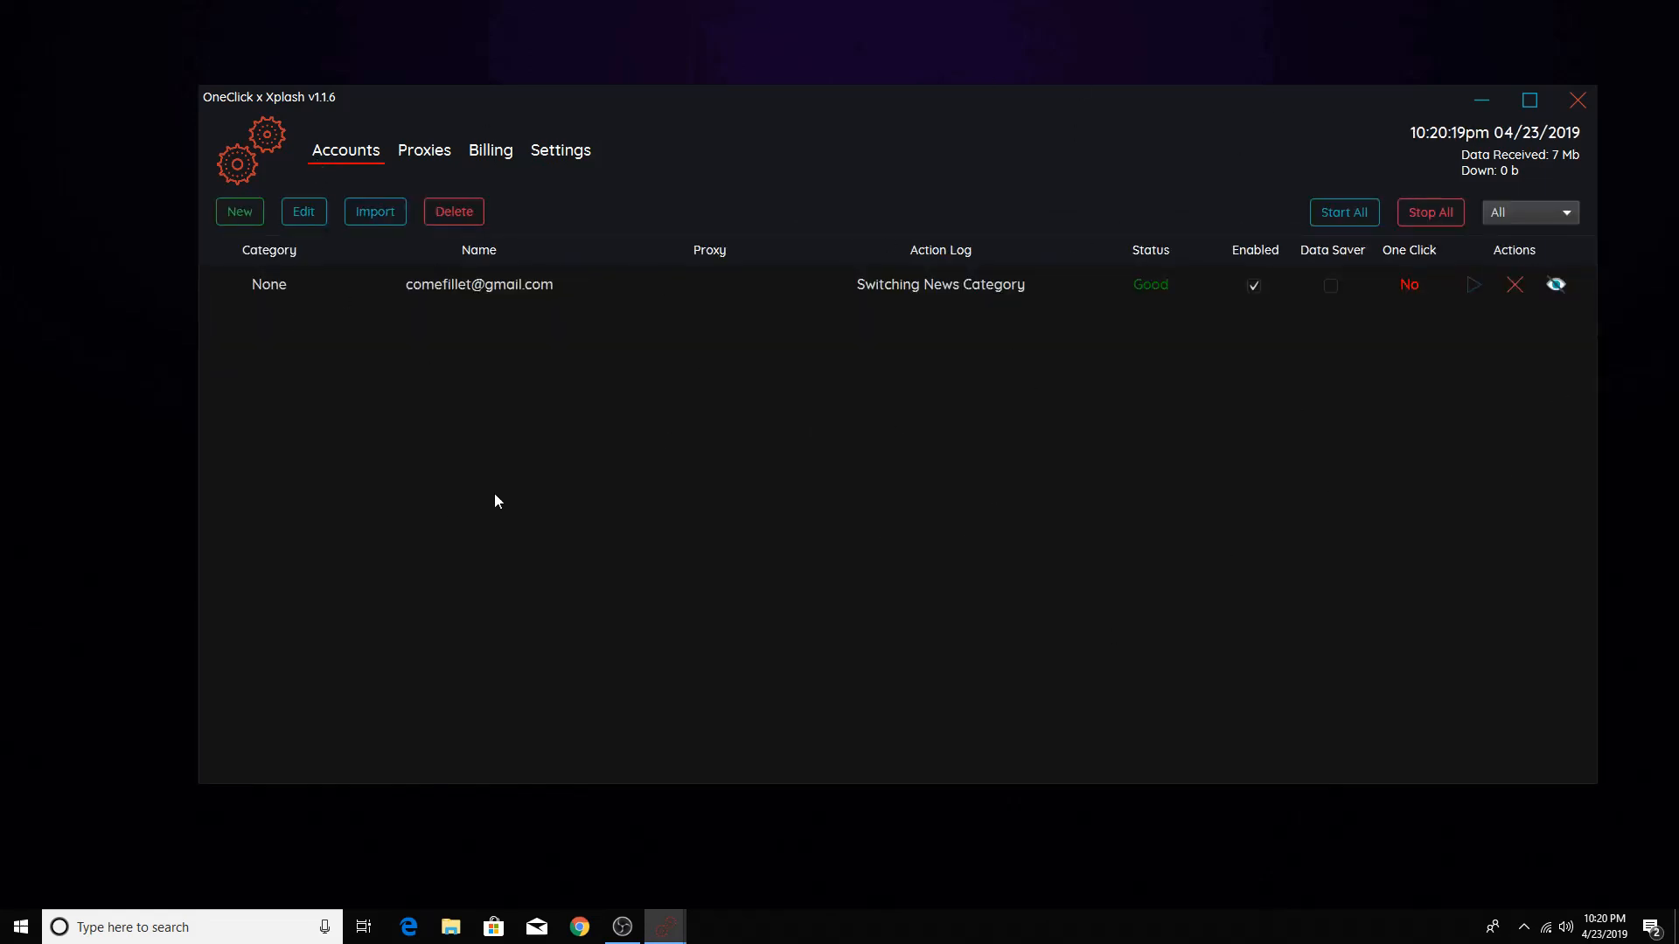
left_click(558, 150)
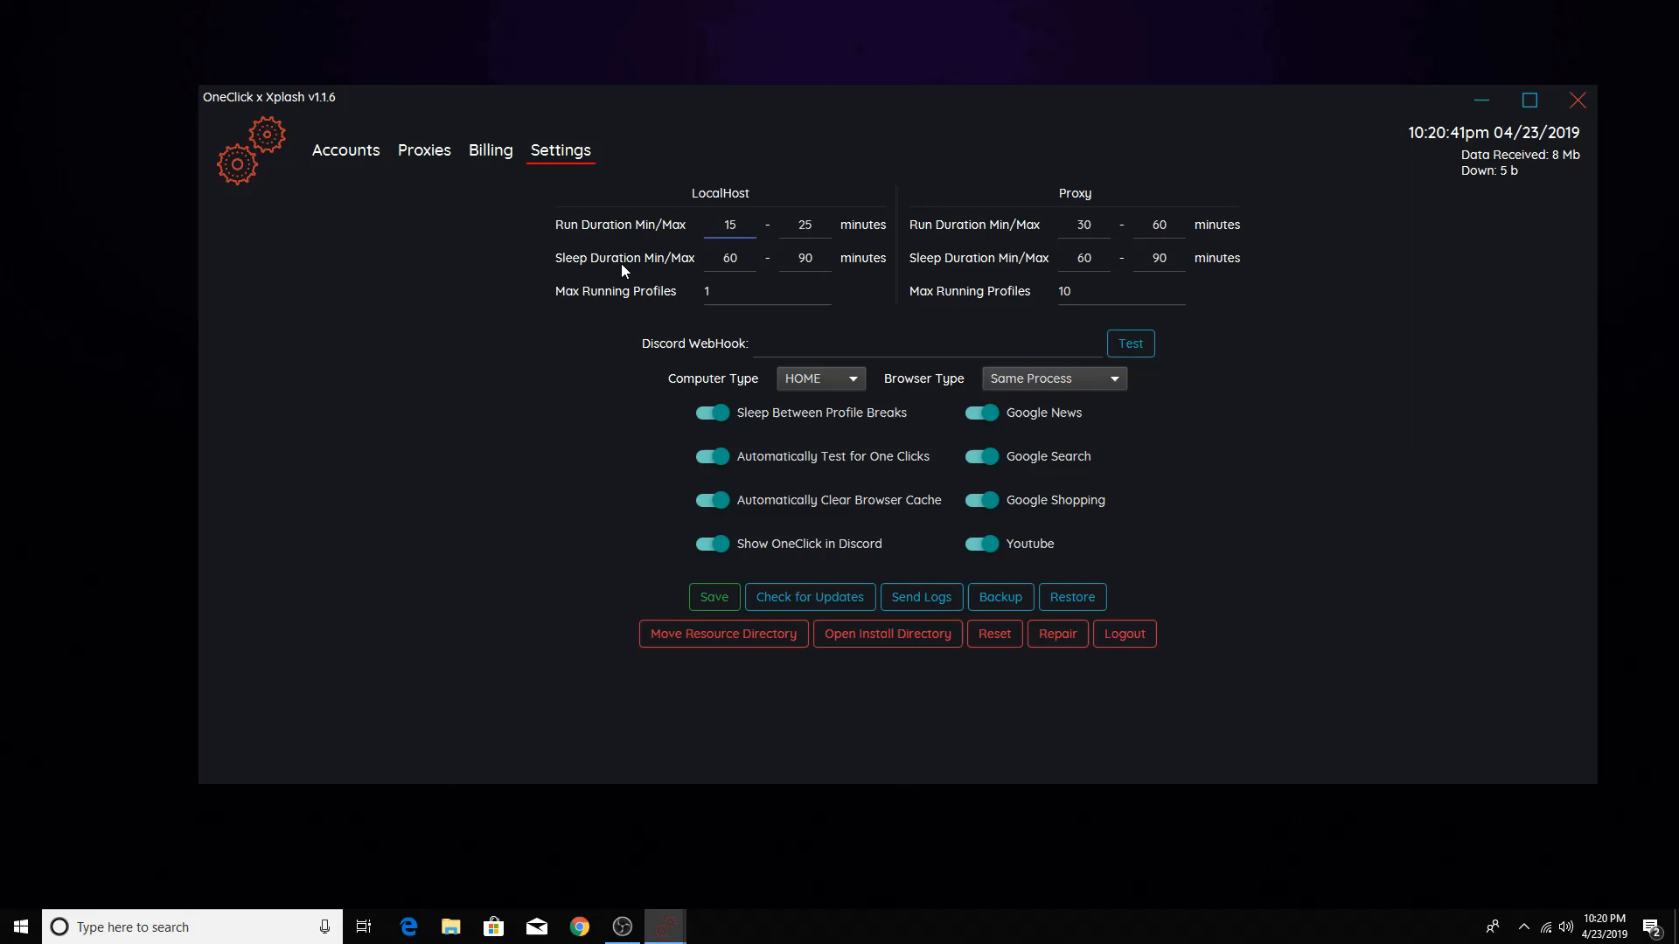
mouse_move(850, 284)
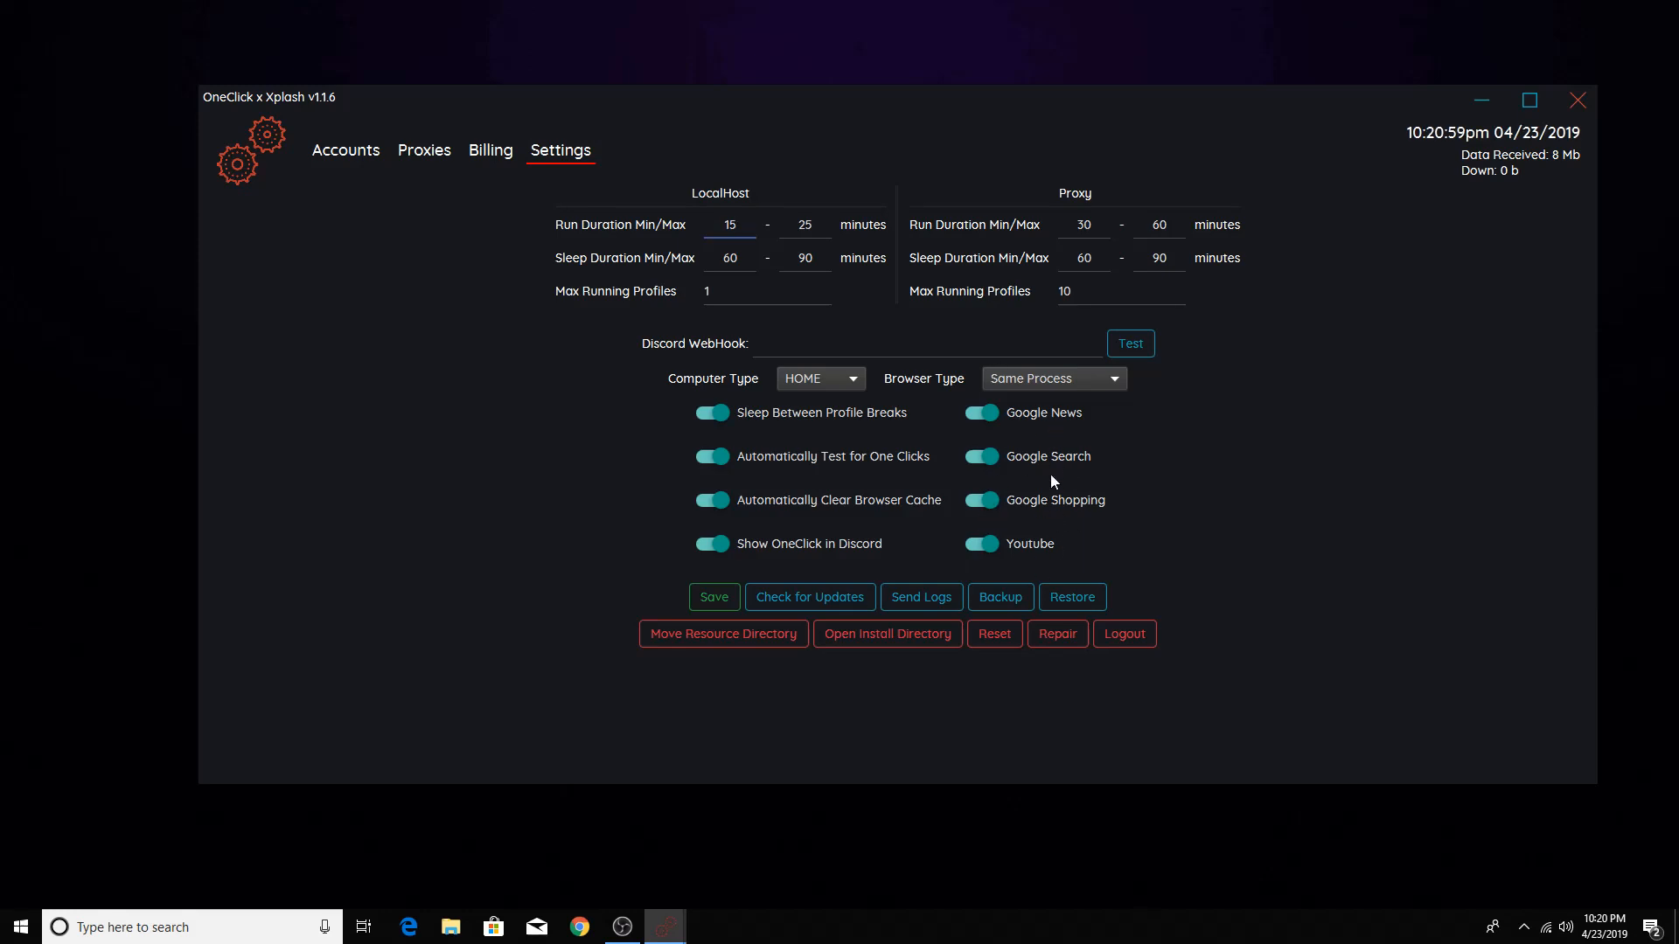
mouse_move(824, 492)
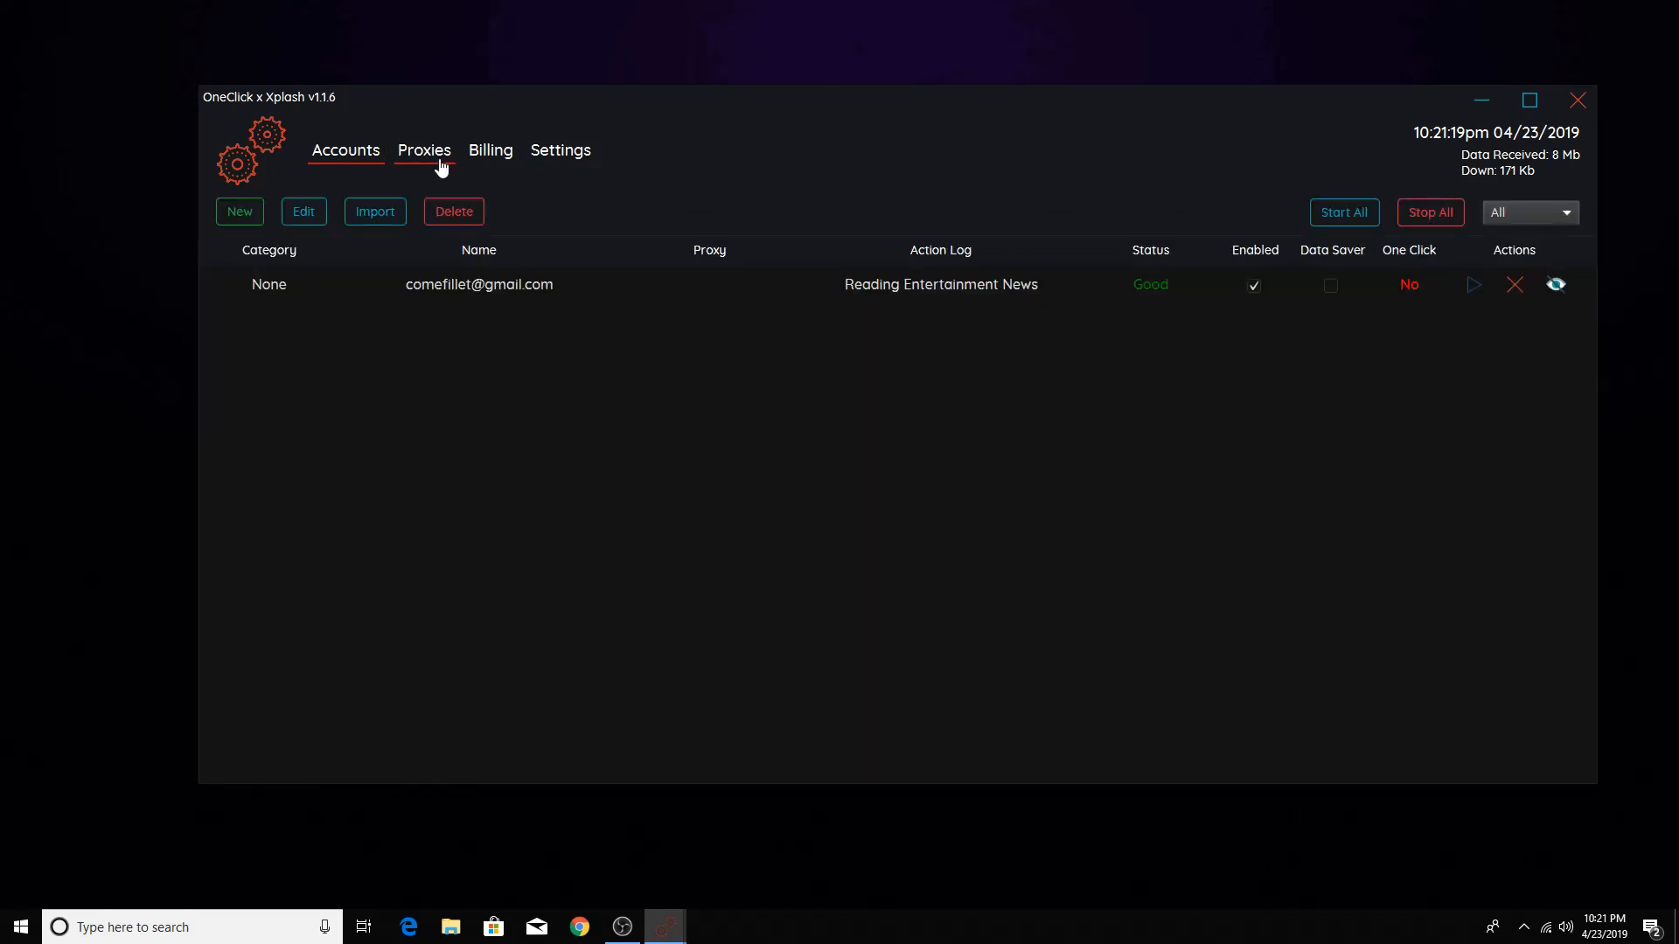
- Revisit the empty Proxies page and the Billing page, ending back on Settings
left_click(424, 150)
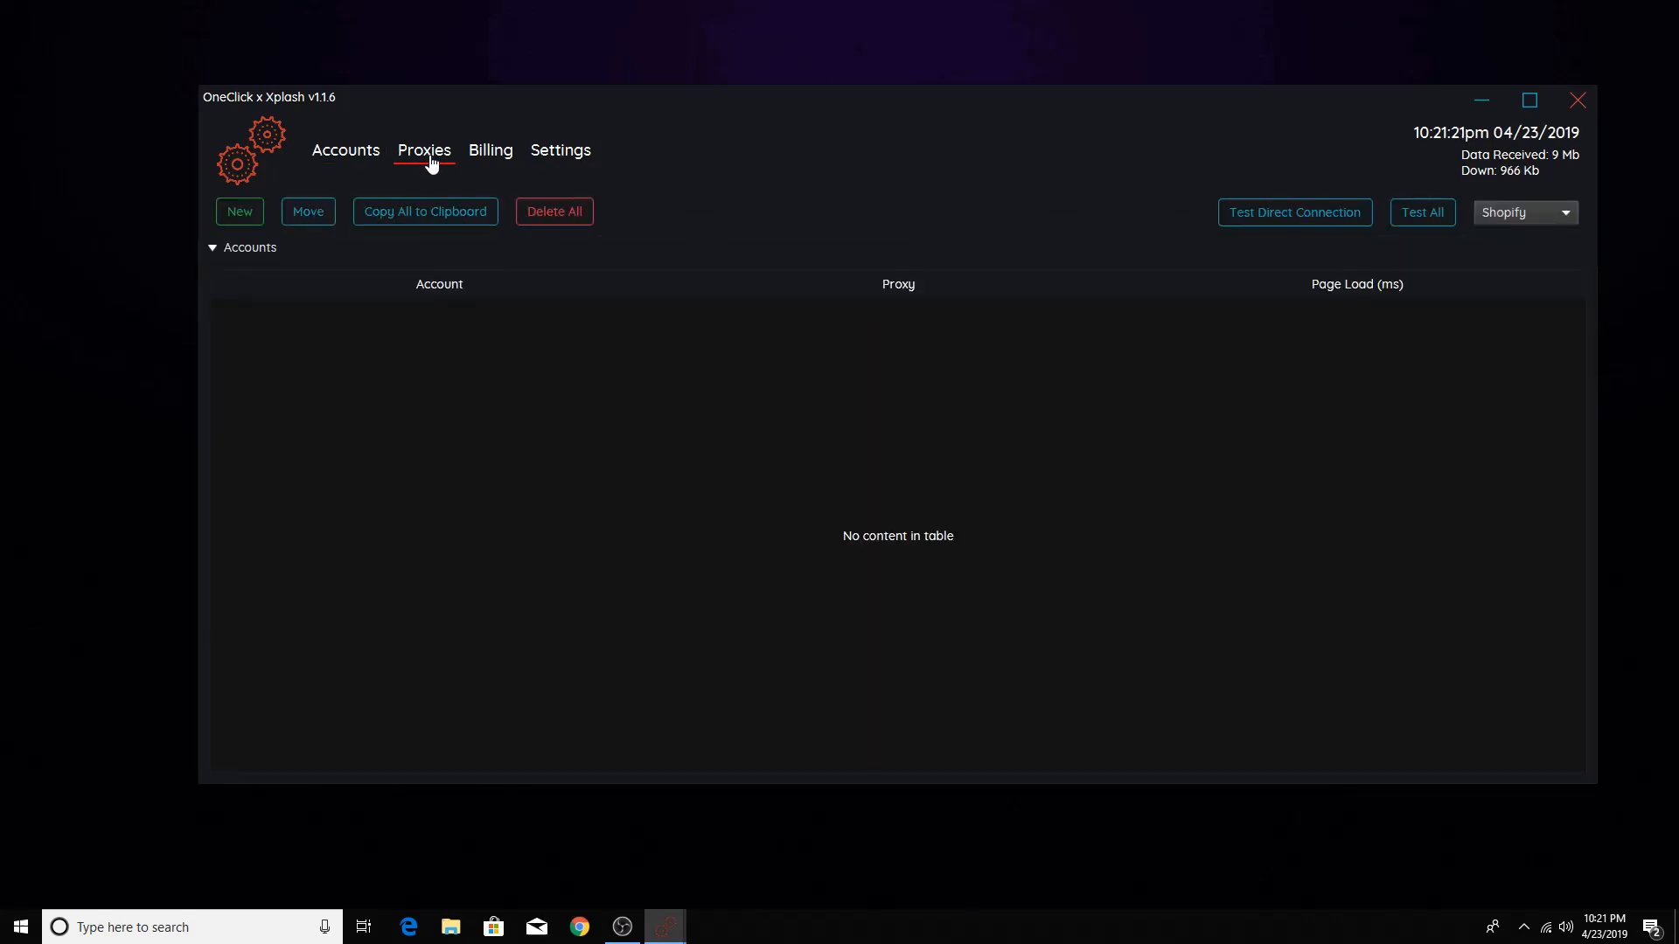
left_click(345, 149)
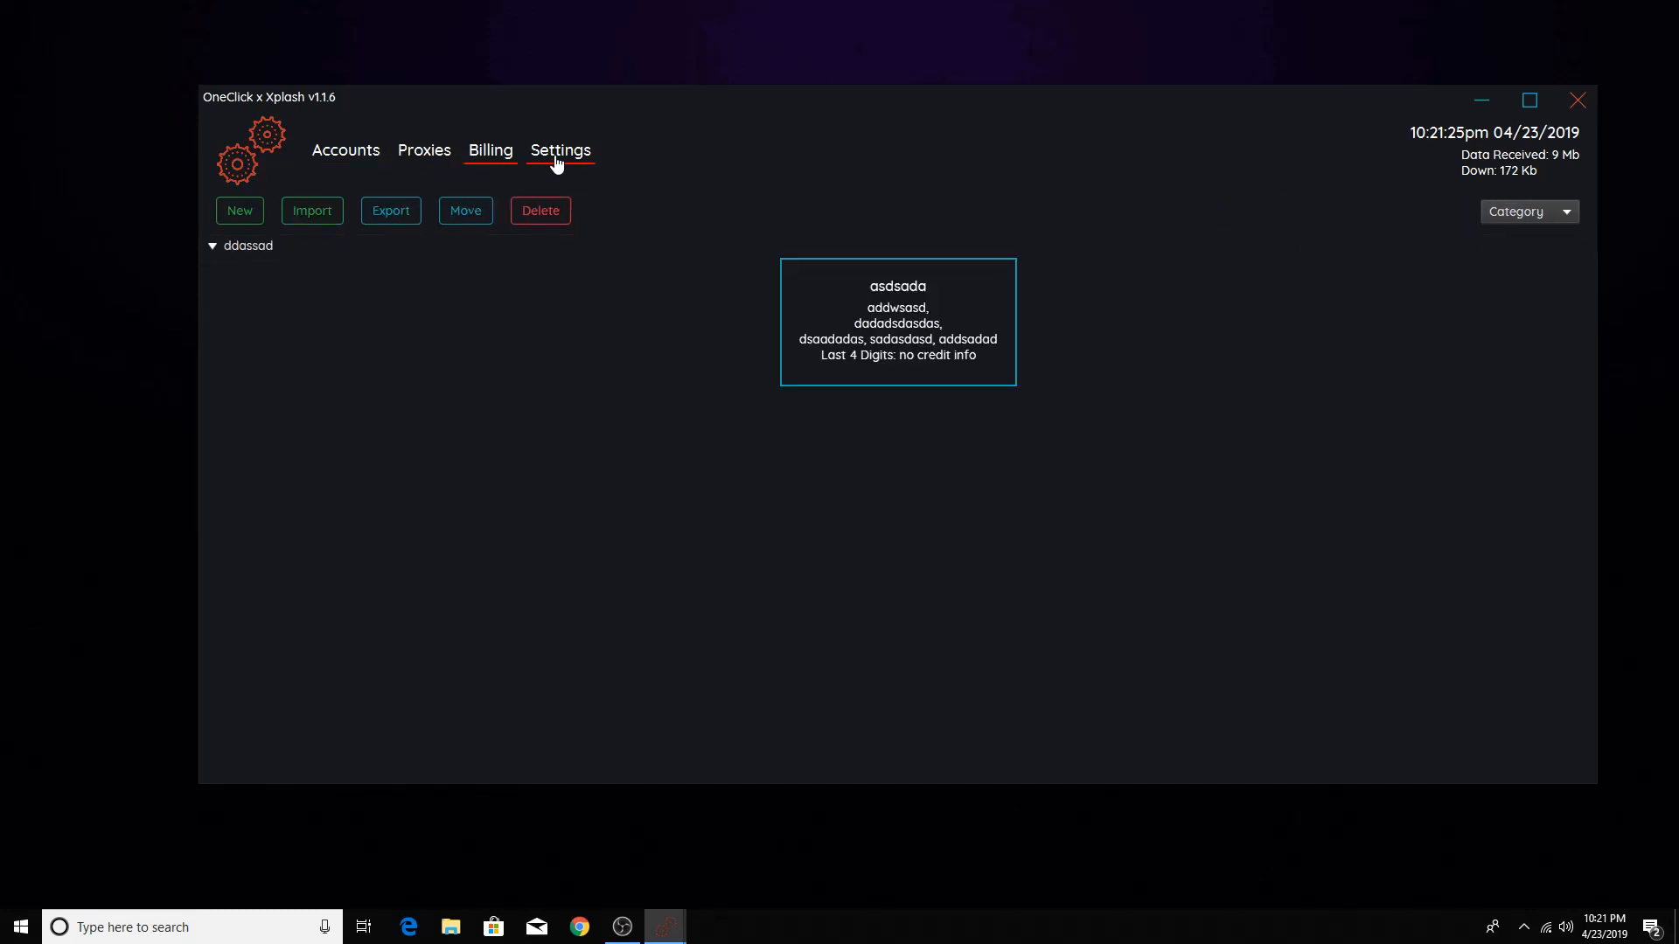
left_click(560, 149)
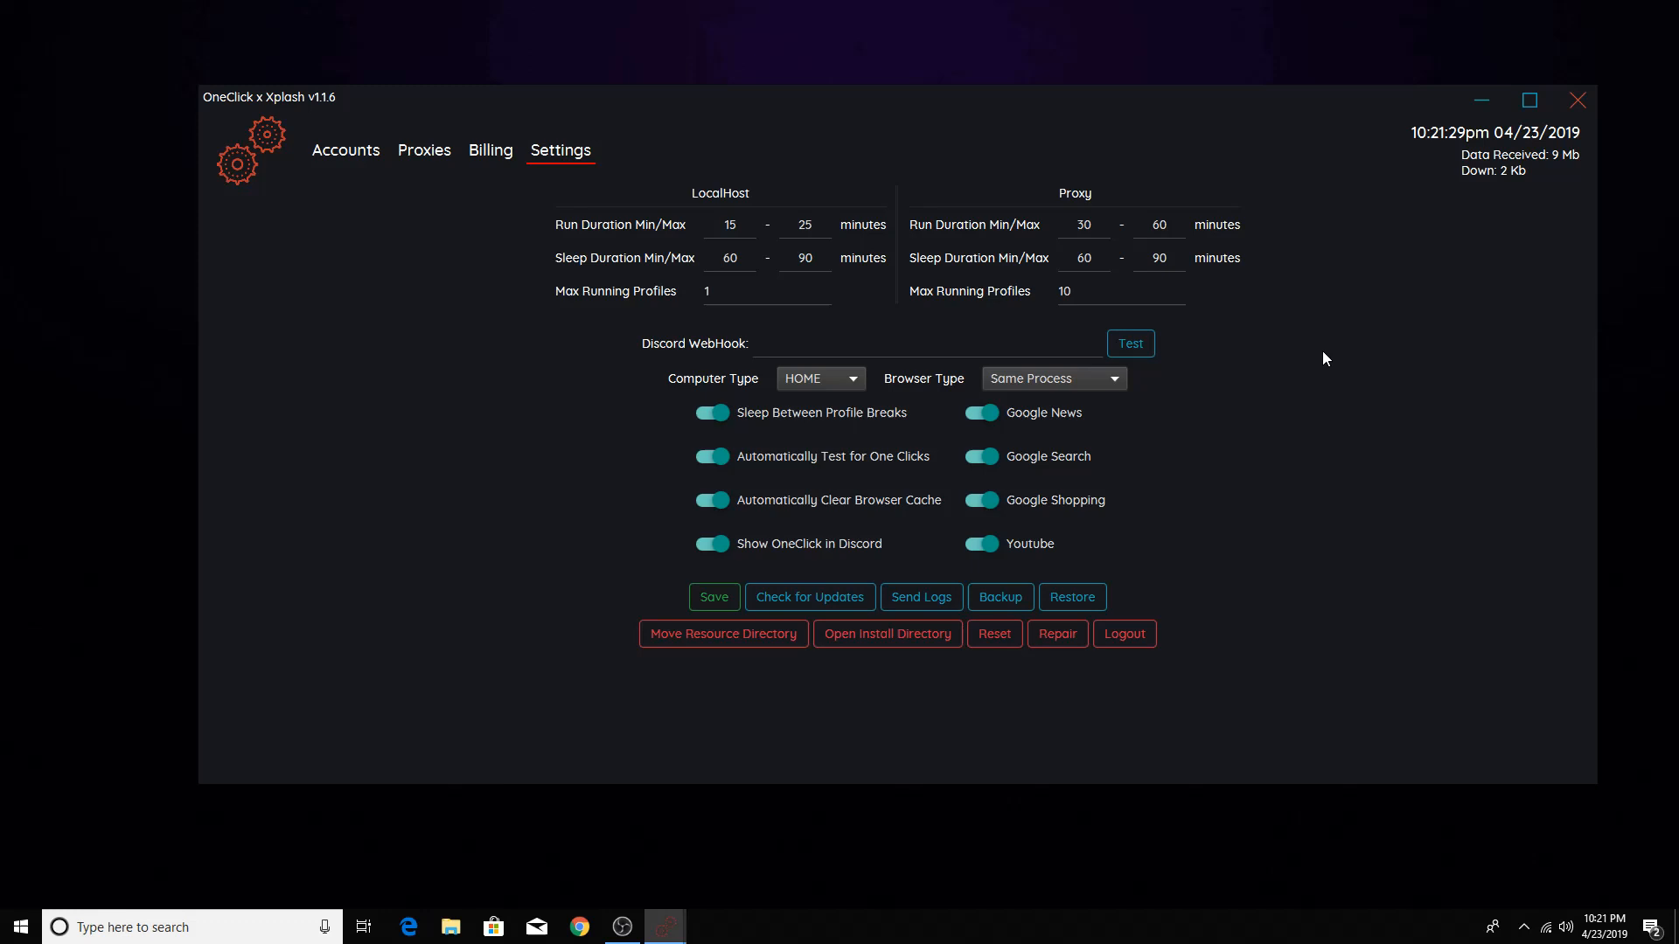
mouse_move(1335, 333)
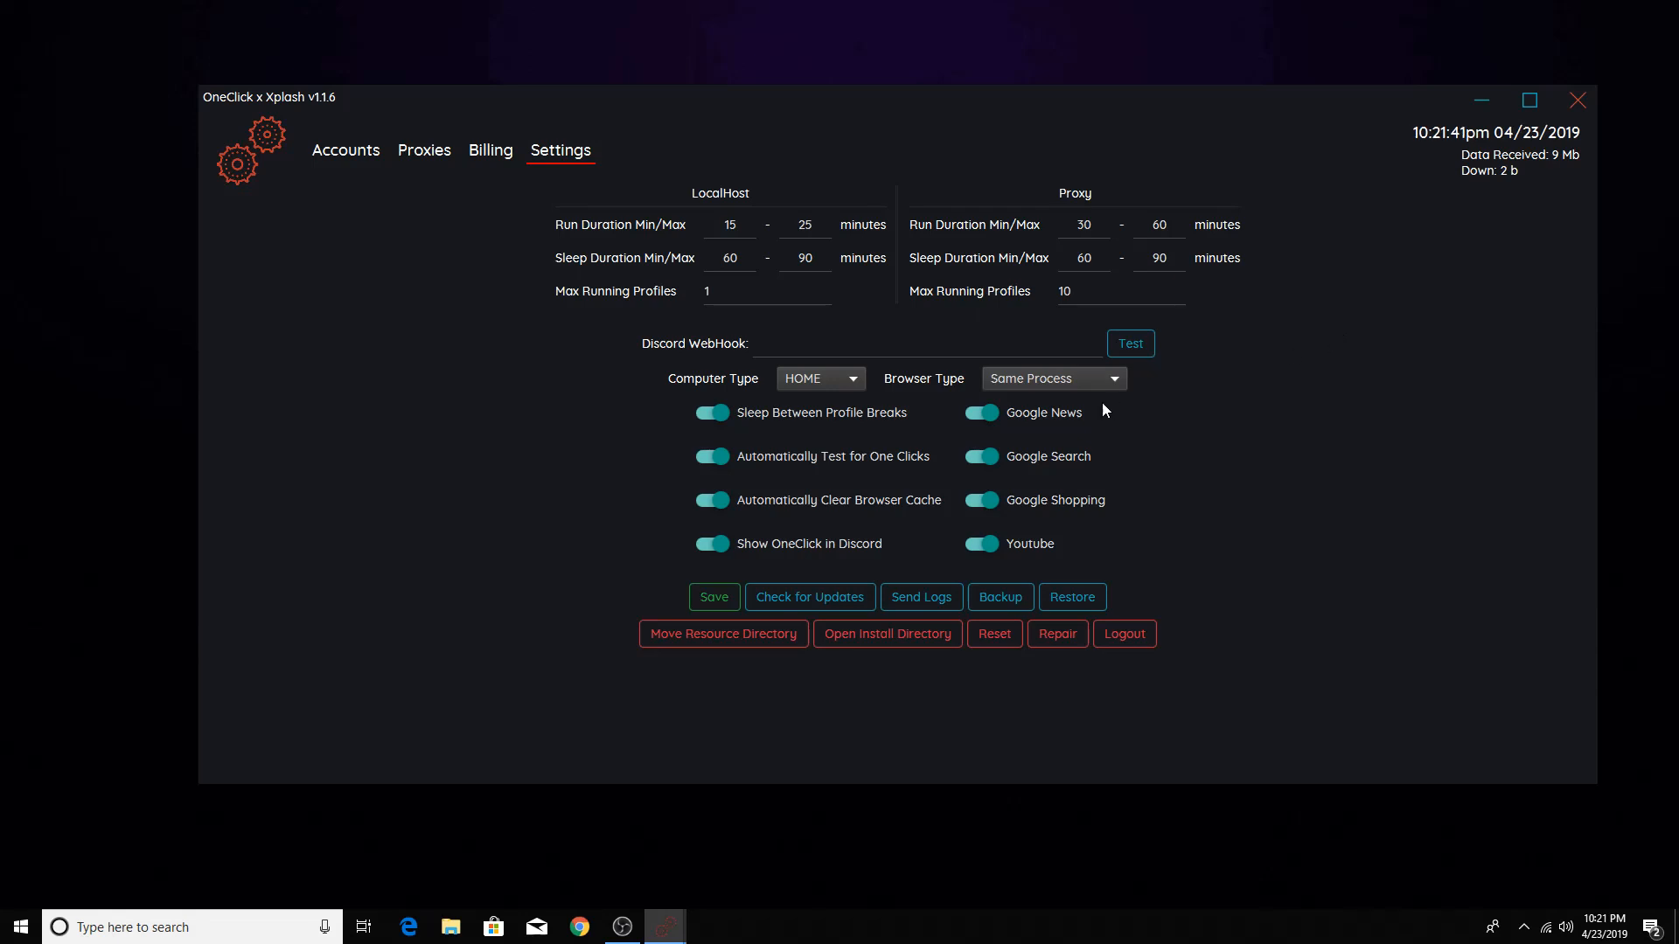
mouse_move(963, 857)
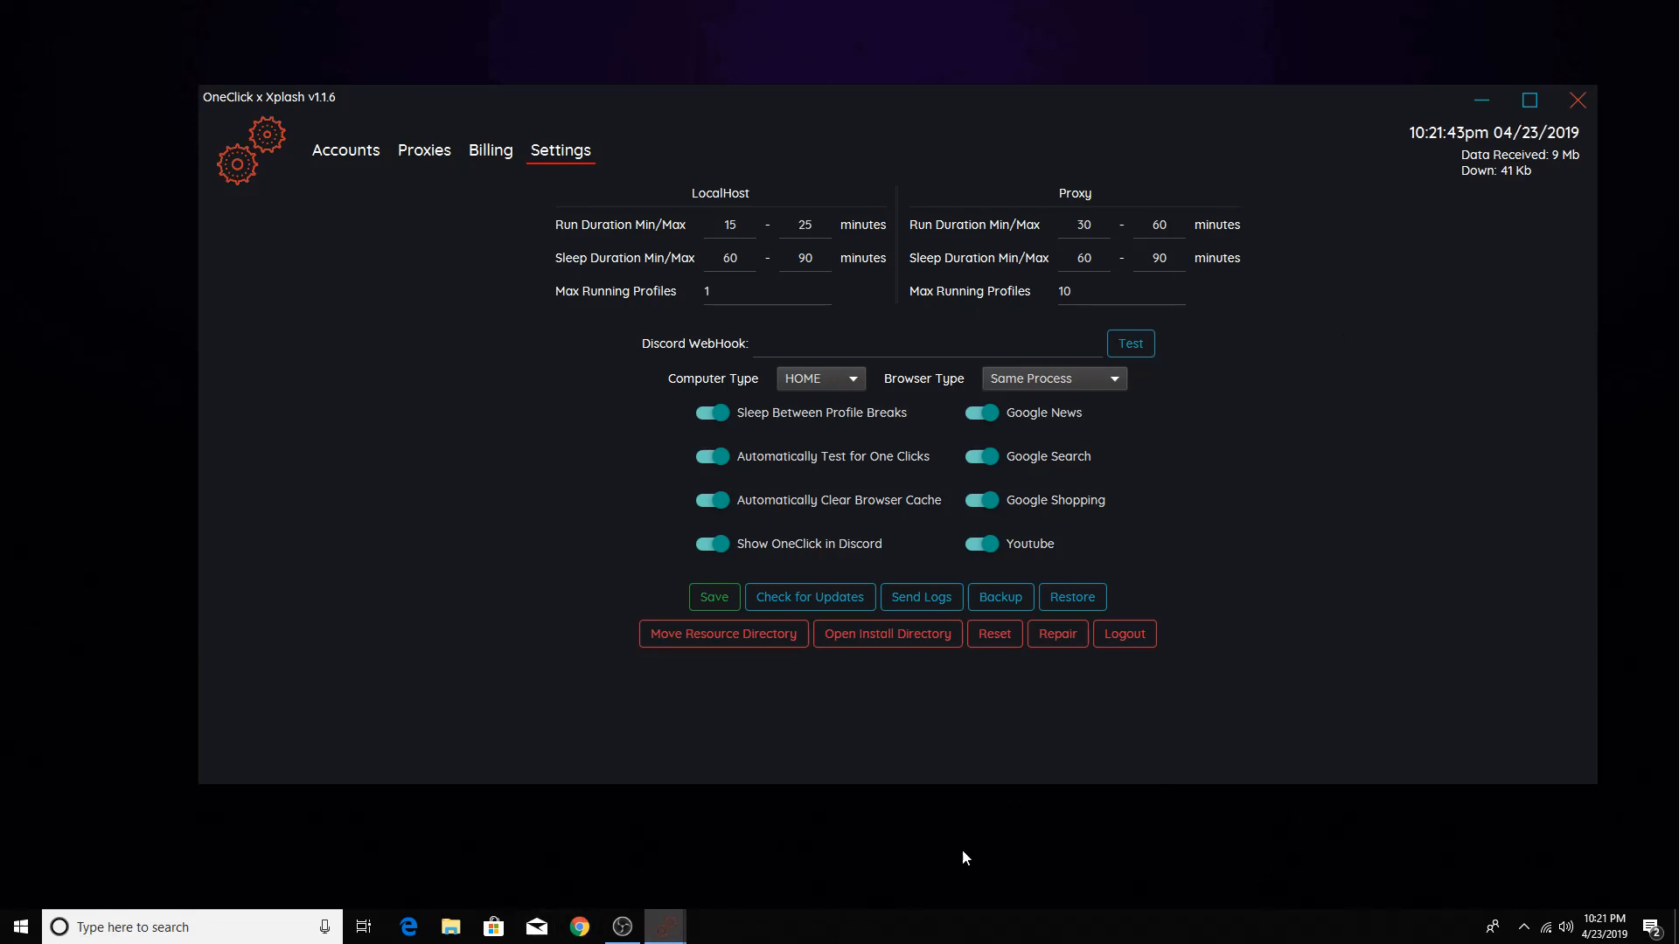